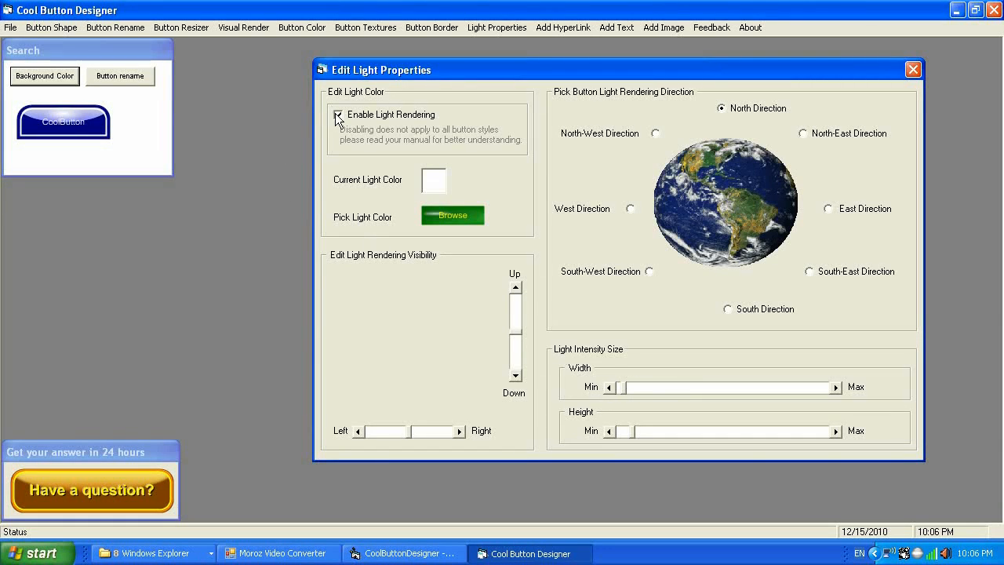
Step: Uncheck Enable Light Rendering in the Edit Light Properties window
left_click(339, 115)
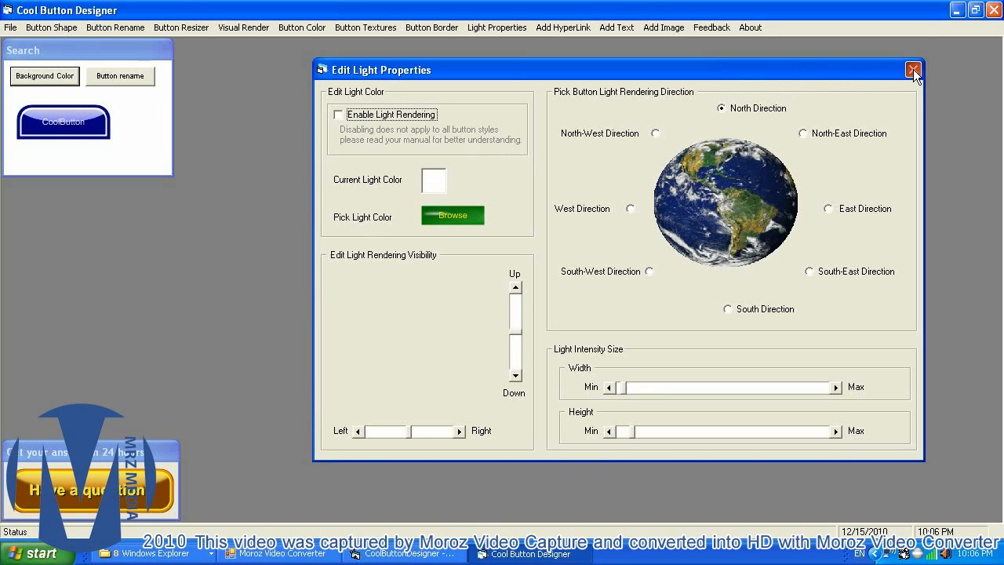
Step: Close Edit Light Properties and drag the Add Hyperlink window to the right
left_click(913, 70)
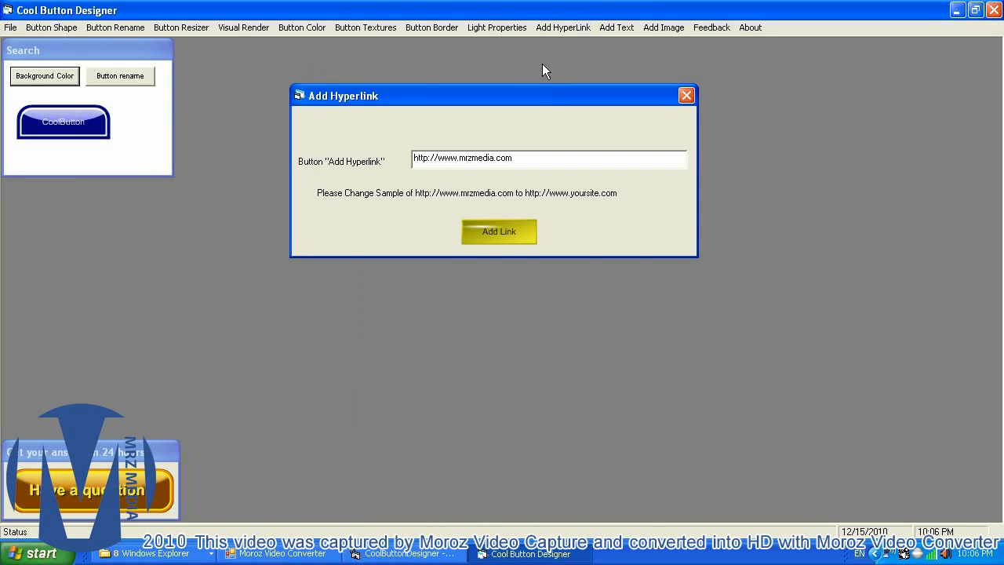
left_click_drag(494, 95, 693, 109)
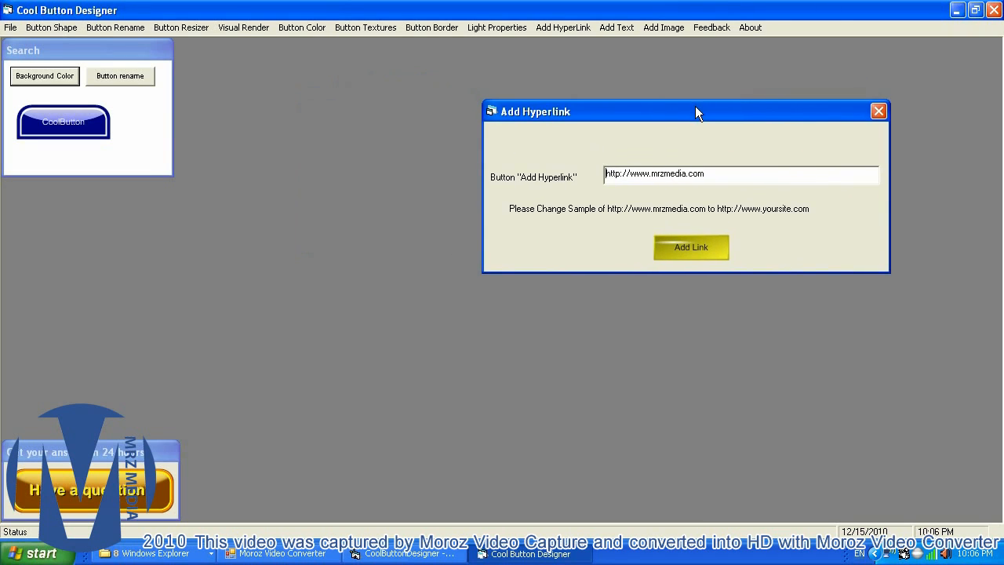
mouse_move(670, 121)
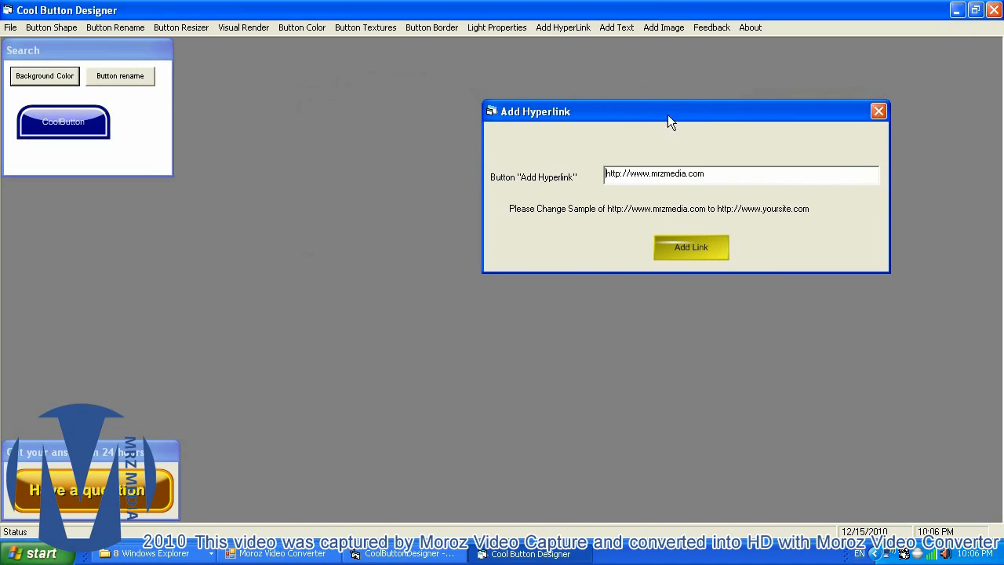
mouse_move(696, 228)
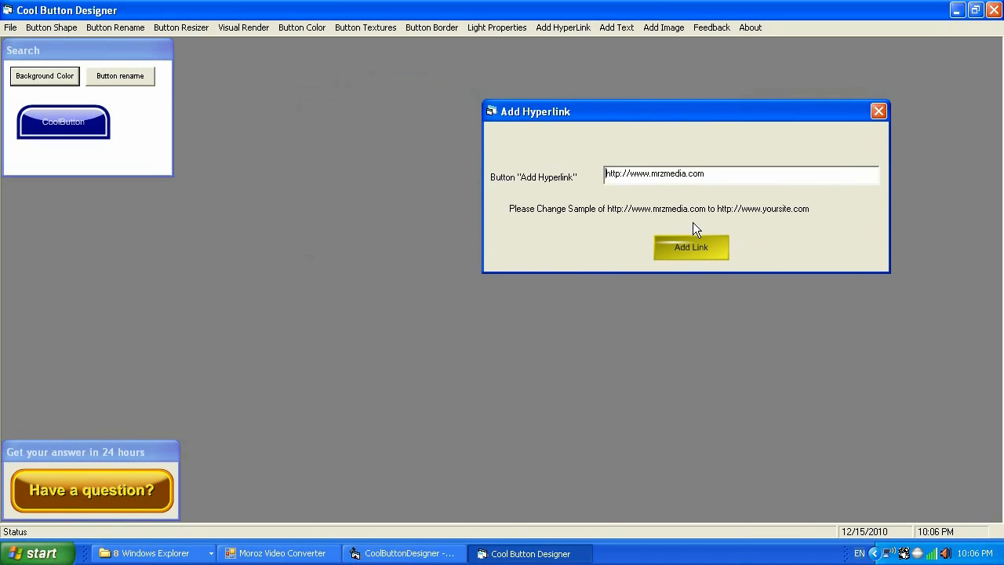
mouse_move(682, 195)
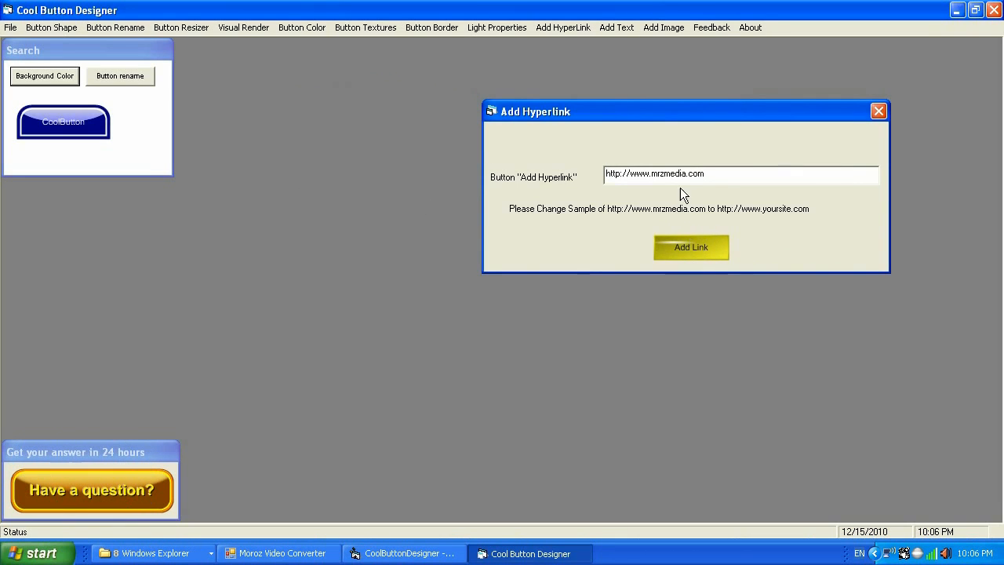
mouse_move(703, 219)
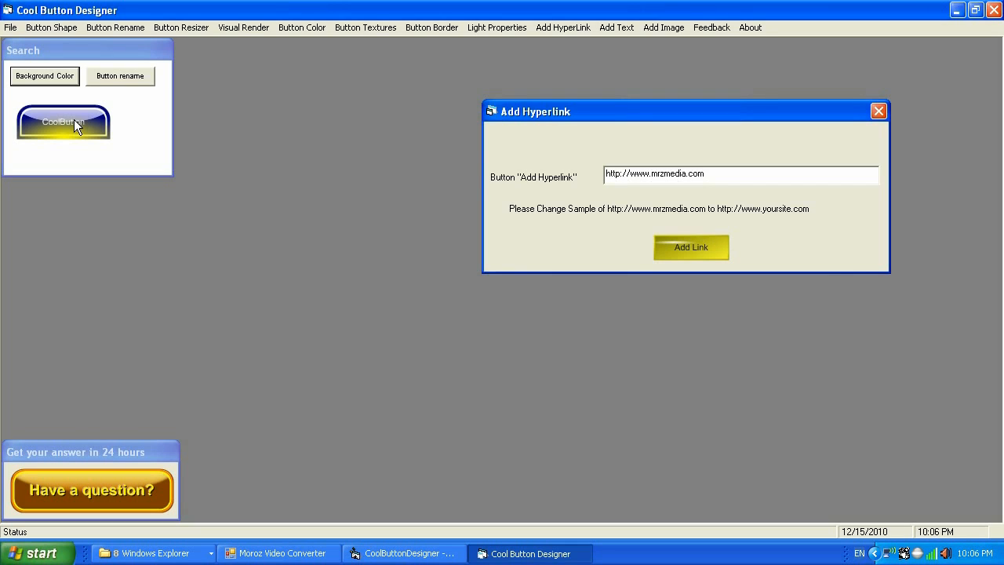
mouse_move(61, 123)
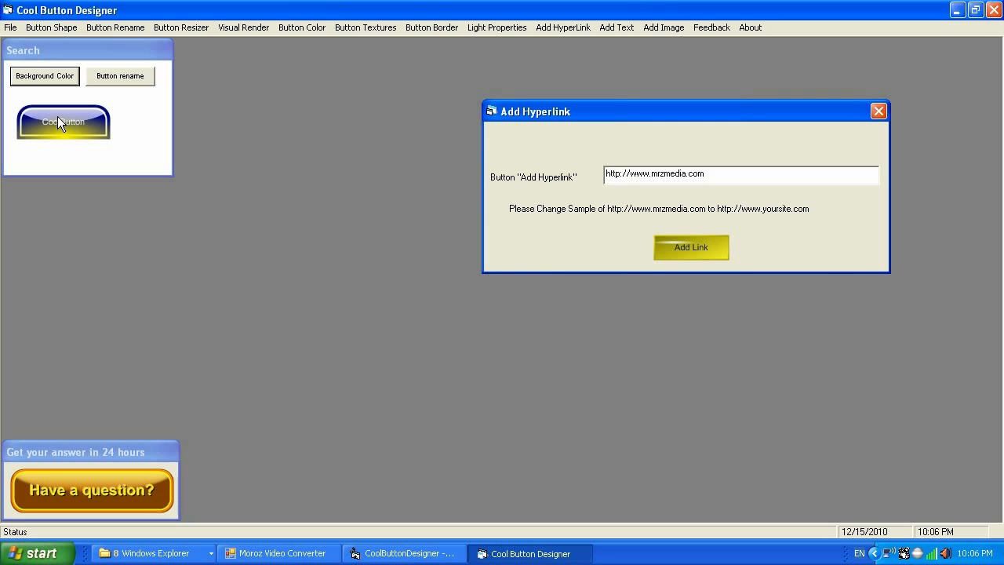
Step: Follow the button's link to mrzmedia.com and open the PRODUCT page listing Cool Button Designer
left_click(692, 247)
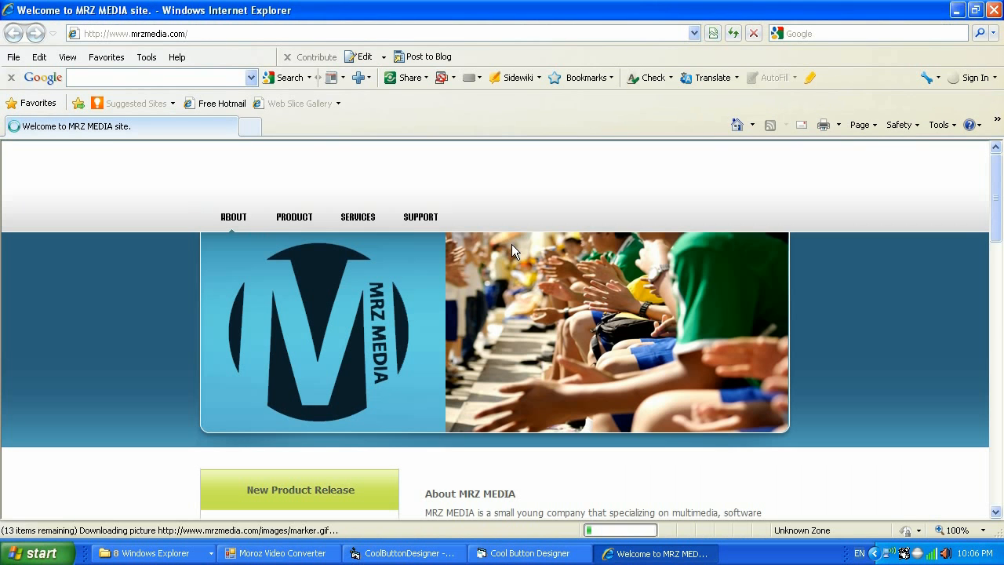
scroll("down", 3)
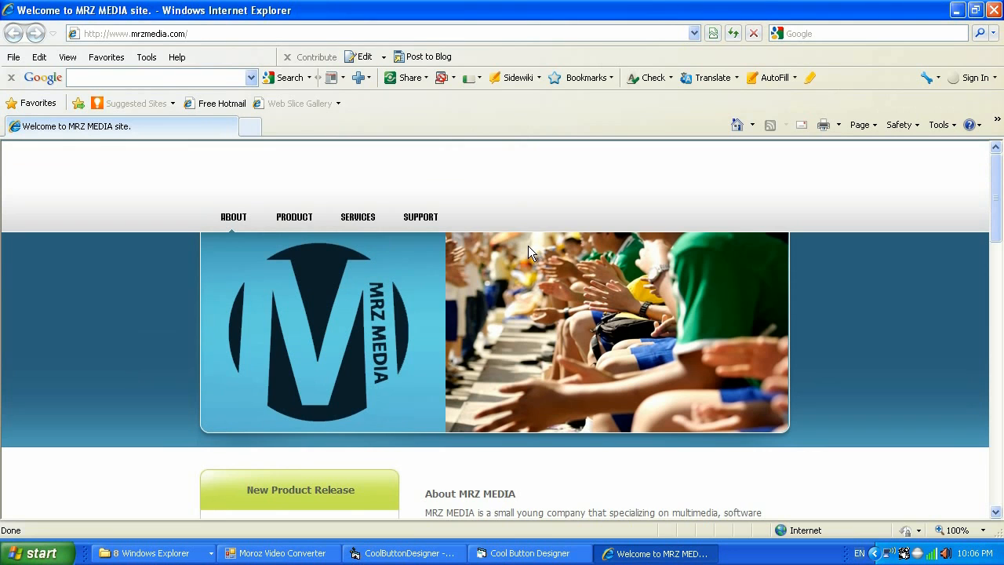
scroll("down", 3)
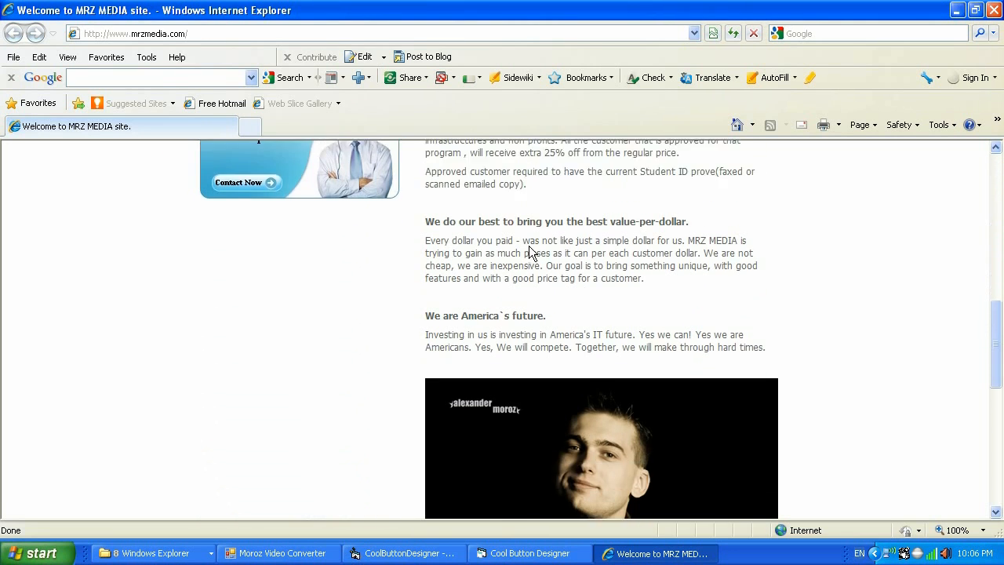
scroll("down", 3)
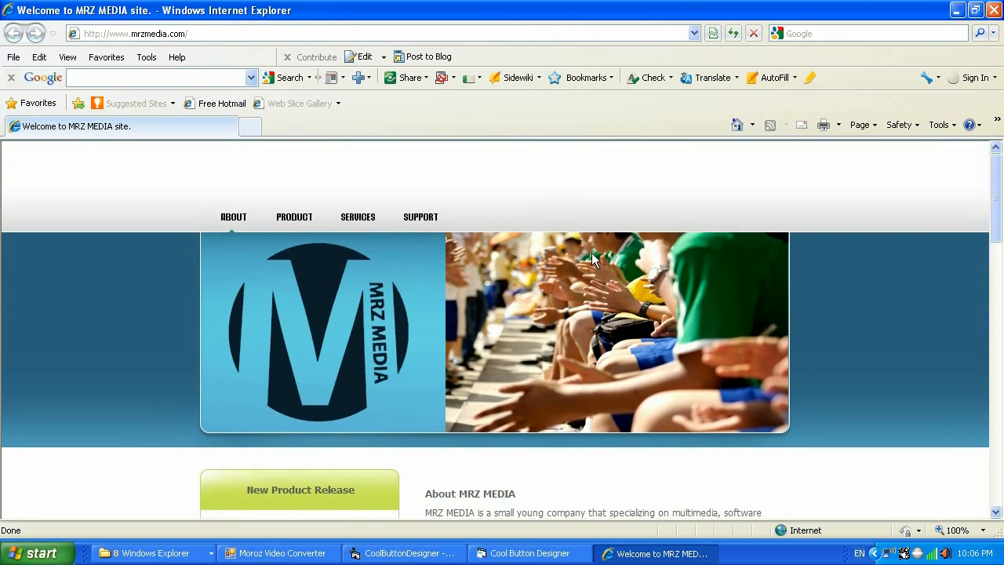
mouse_move(294, 232)
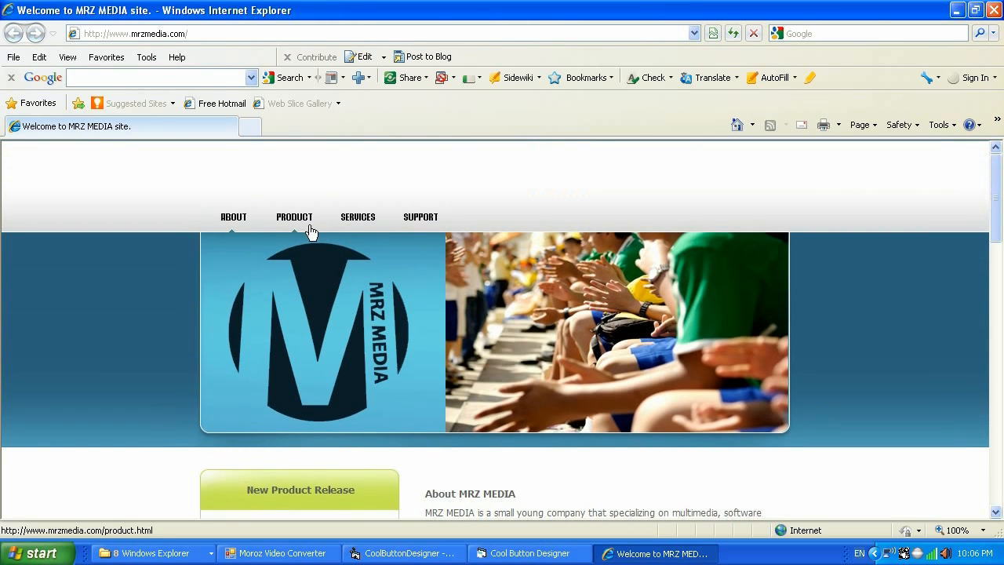
left_click(294, 216)
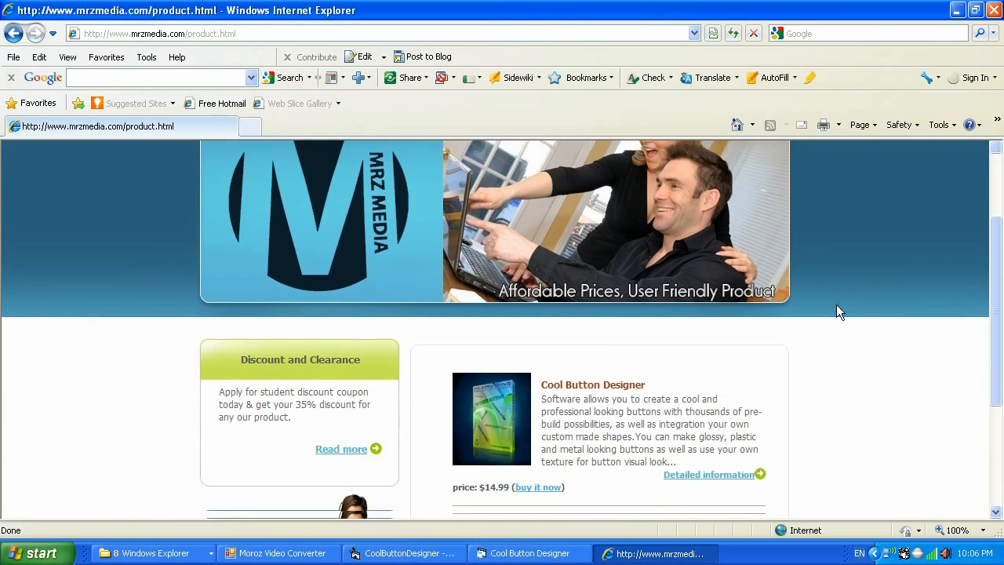
scroll("down", 3)
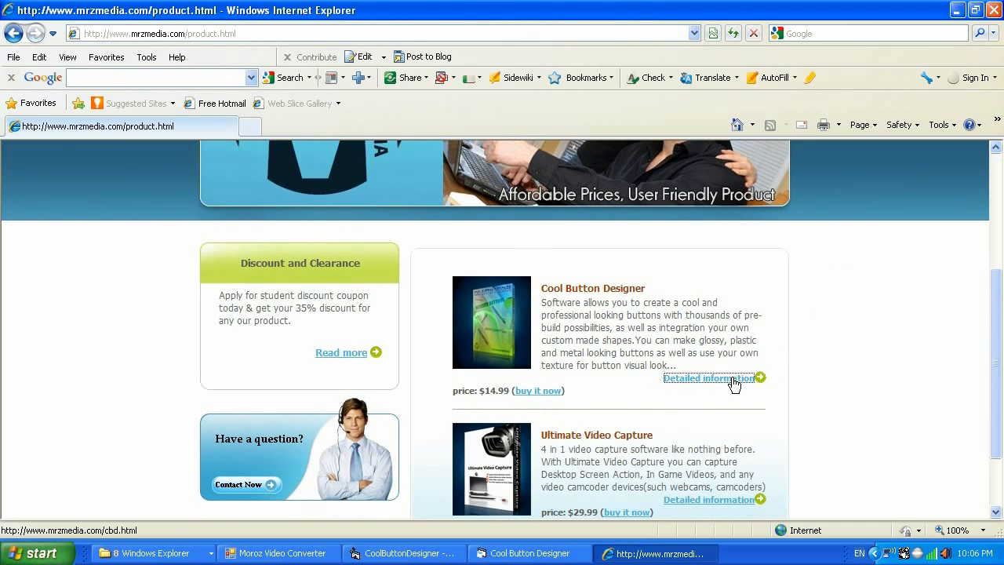
Step: Open Cool Button Designer's detailed information page and scroll down to the awards badges
left_click(708, 378)
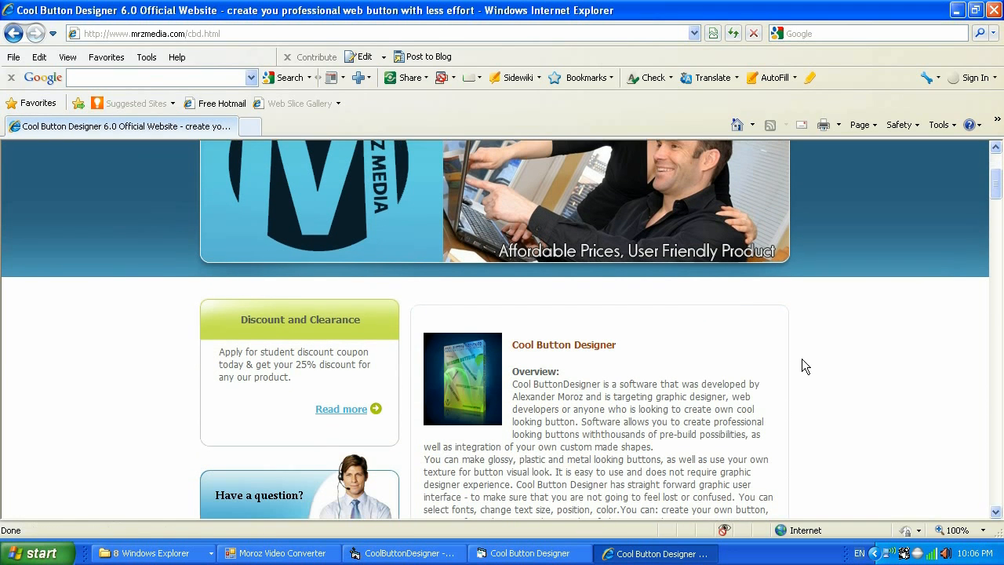
scroll("down", 3)
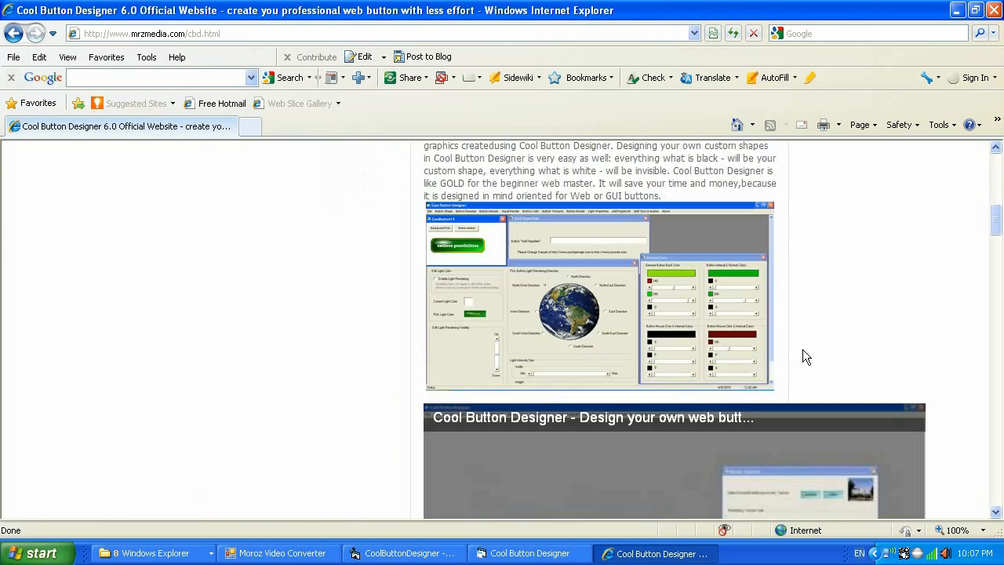
scroll("down", 3)
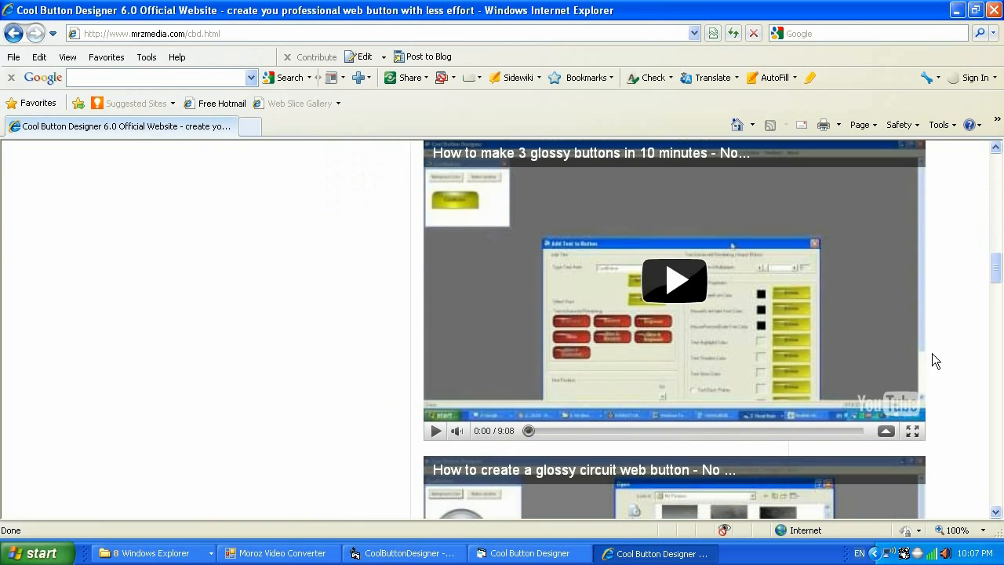
scroll("down", 3)
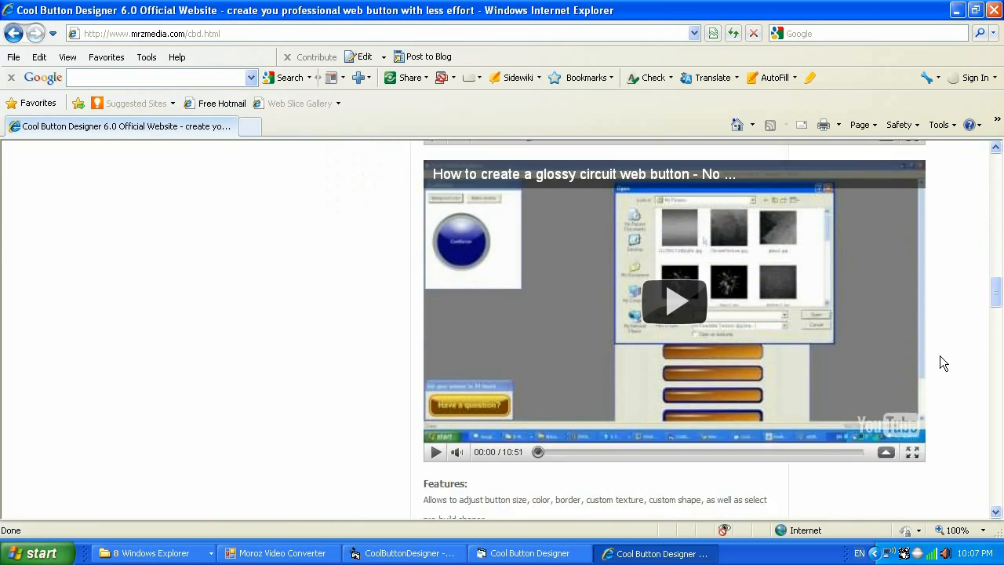
scroll("down", 3)
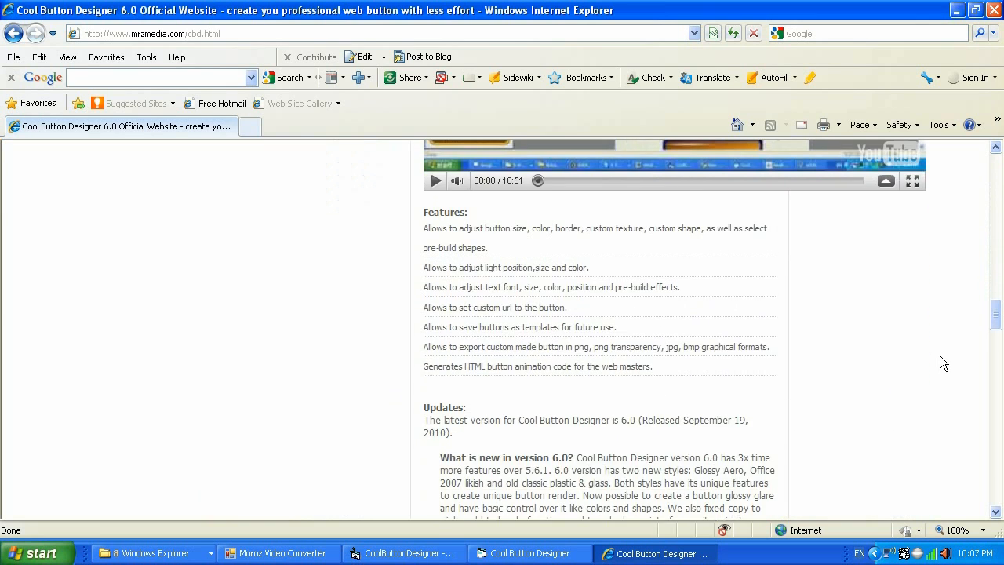
scroll("down", 3)
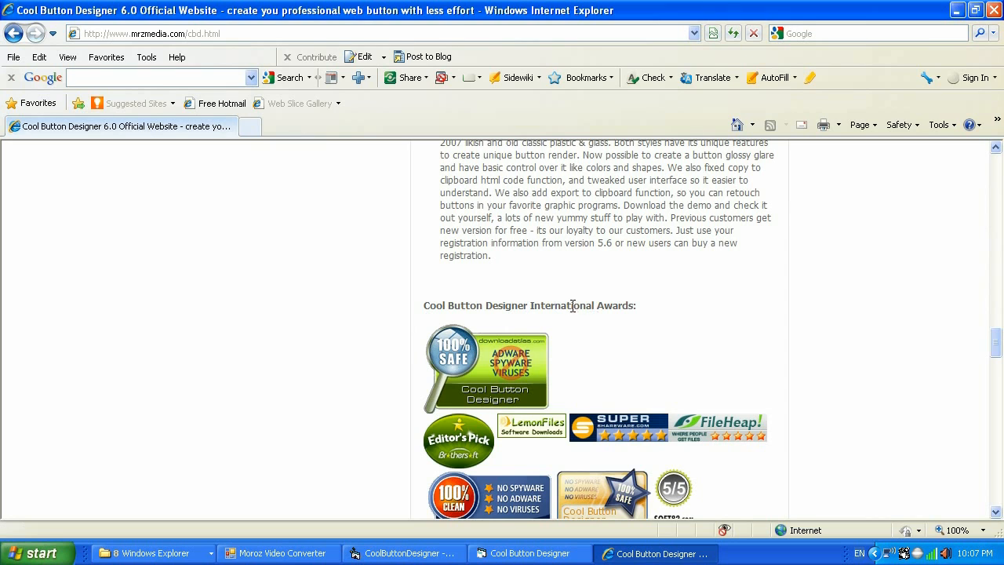
scroll("down", 3)
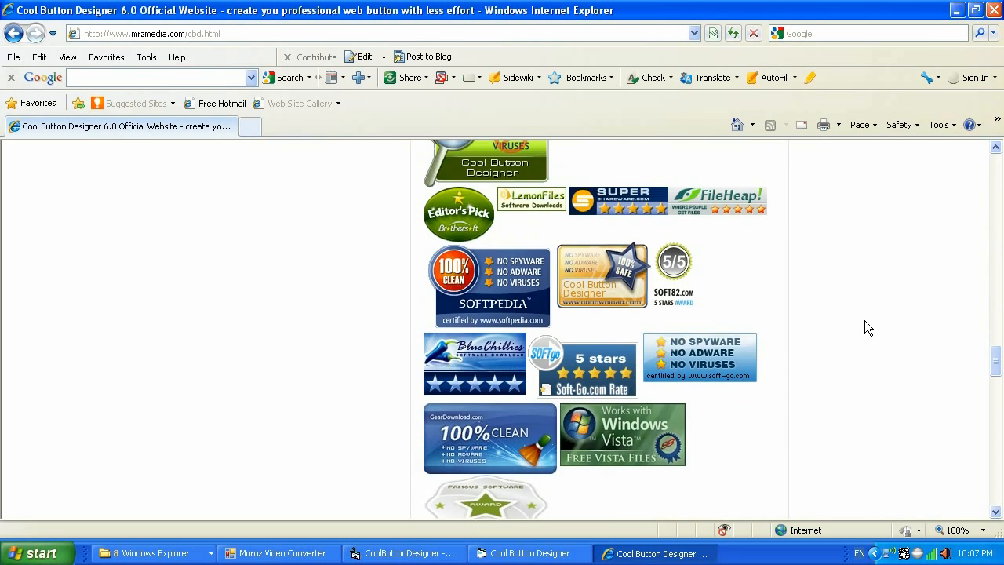
scroll("up", 3)
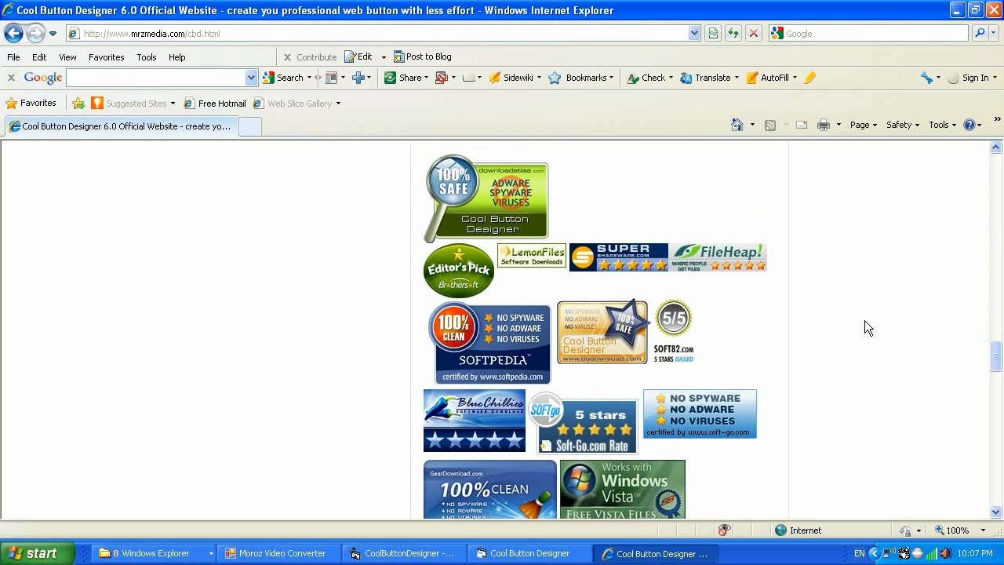
scroll("down", 3)
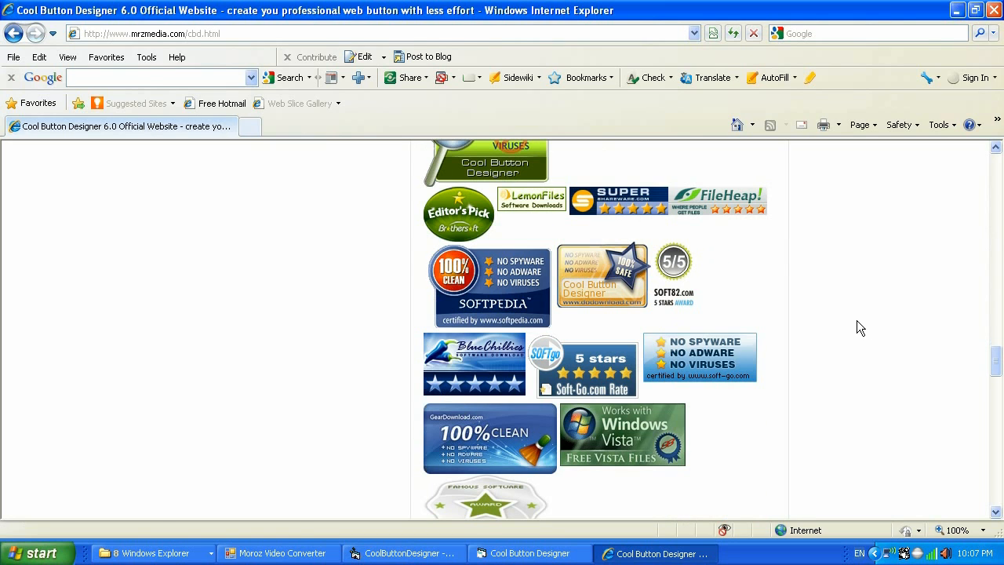
mouse_move(577, 281)
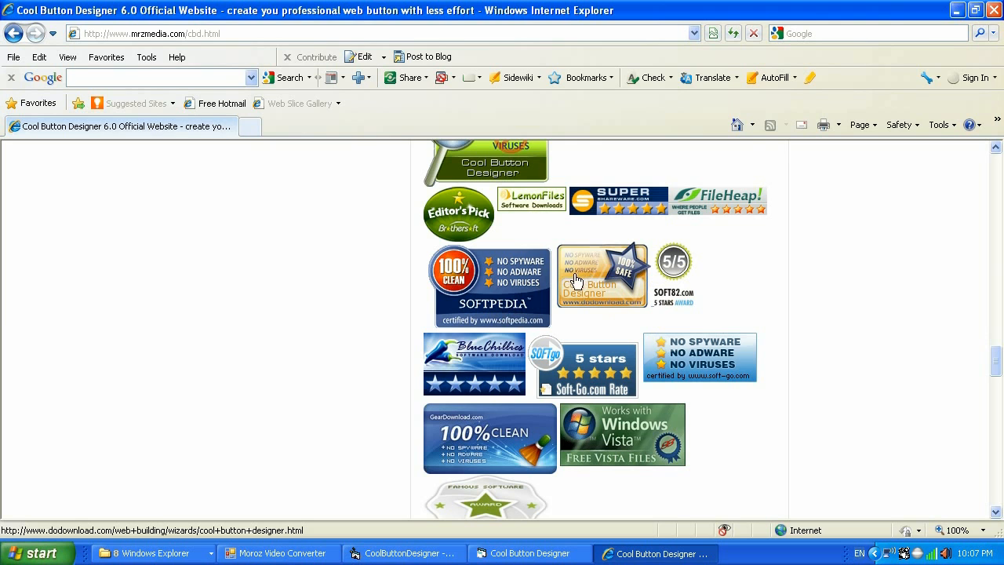
left_click(602, 275)
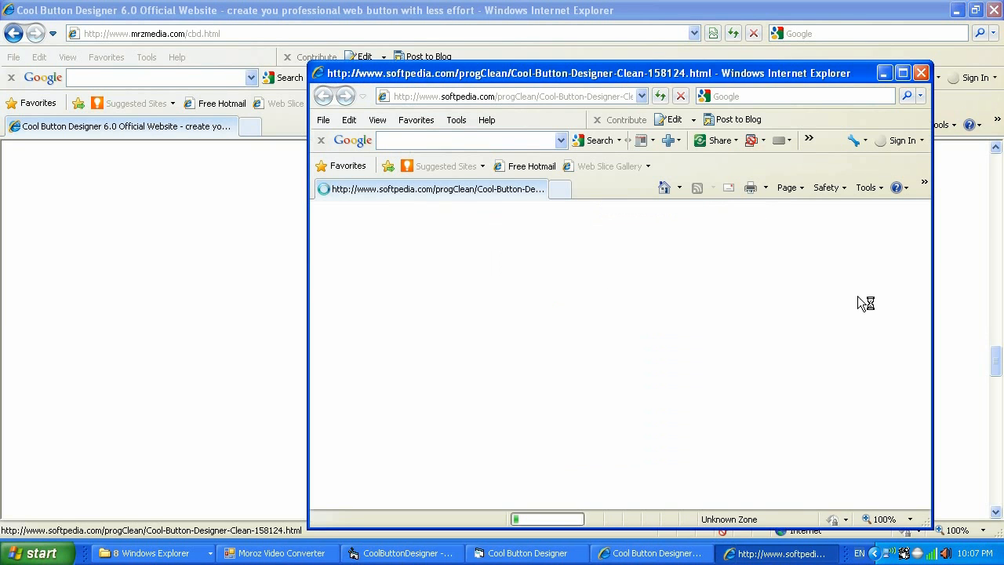
left_click(921, 73)
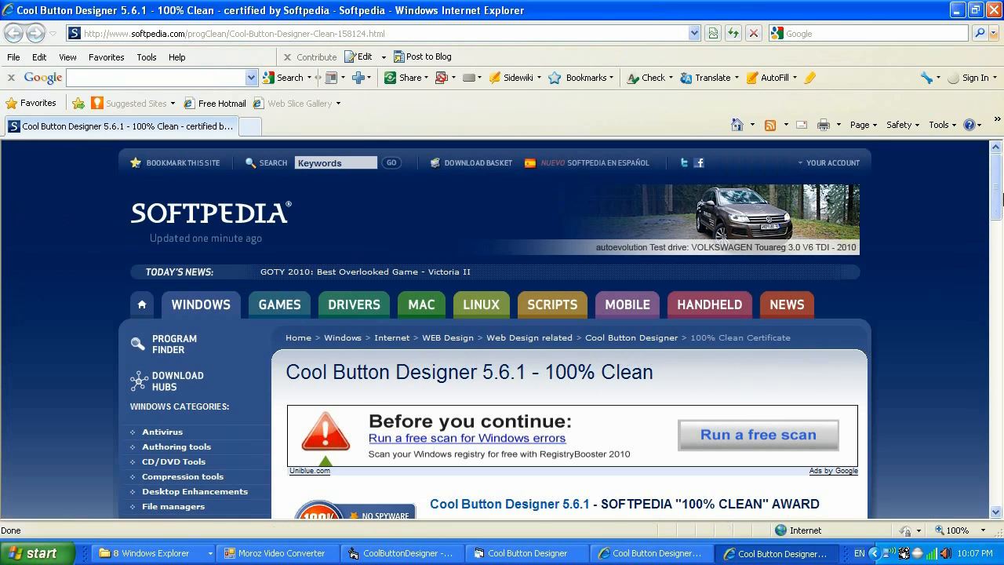
scroll("down", 3)
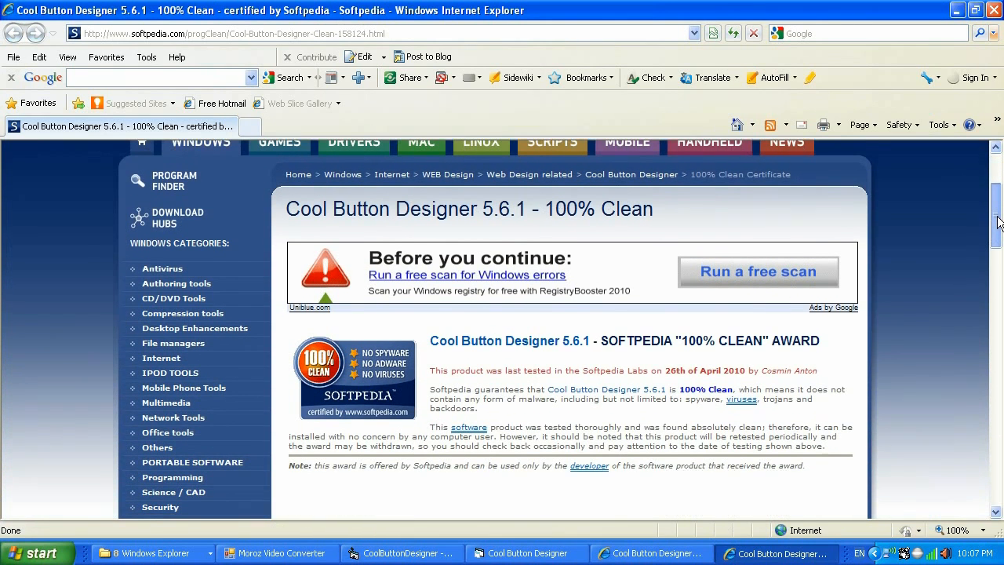
scroll("down", 3)
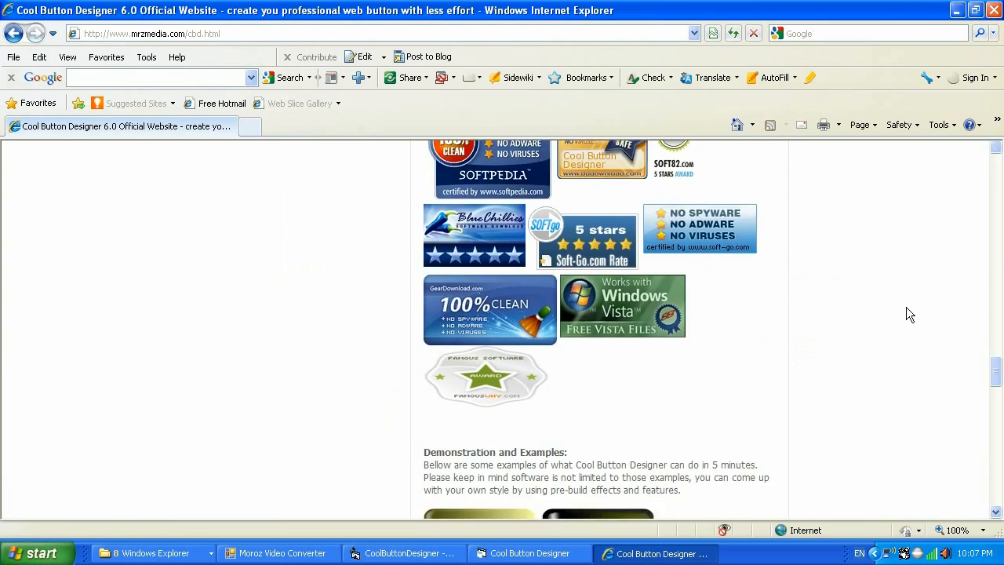
Step: Scroll the MRZ Media page to the system requirements and $9.99 download offer
scroll("down", 3)
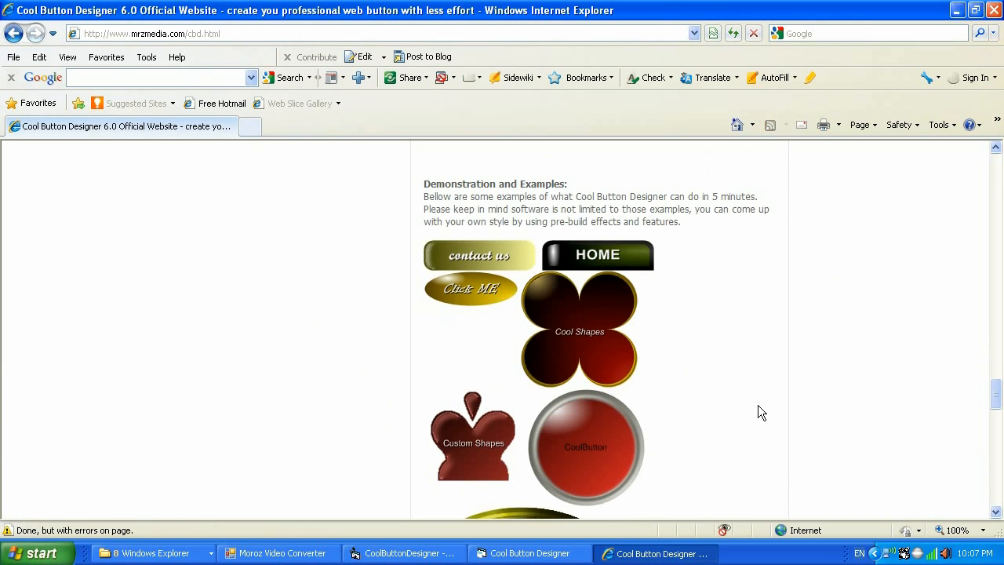
scroll("down", 3)
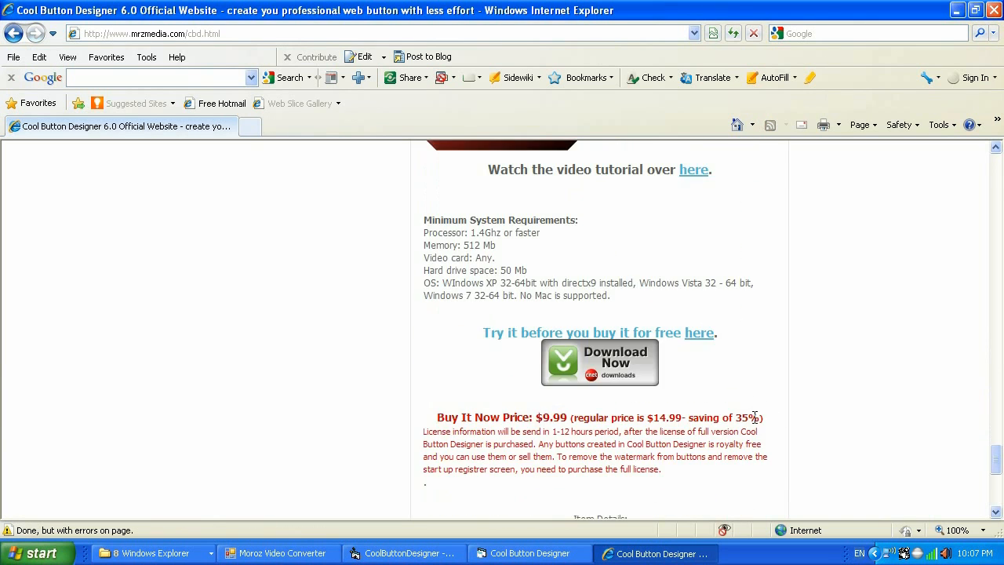
scroll("up", 3)
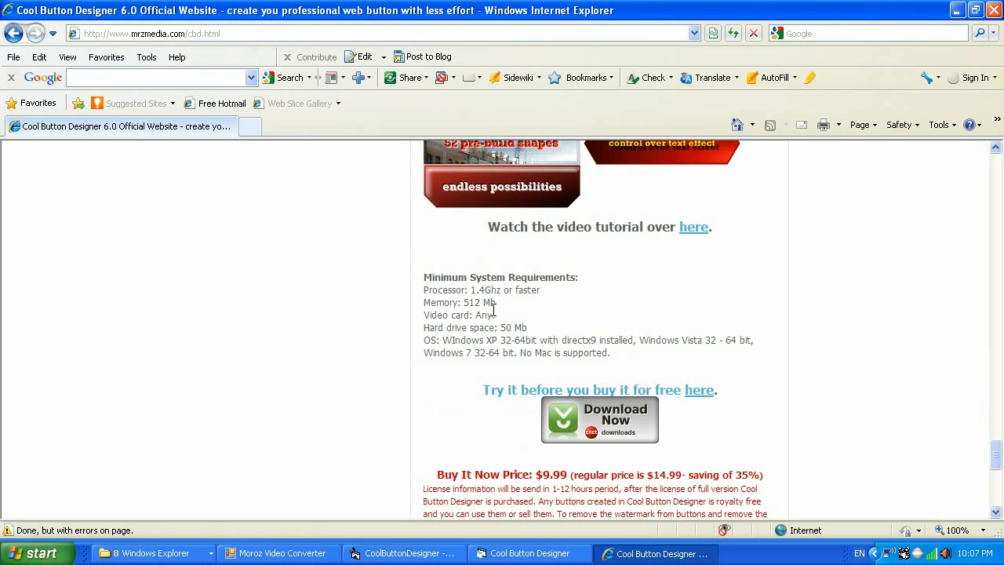
mouse_move(870, 332)
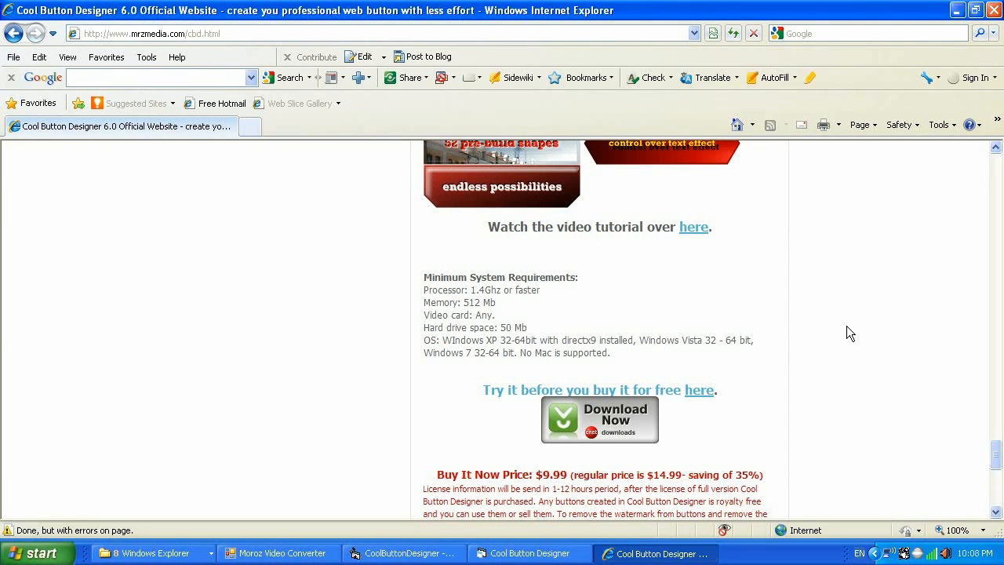
mouse_move(758, 357)
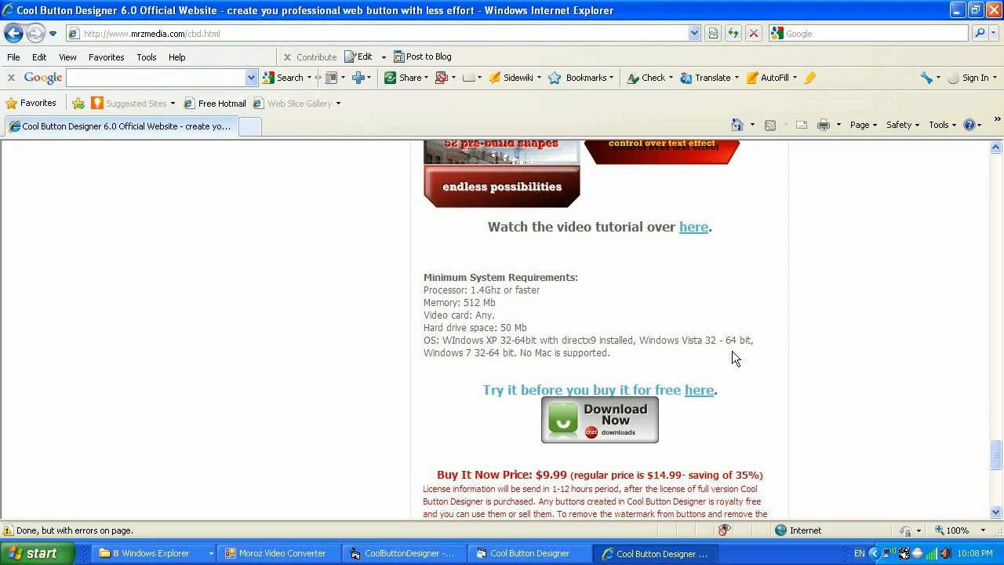
Step: Select the $9.99 Buy It Now price and scroll through the purchase section
scroll("down", 3)
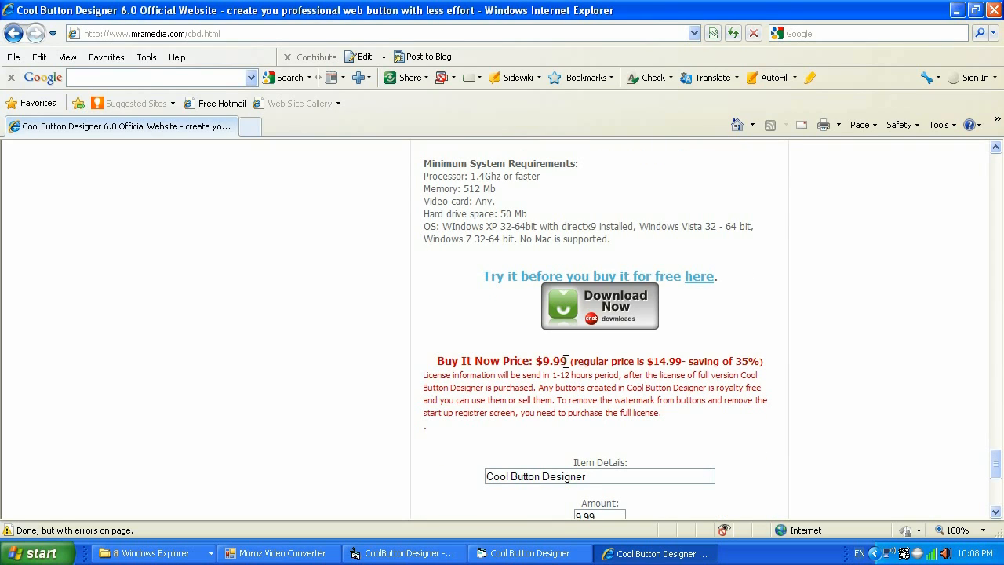
double_click(552, 361)
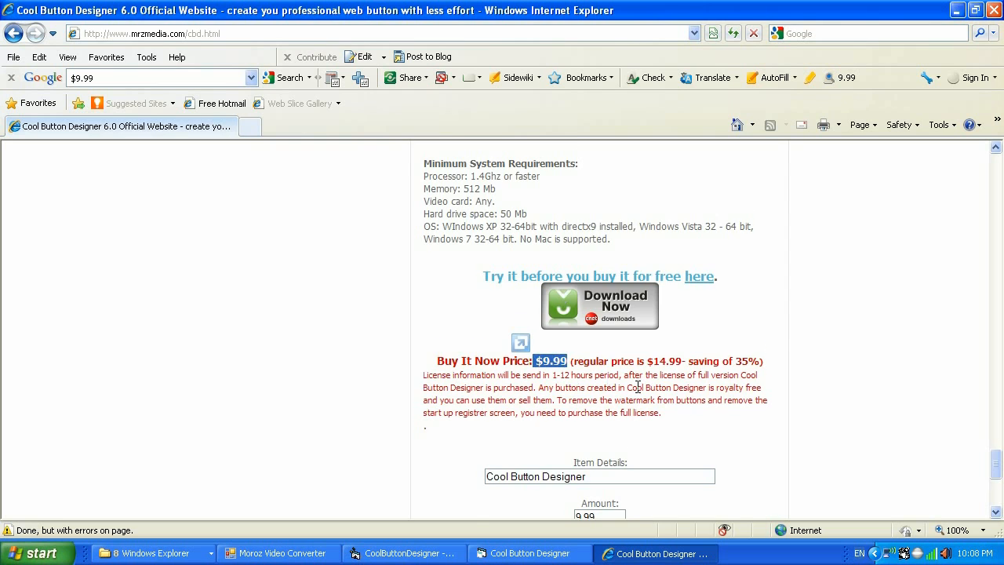
scroll("down", 3)
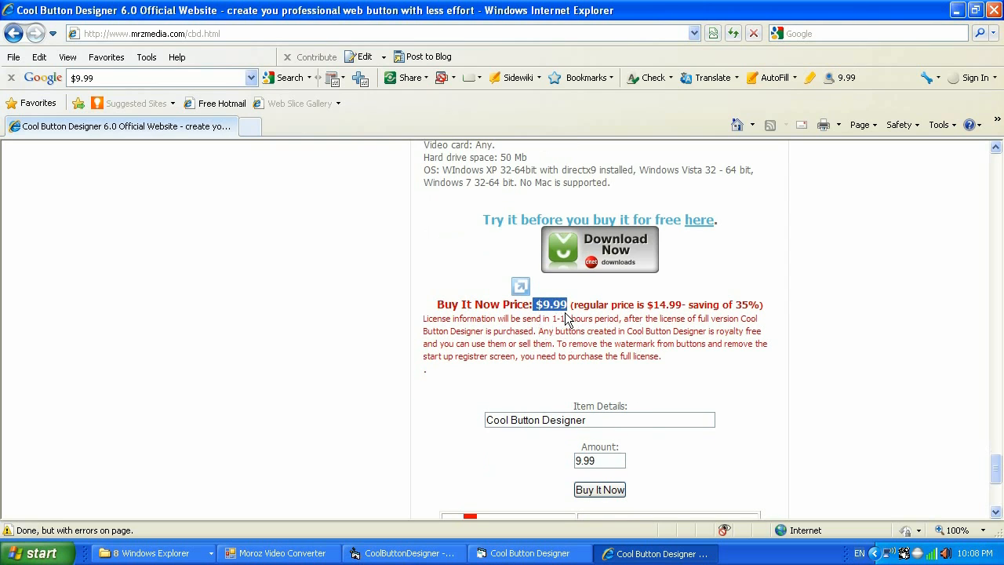
scroll("up", 3)
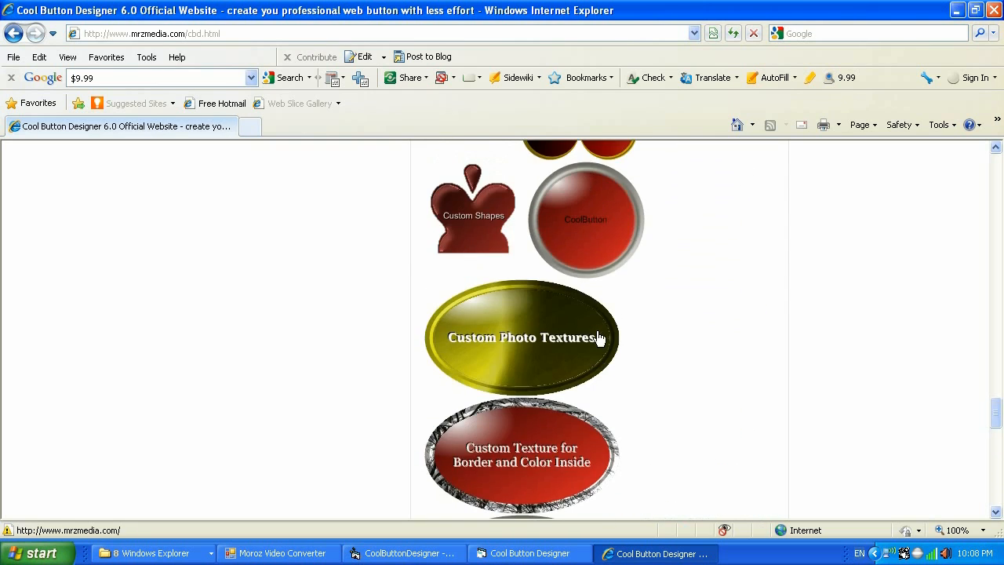
scroll("down", 3)
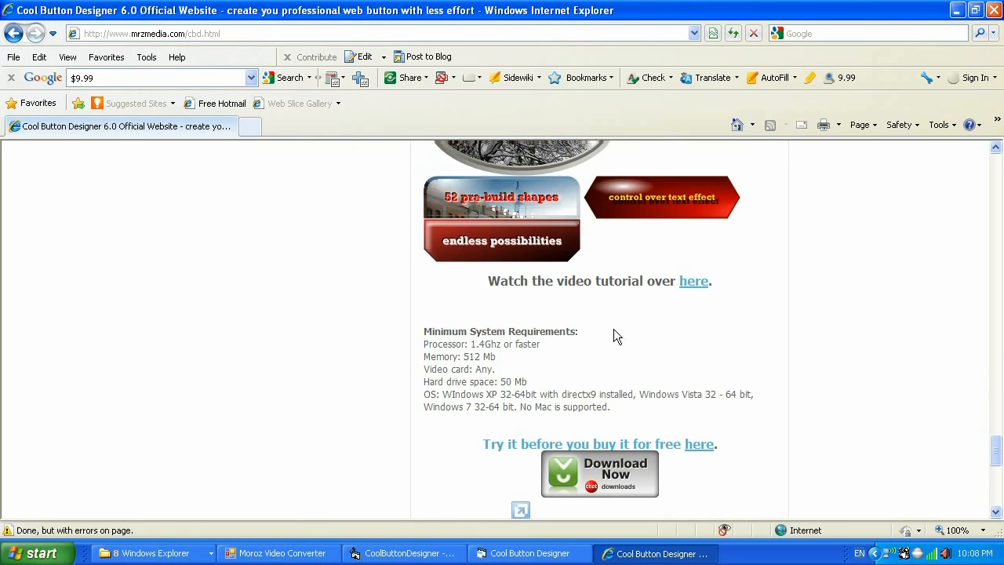
scroll("down", 3)
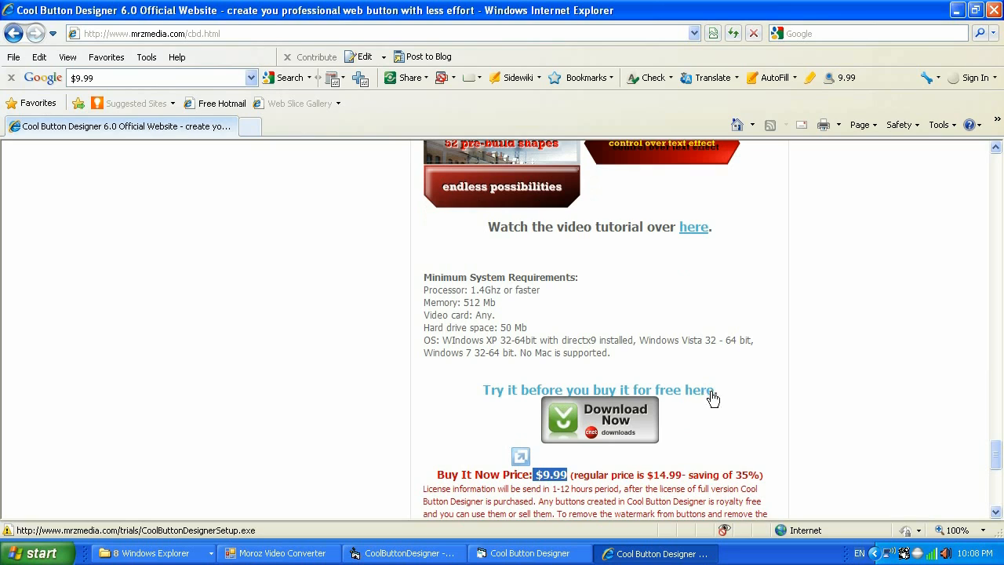
scroll("down", 3)
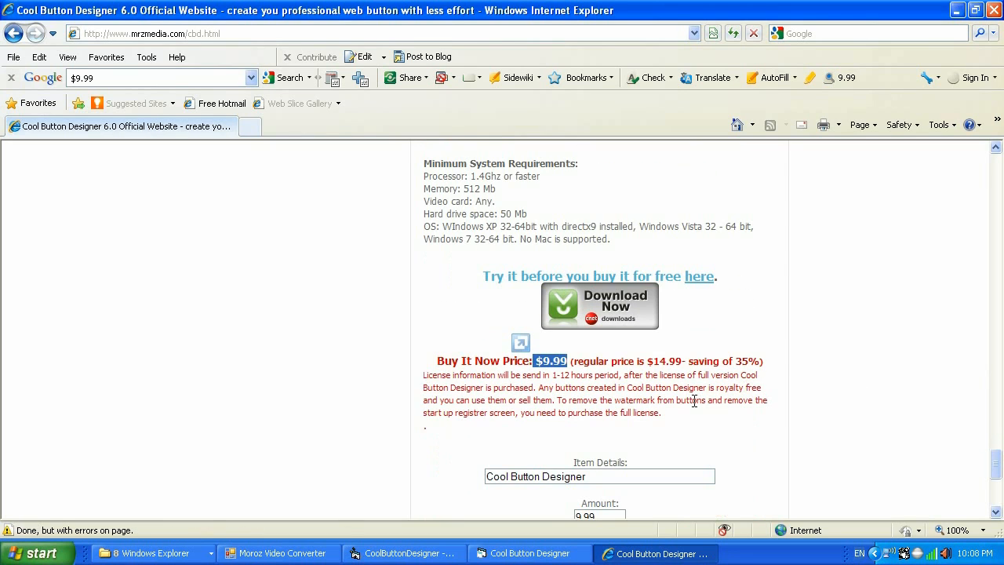
mouse_move(512, 371)
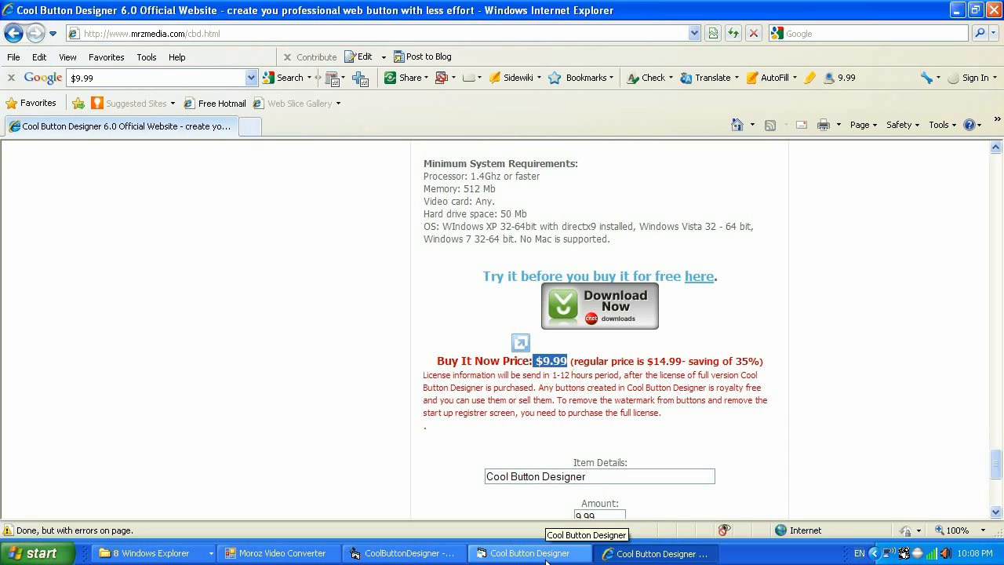
Step: Back in the designer, close Add Hyperlink and change the label to 'Search' with a bolder font
left_click(530, 553)
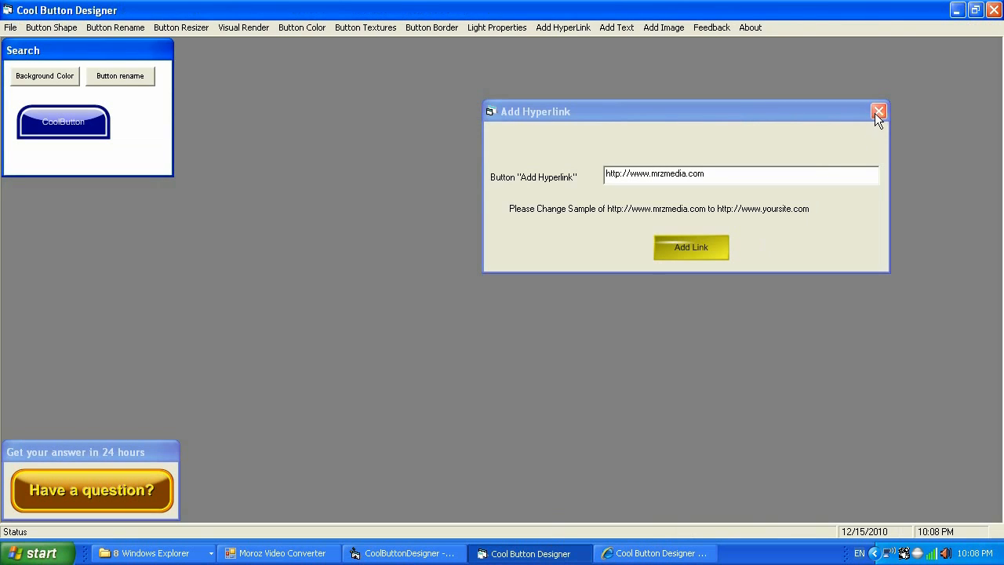
left_click(878, 111)
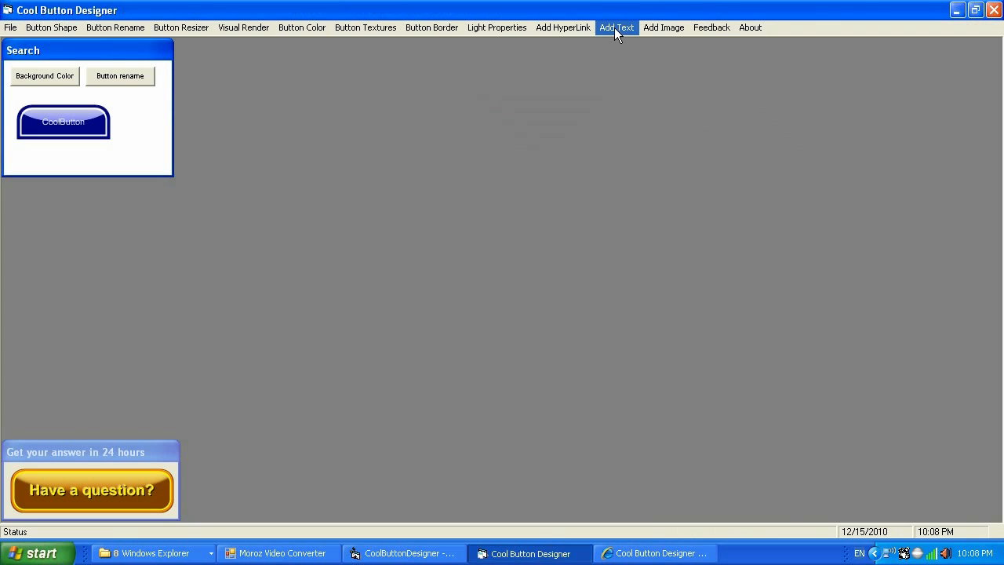
left_click(616, 28)
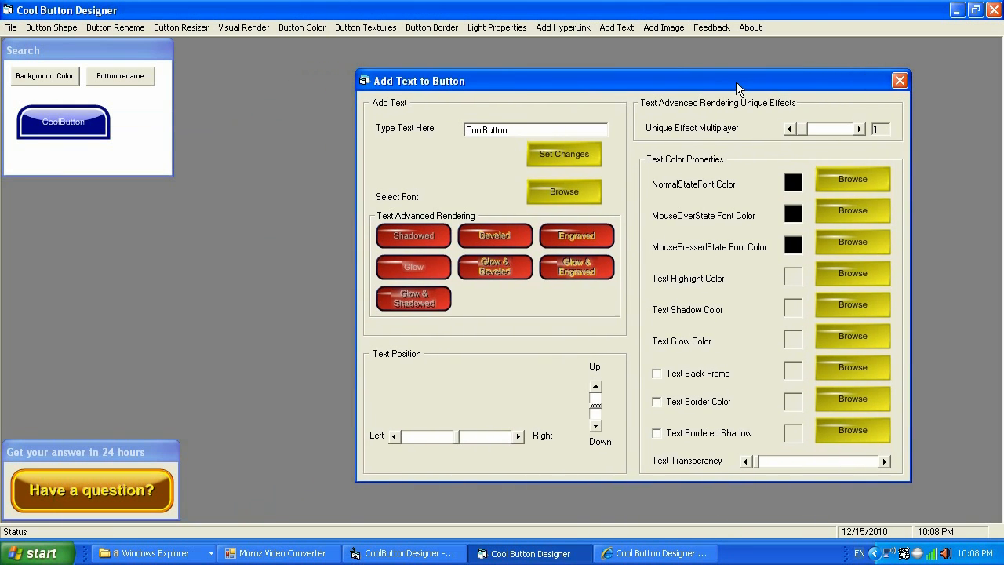
triple_click(536, 130)
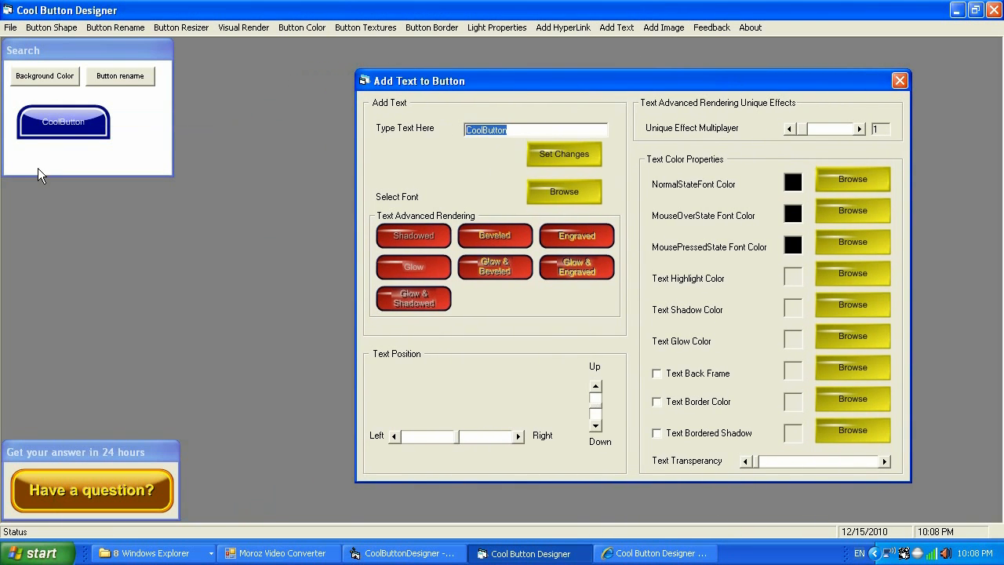
type("Seal")
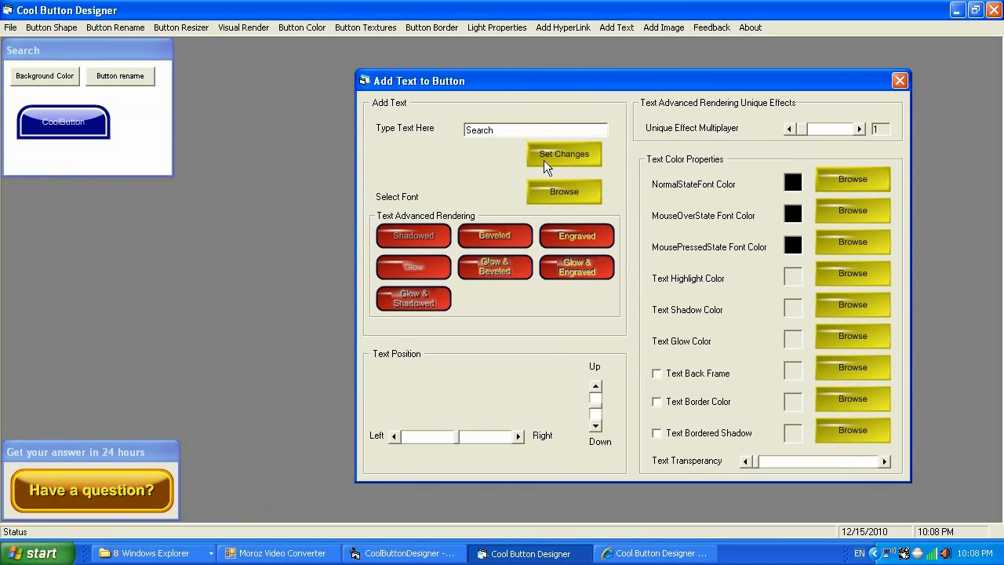
left_click(564, 191)
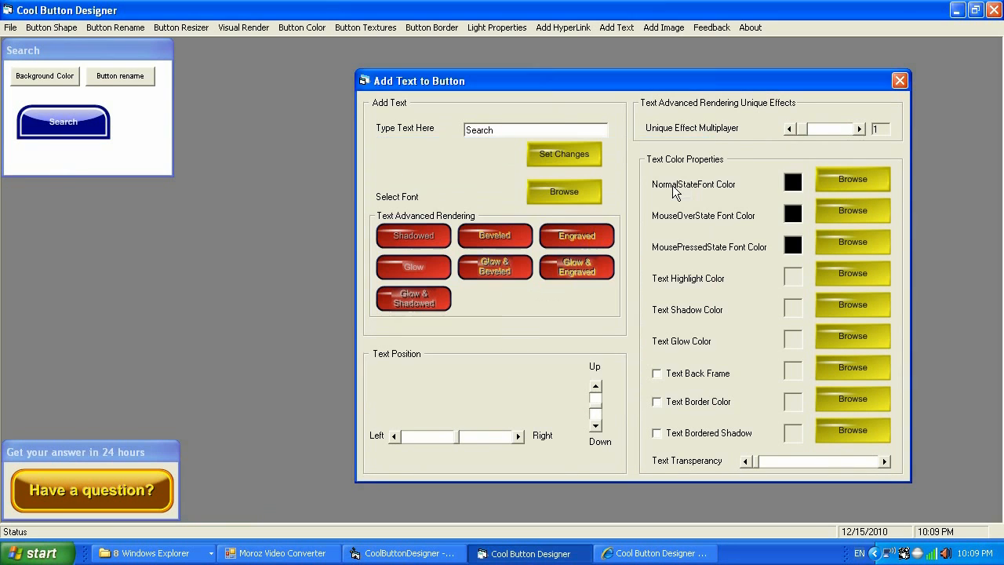
left_click(564, 191)
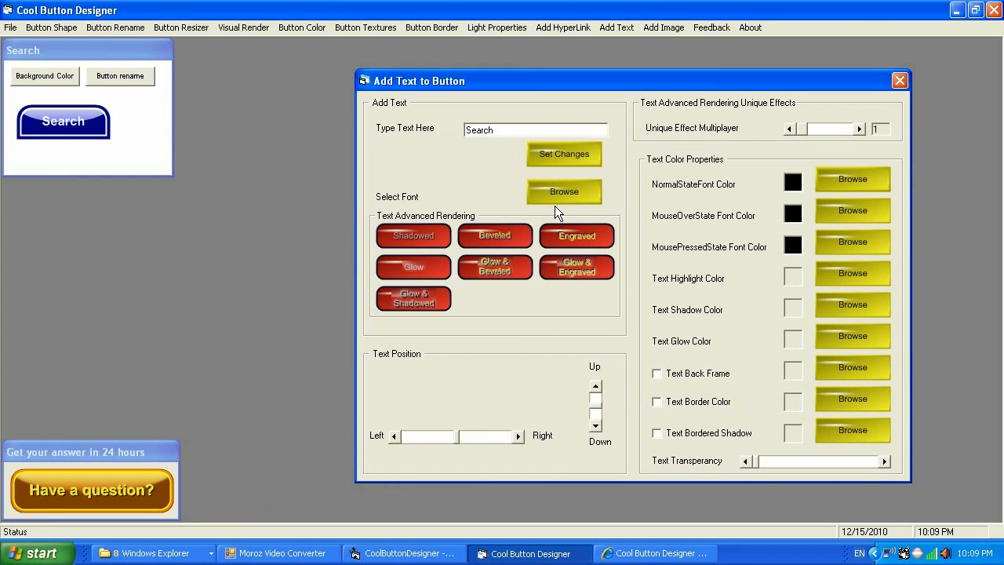
mouse_move(528, 445)
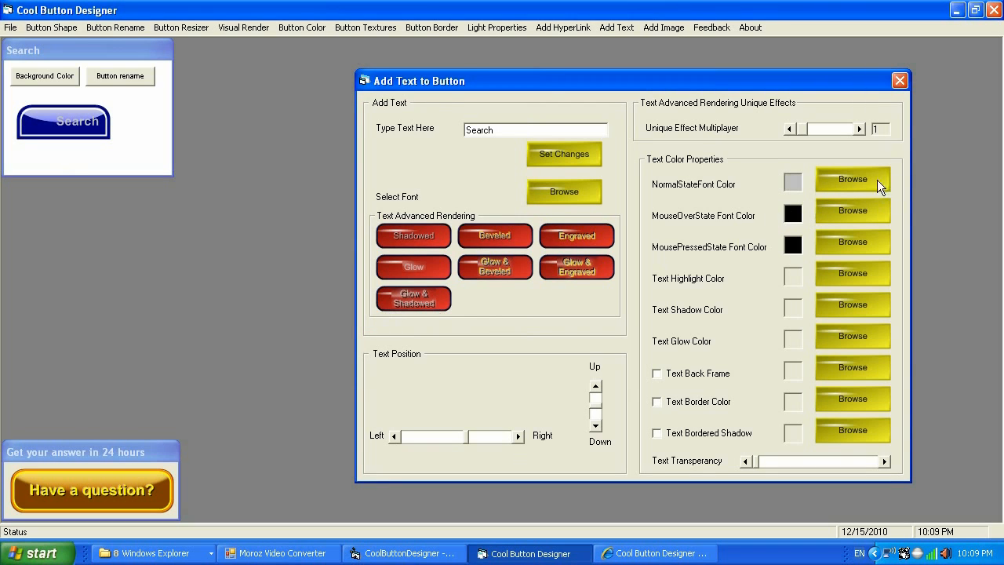
Step: Set the normal-state text colour to white and the mouse-over colour to light grey
left_click(852, 178)
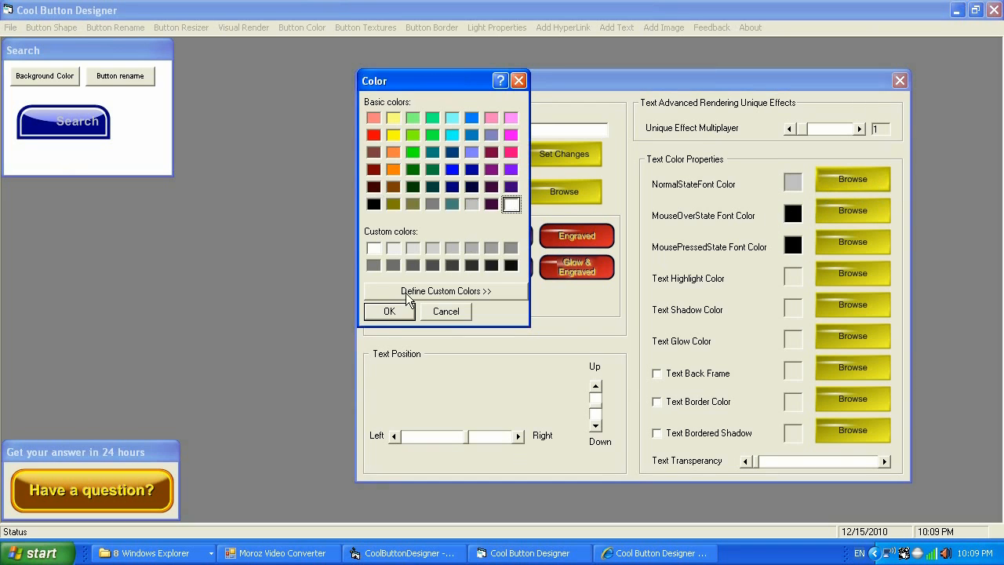
left_click(445, 311)
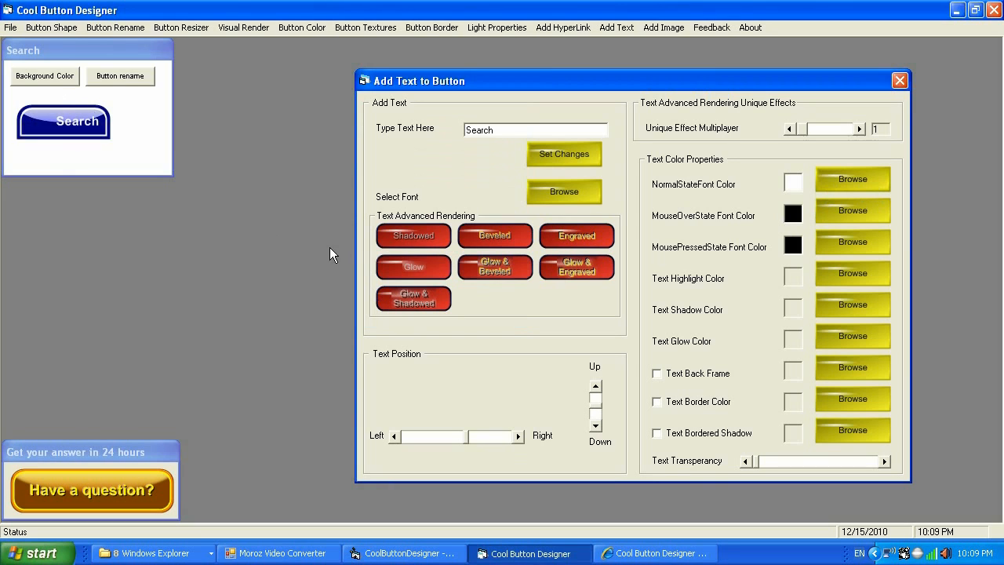
mouse_move(861, 217)
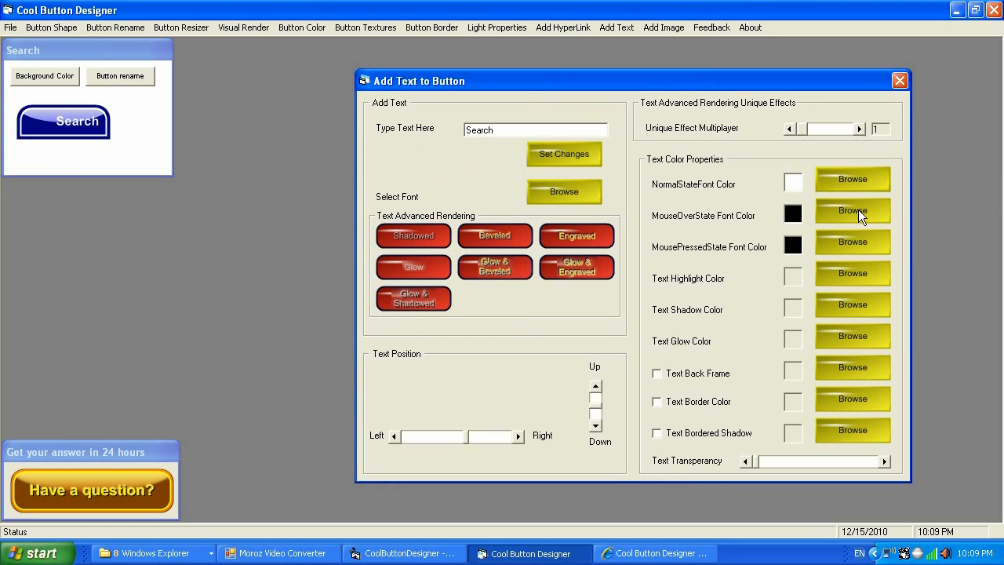
left_click(853, 212)
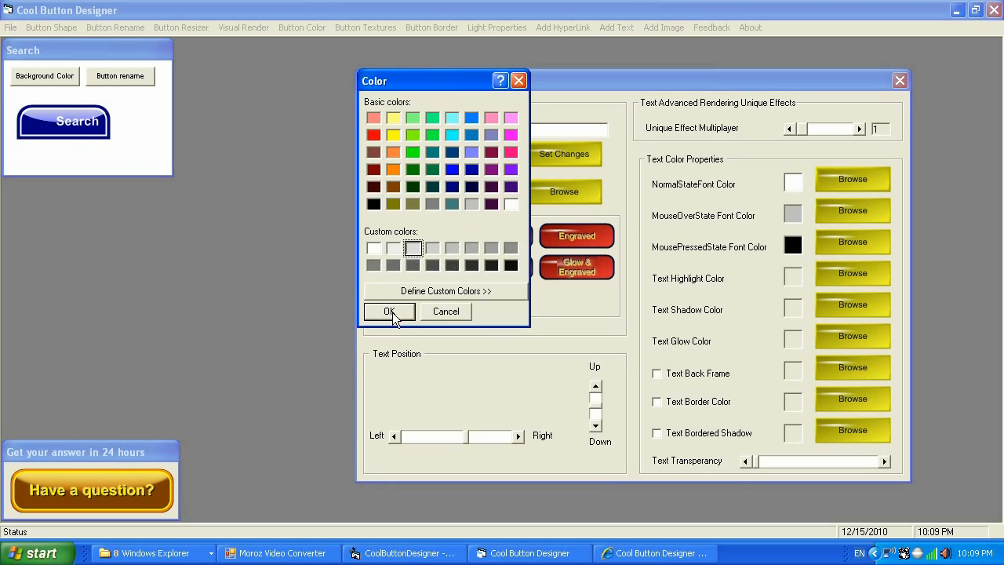
left_click(390, 312)
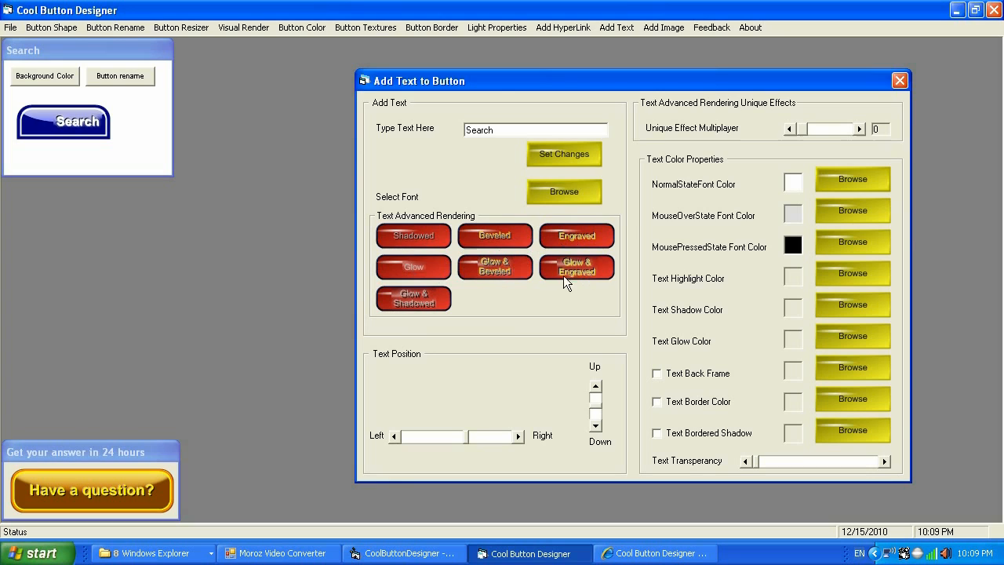
mouse_move(413, 300)
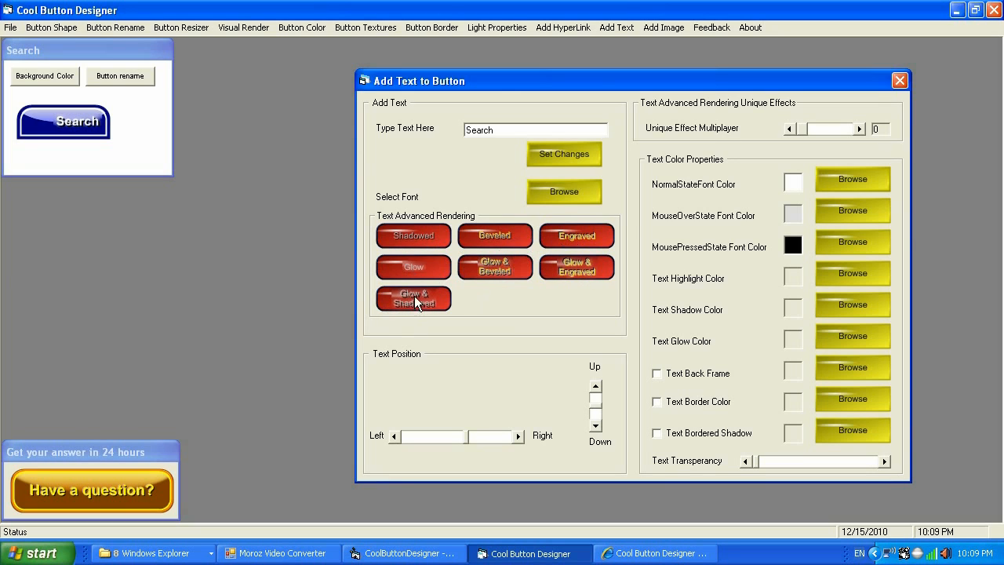
mouse_move(115, 76)
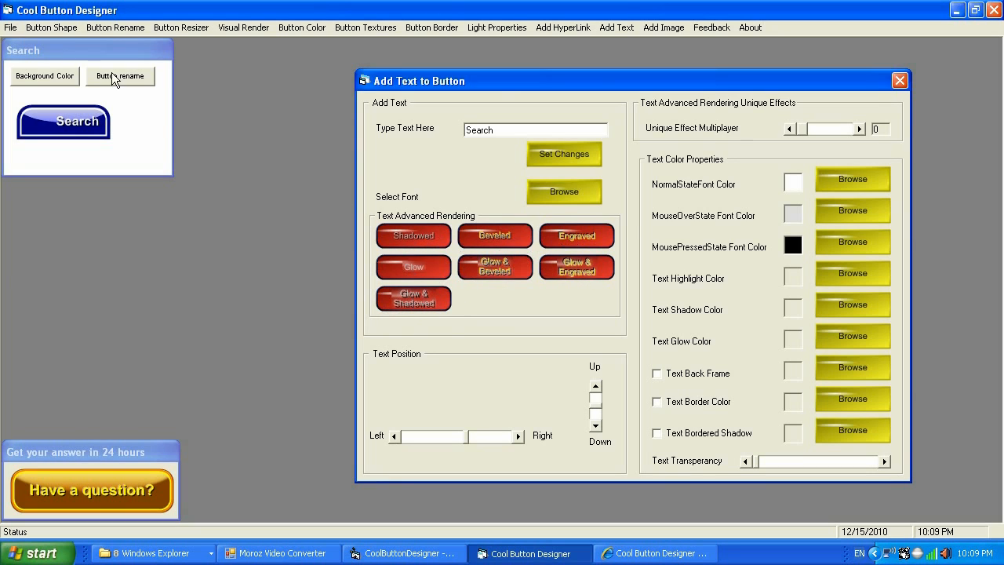
mouse_move(353, 253)
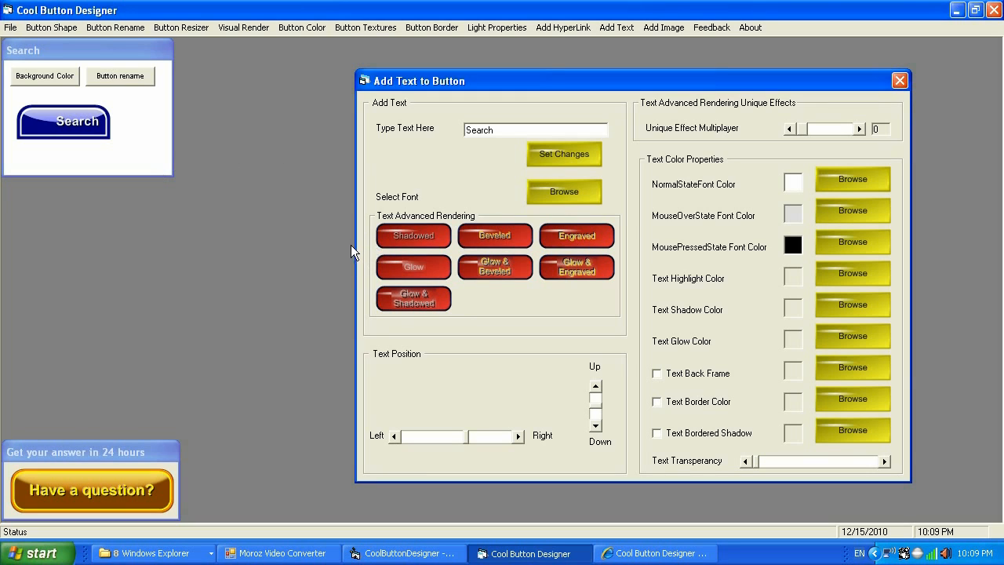
mouse_move(656, 400)
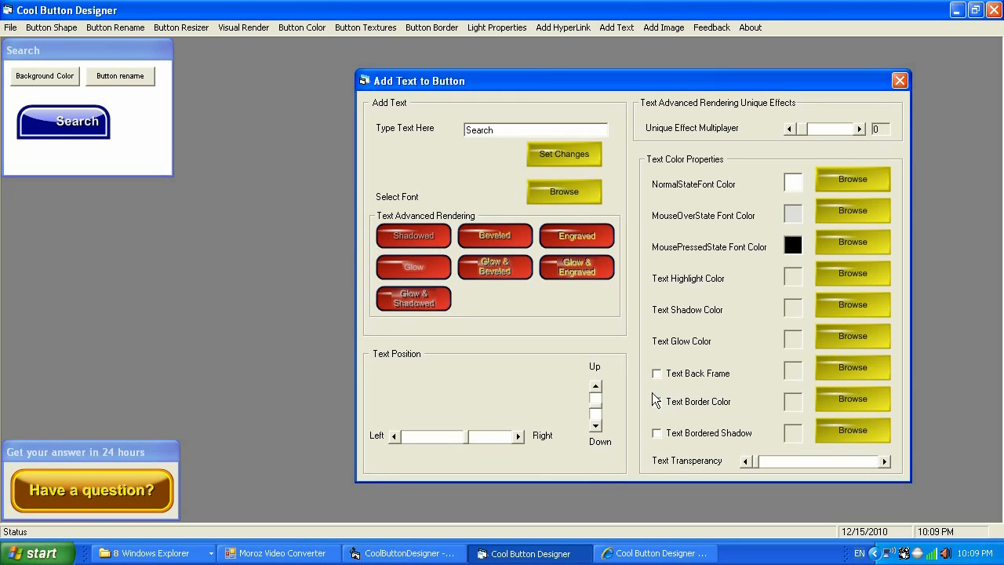
mouse_move(398, 447)
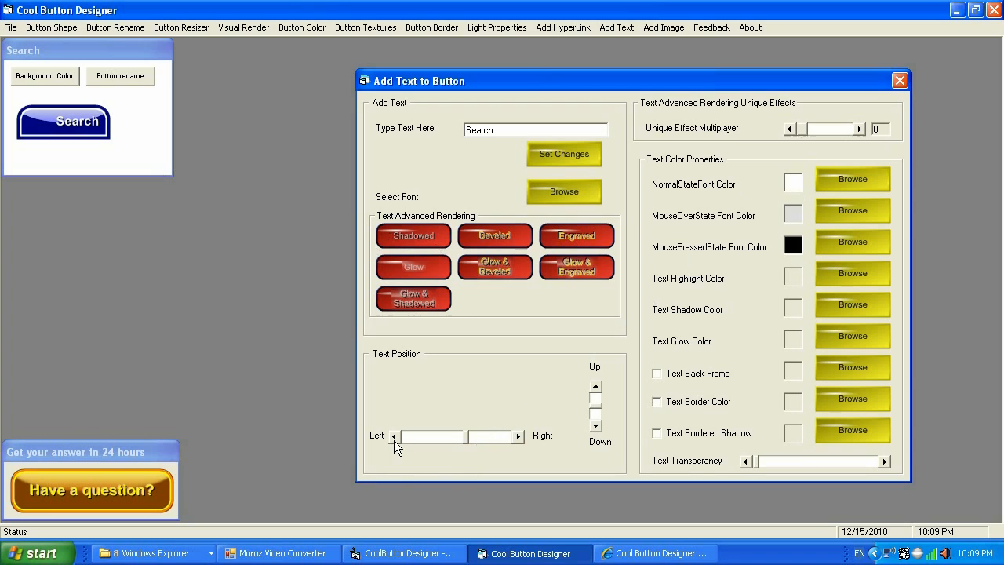
mouse_move(516, 439)
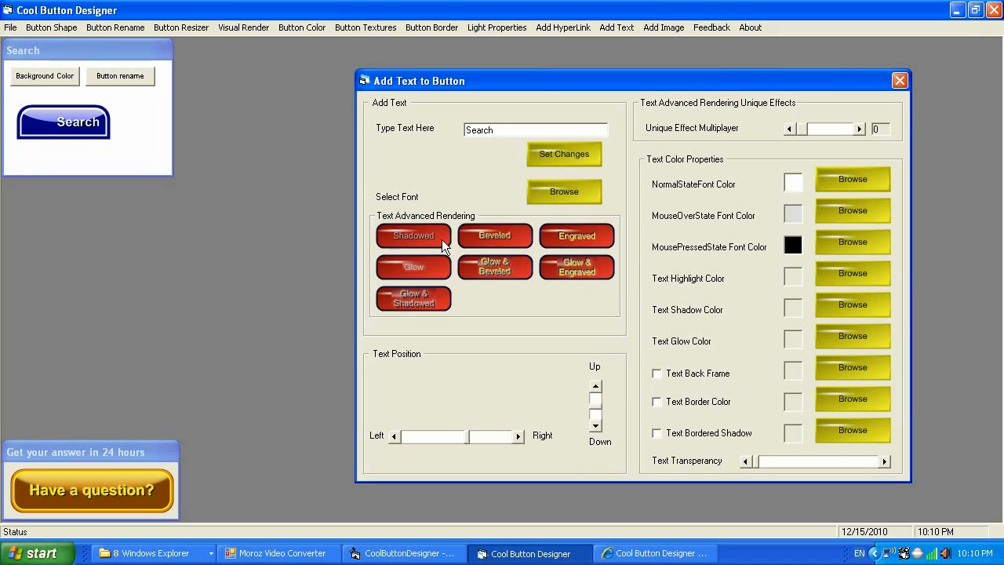
mouse_move(714, 63)
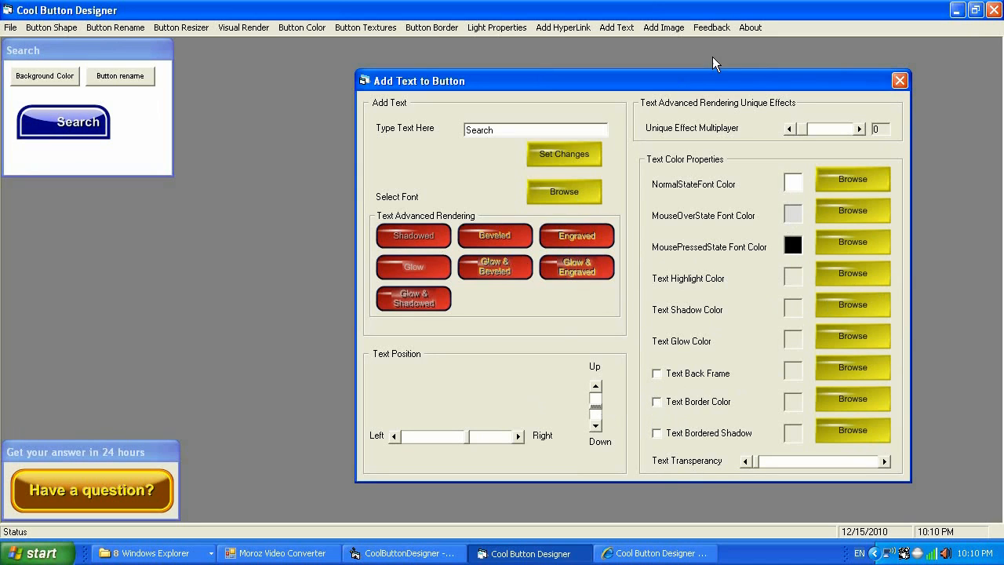
mouse_move(757, 467)
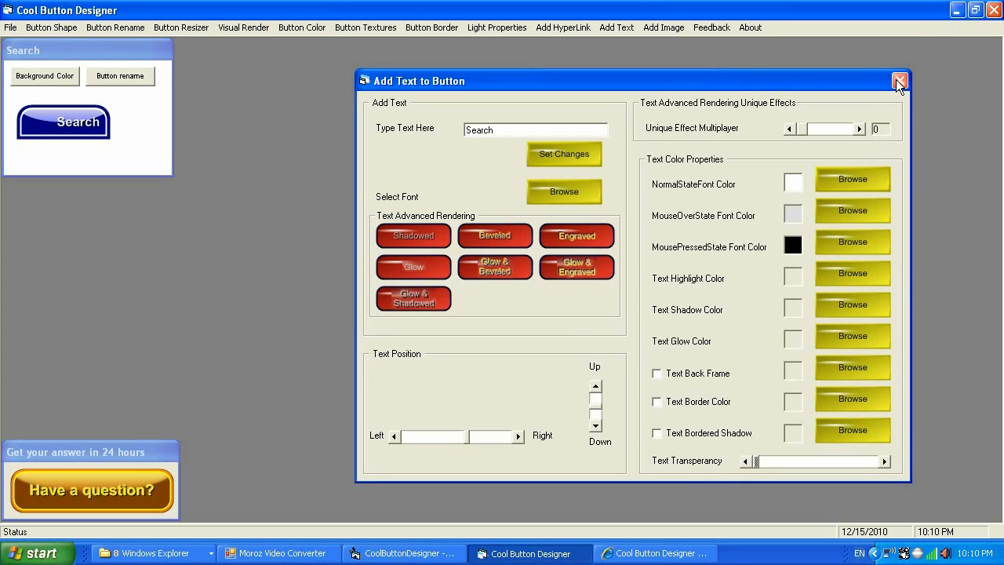
Step: Close Add Text to Button and open the Add Image window
left_click(899, 80)
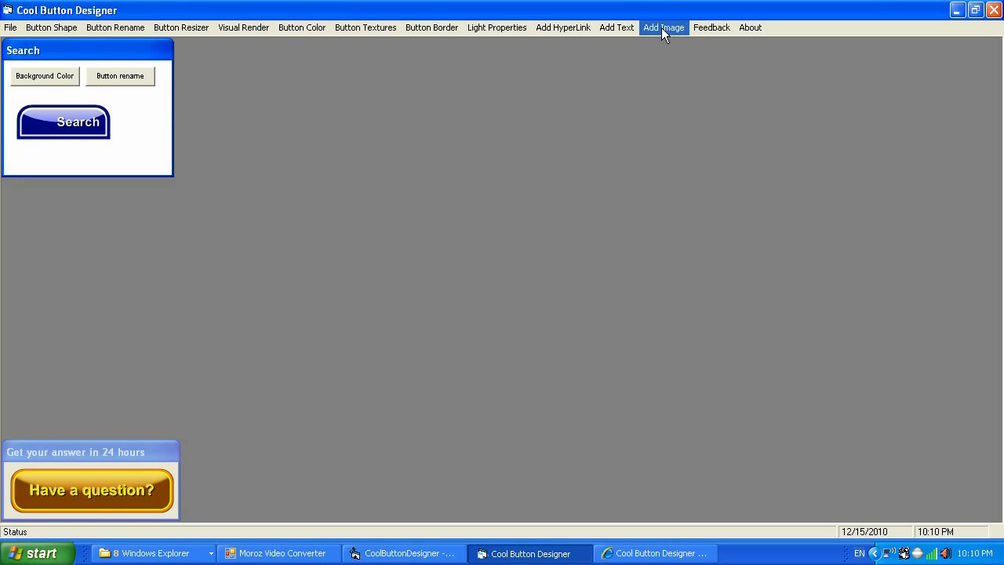
mouse_move(666, 43)
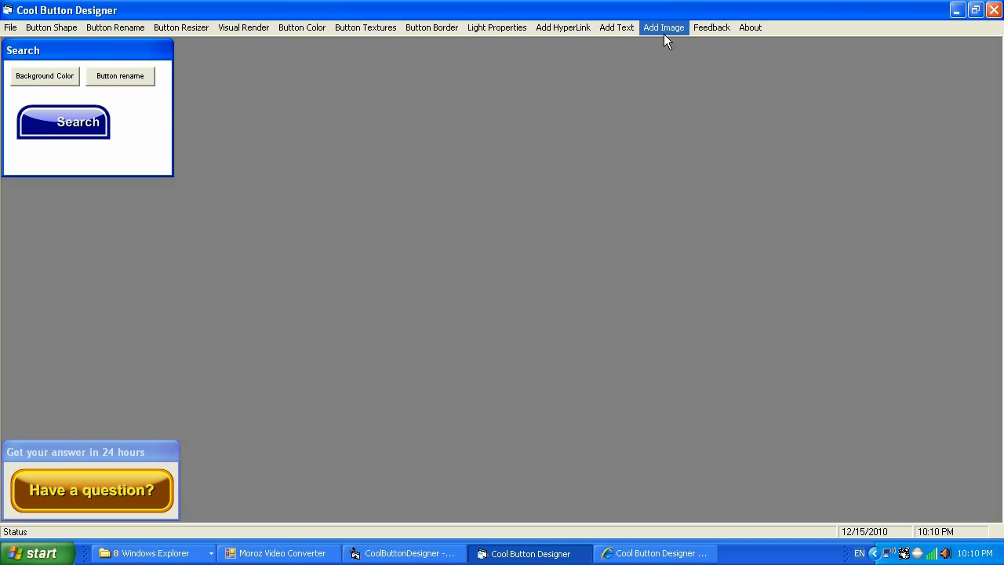
left_click(663, 28)
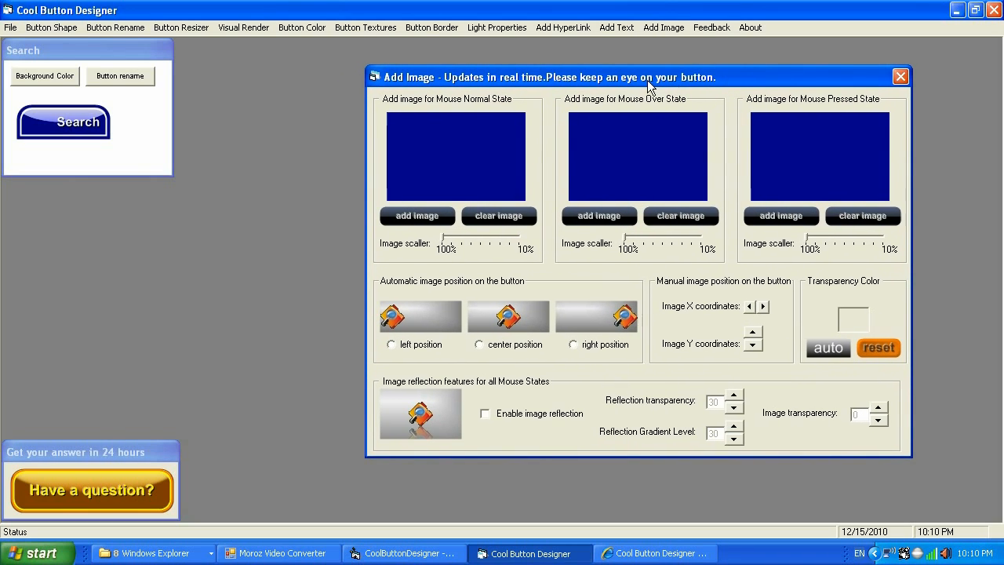
mouse_move(579, 90)
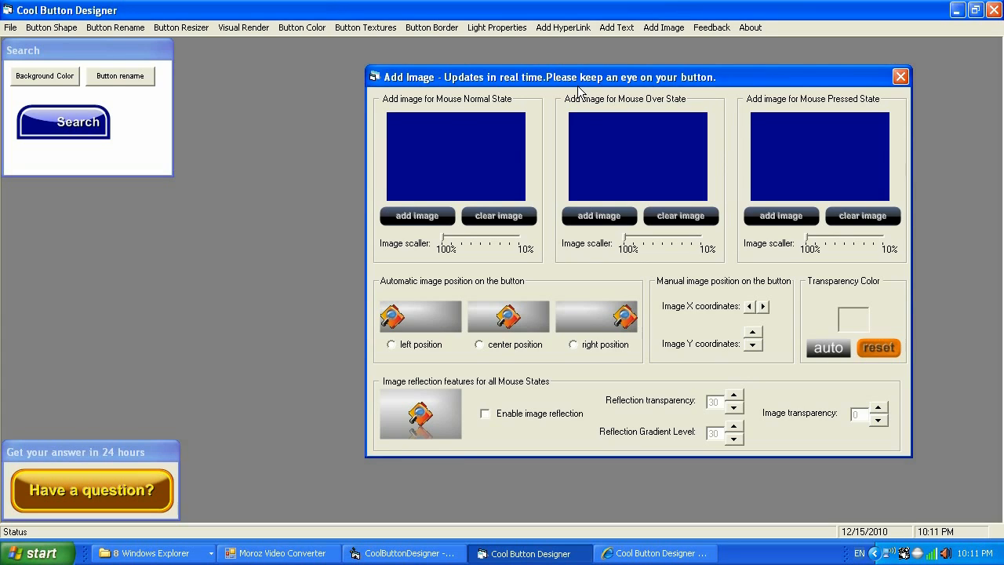
mouse_move(600, 119)
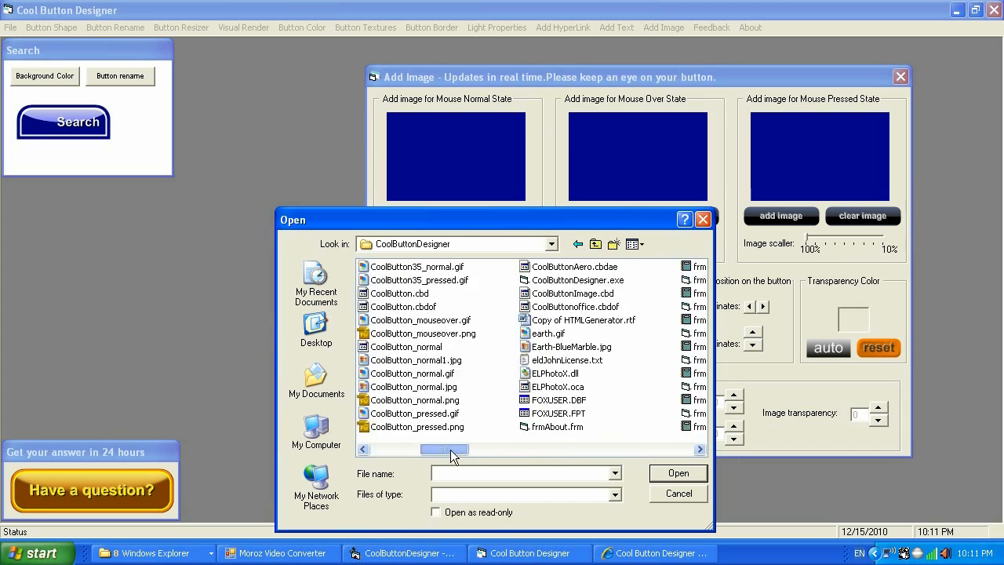
Step: Scroll the Open dialog to bring the search icon files into view
left_click(700, 449)
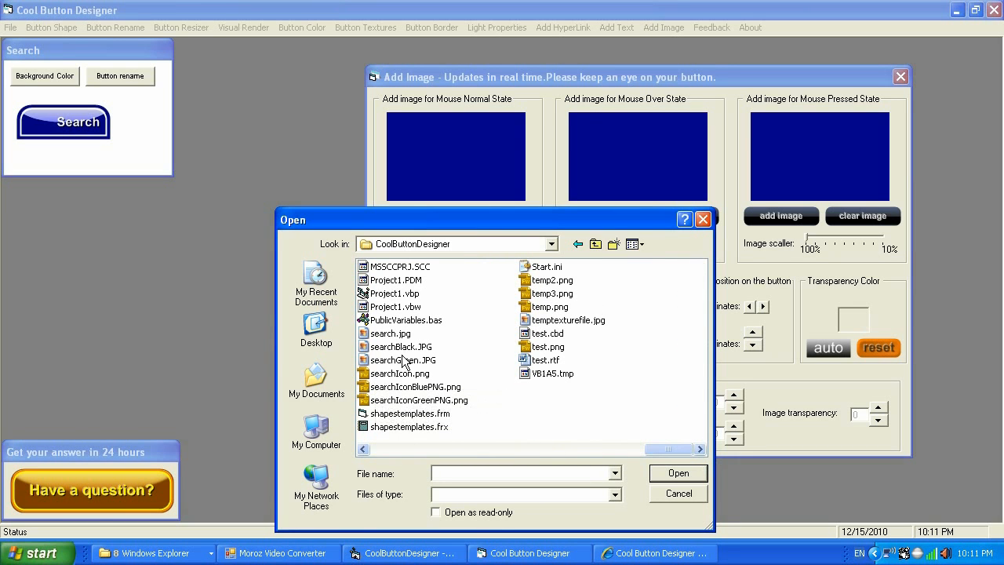
mouse_move(405, 360)
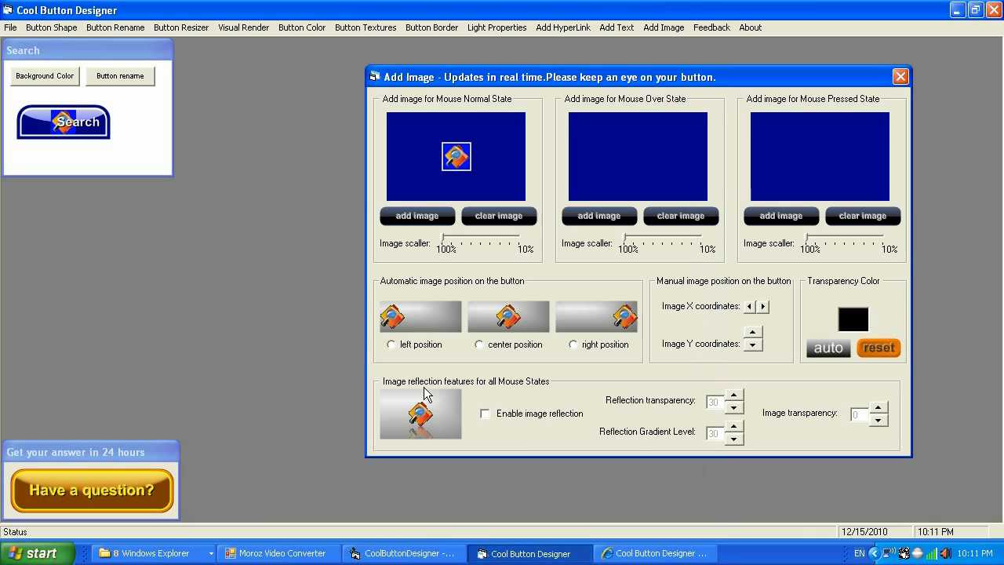
mouse_move(622, 370)
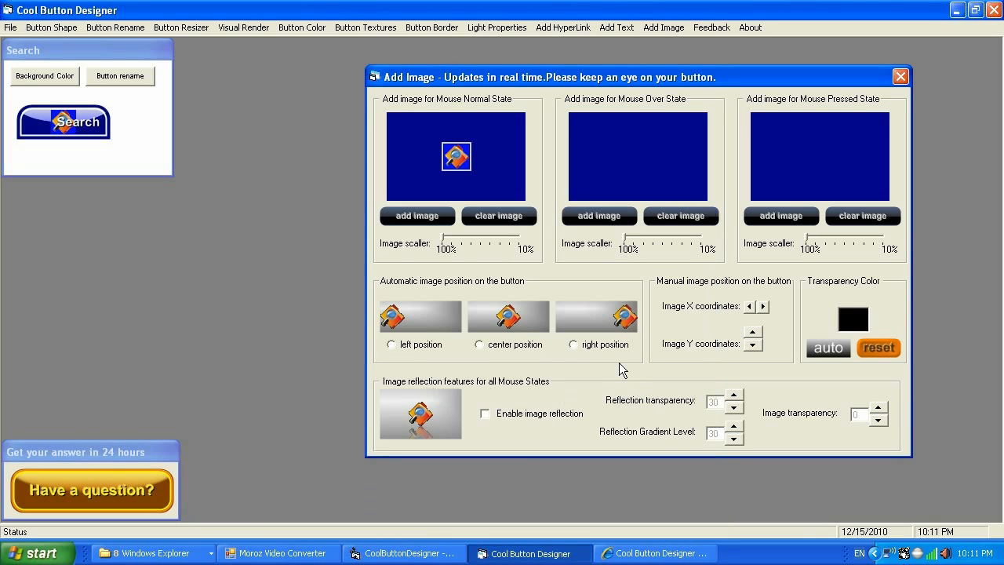
mouse_move(467, 158)
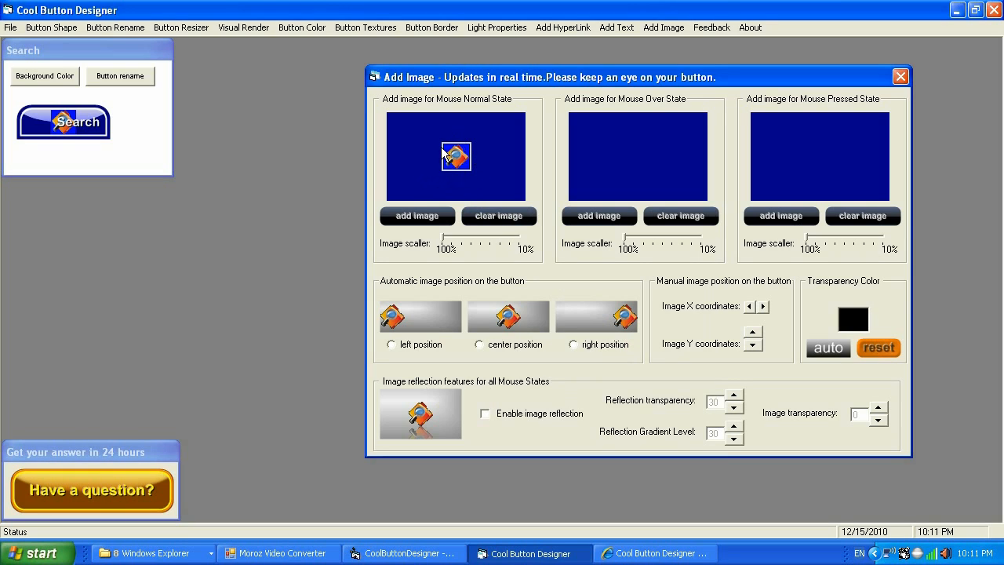
mouse_move(467, 177)
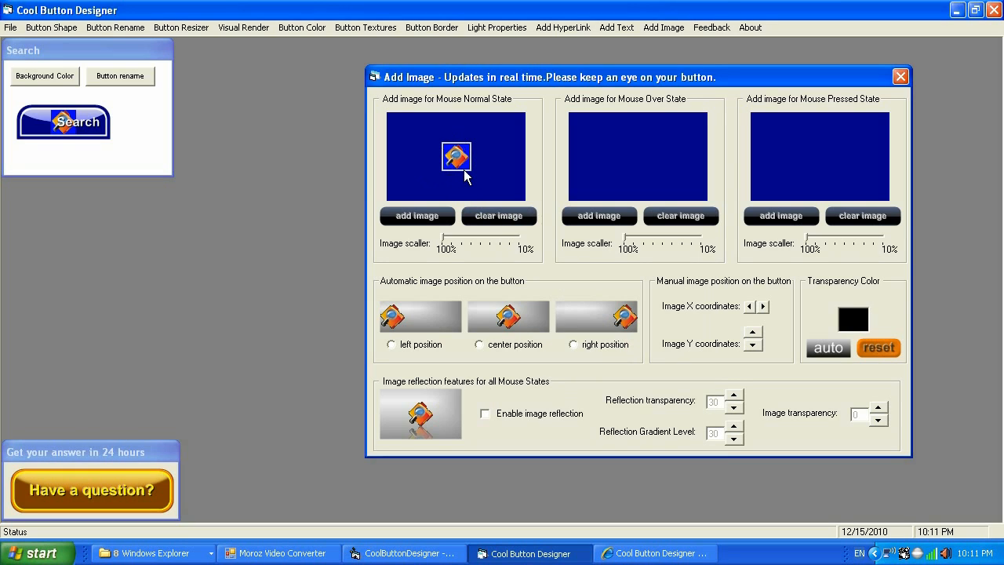
mouse_move(267, 171)
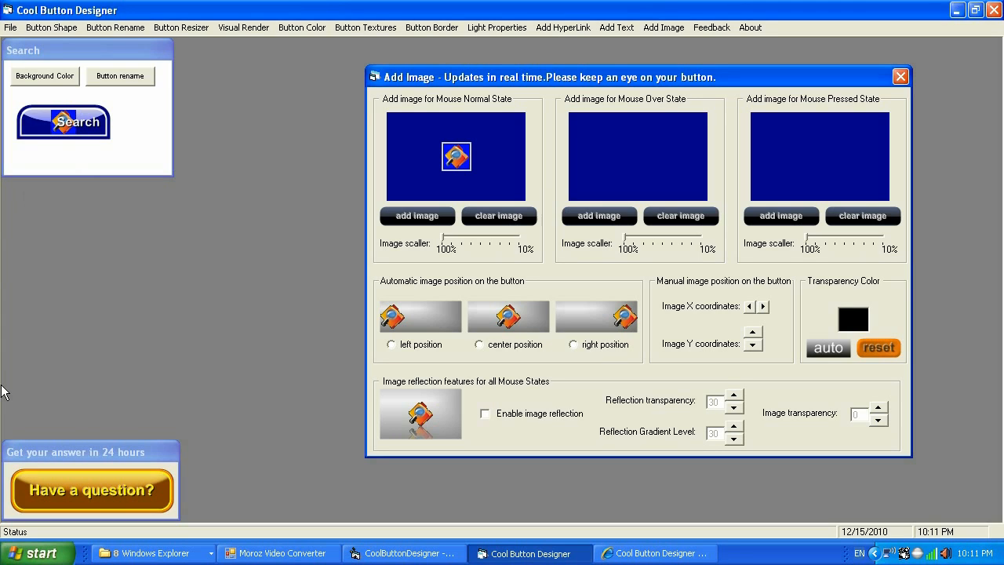
mouse_move(746, 276)
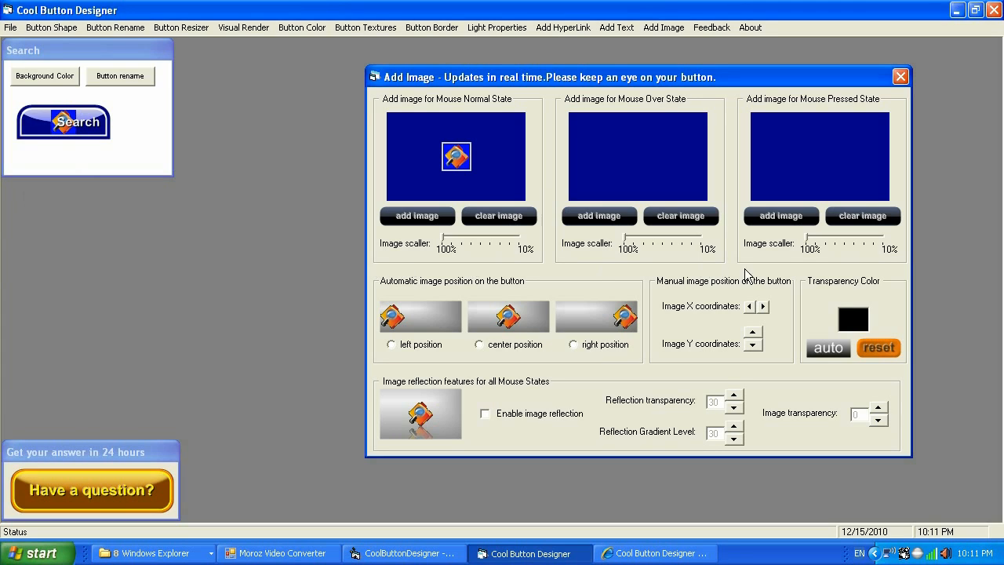
mouse_move(821, 332)
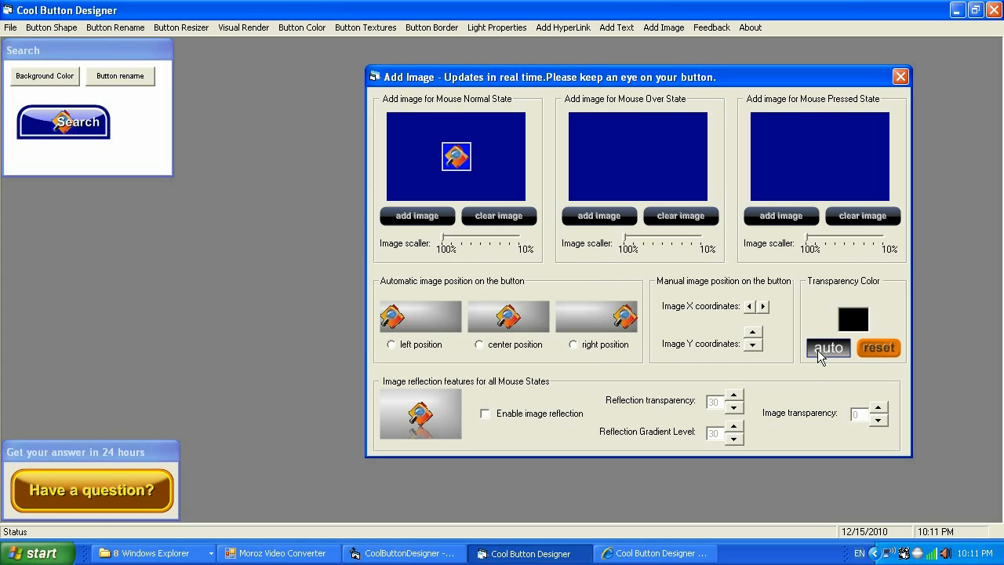
mouse_move(814, 362)
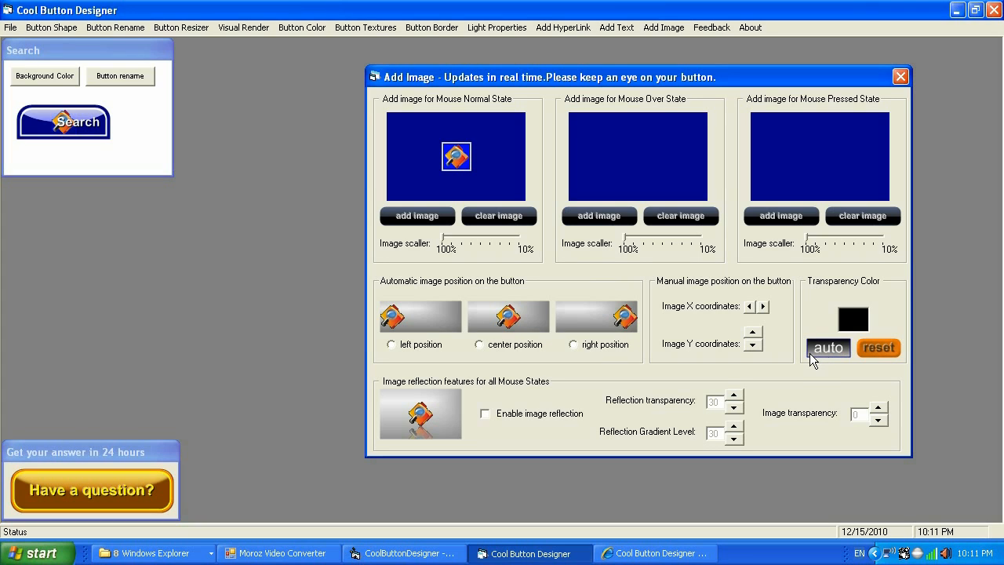
mouse_move(148, 140)
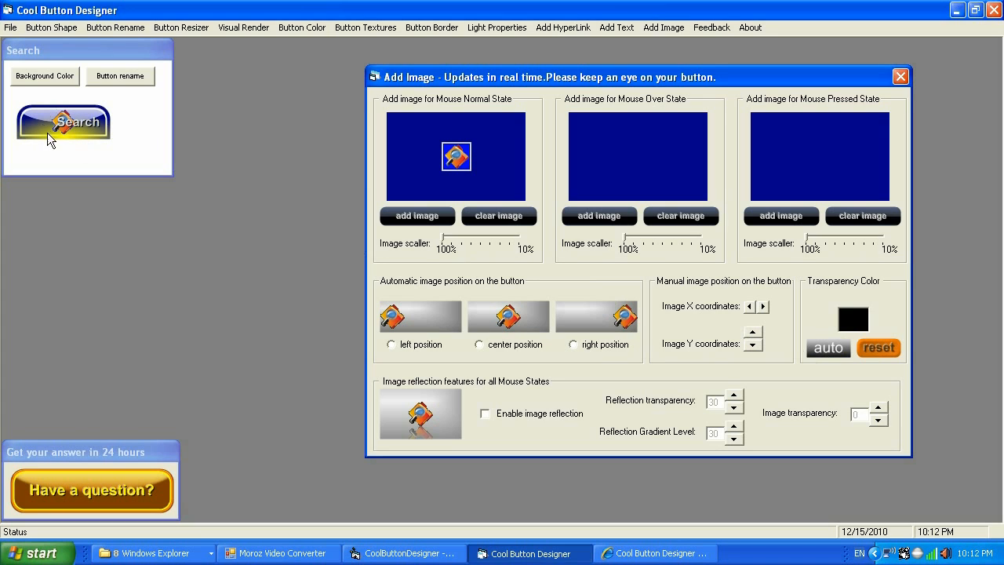
mouse_move(79, 114)
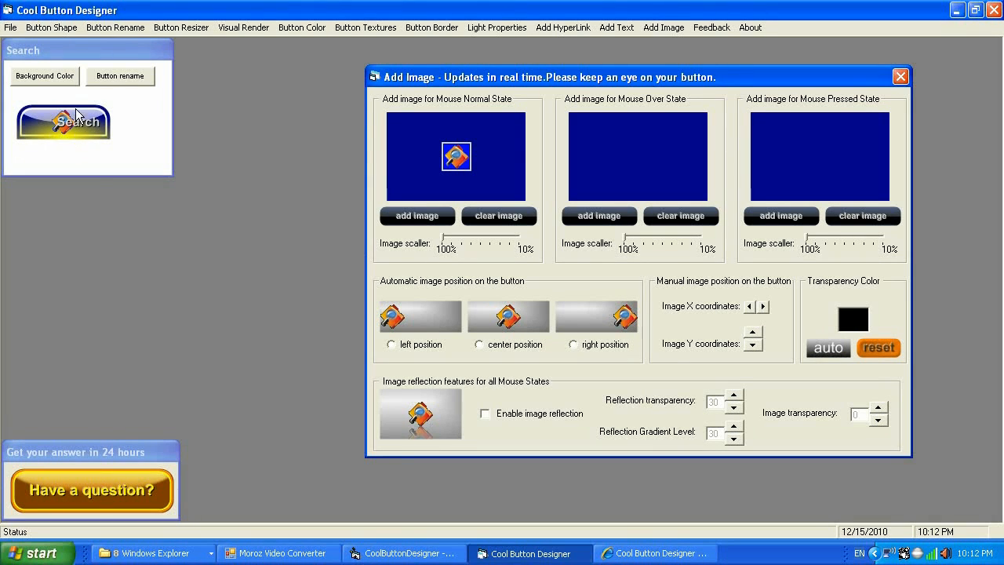
mouse_move(87, 174)
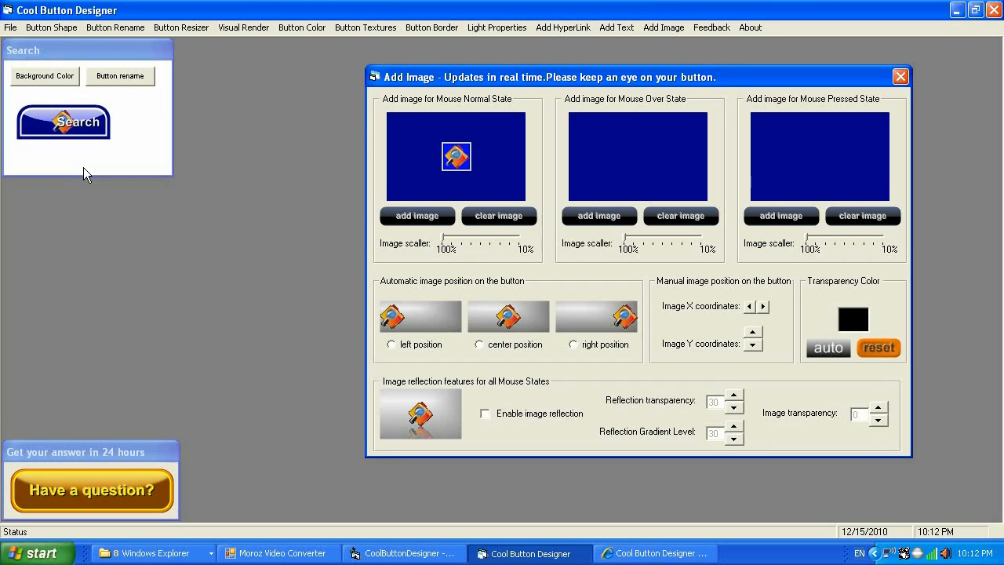
mouse_move(78, 168)
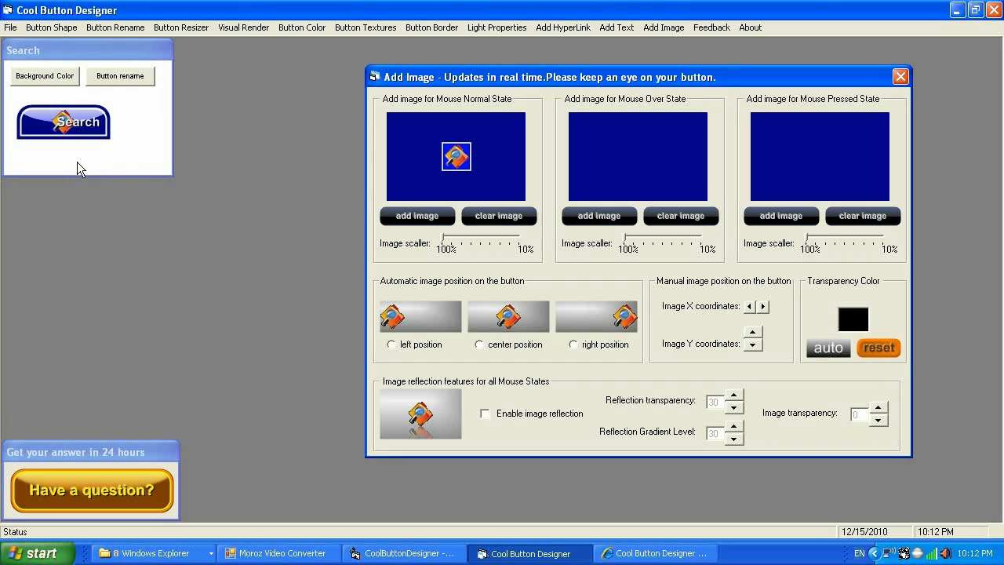
mouse_move(62, 121)
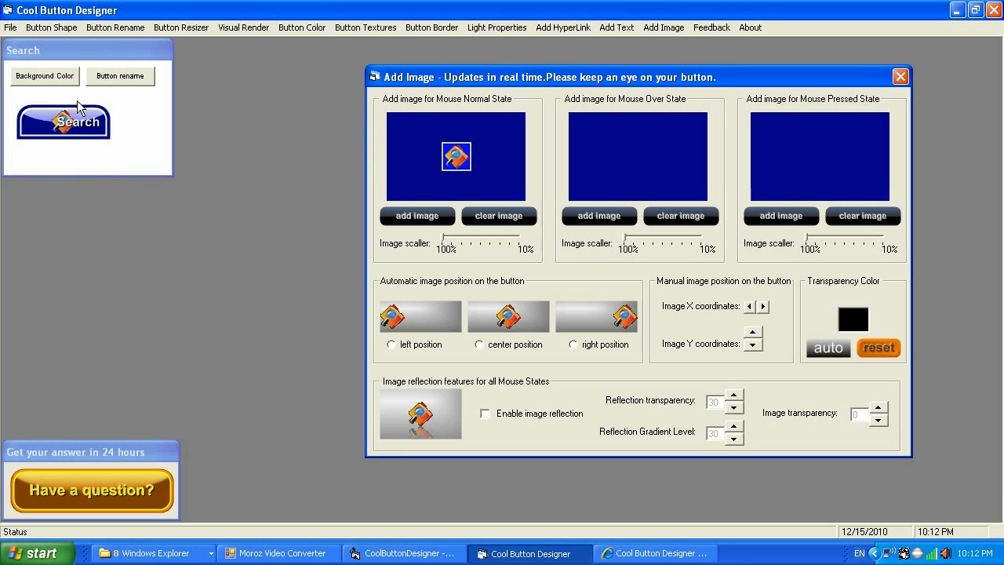
mouse_move(829, 410)
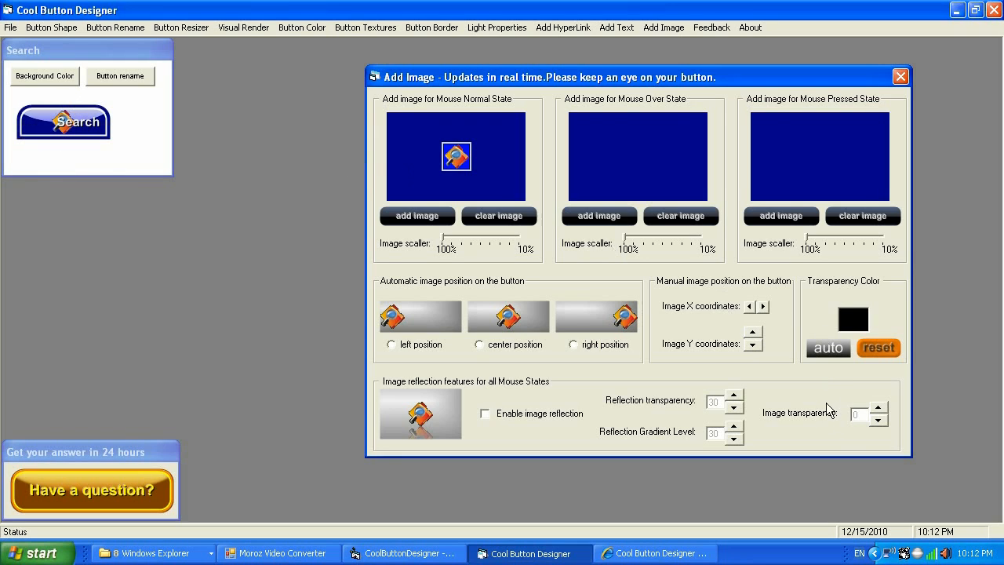
mouse_move(886, 375)
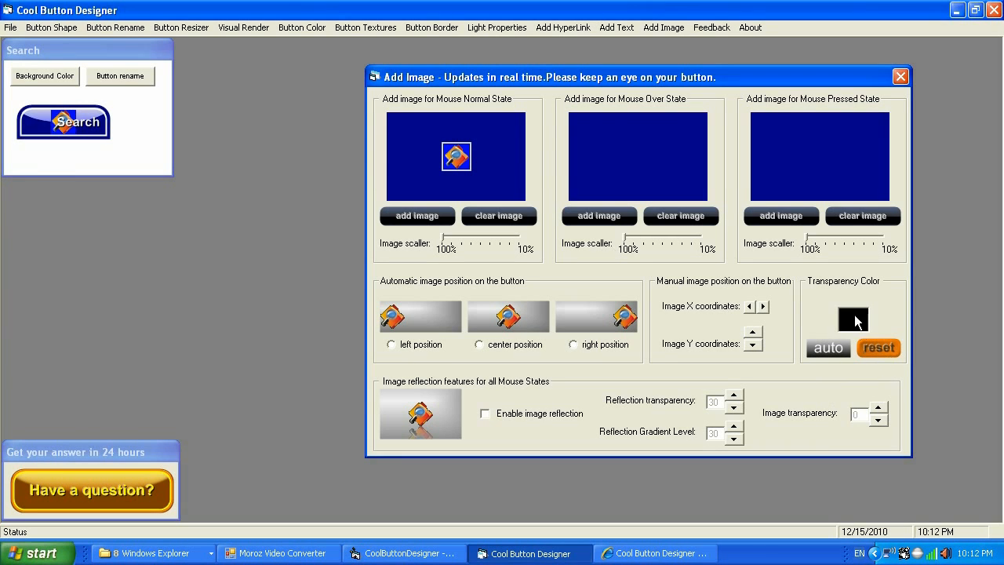
Step: Try blue, green and a dark transparency colour, then cancel the picker, keeping green
left_click(853, 319)
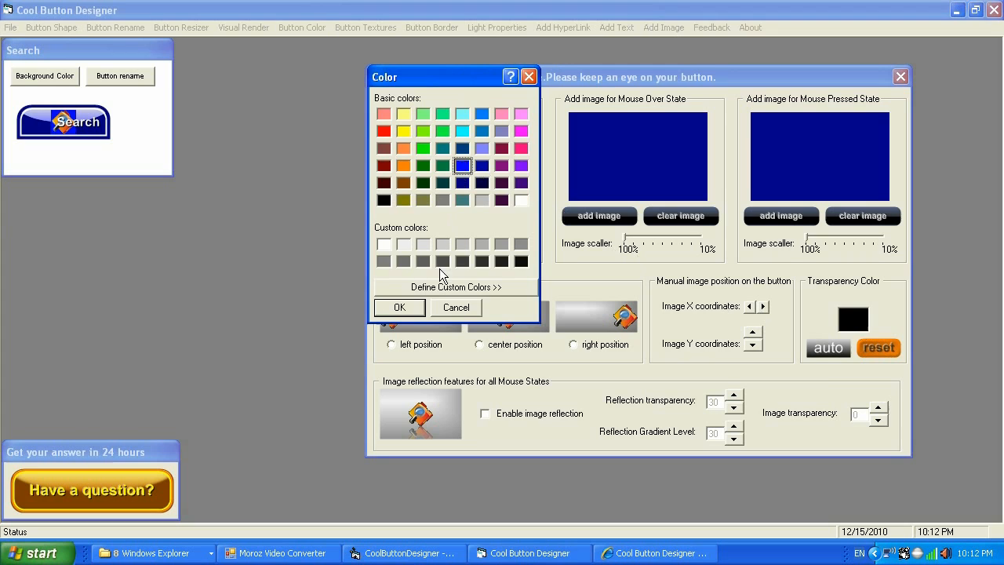
left_click(399, 307)
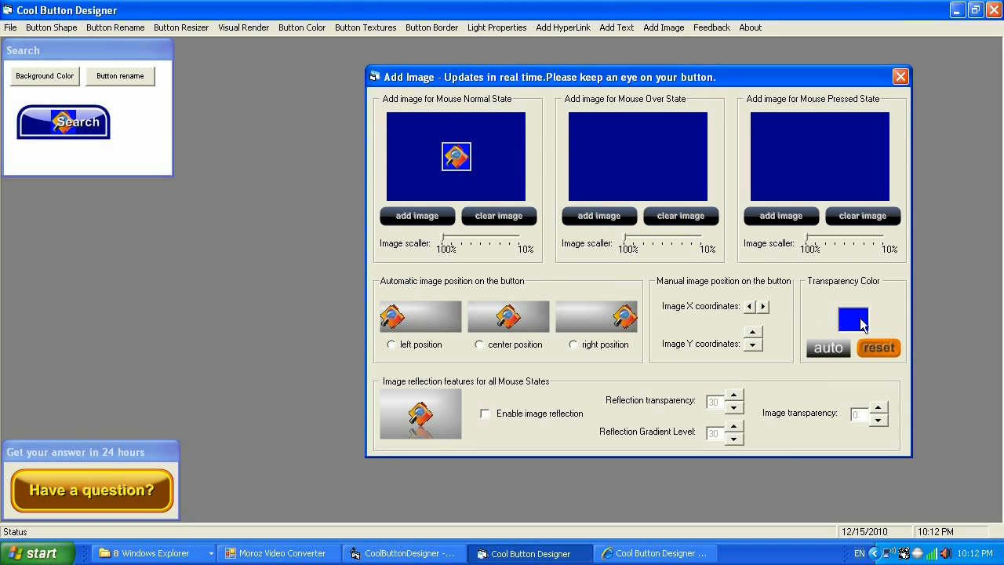
left_click(854, 319)
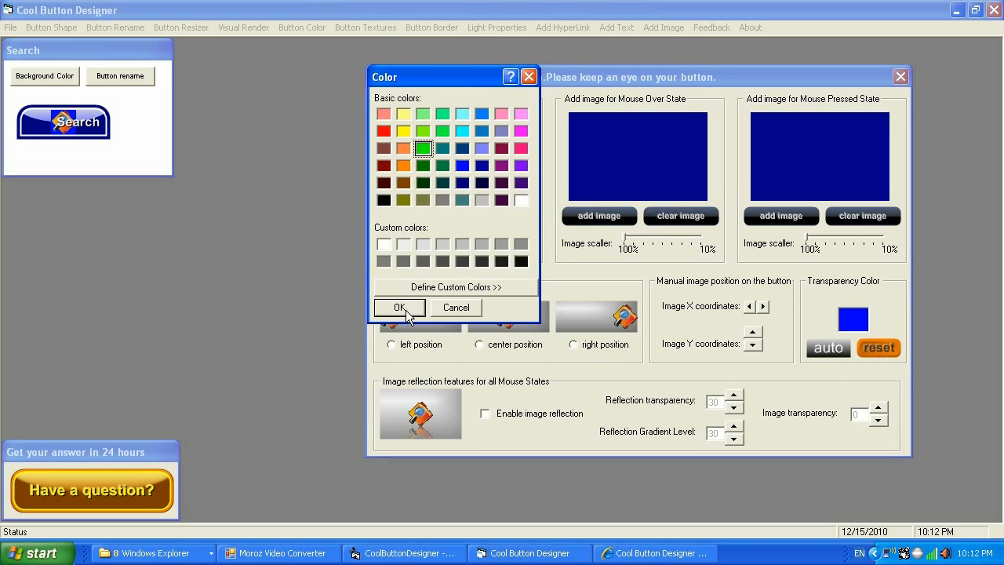
left_click(399, 307)
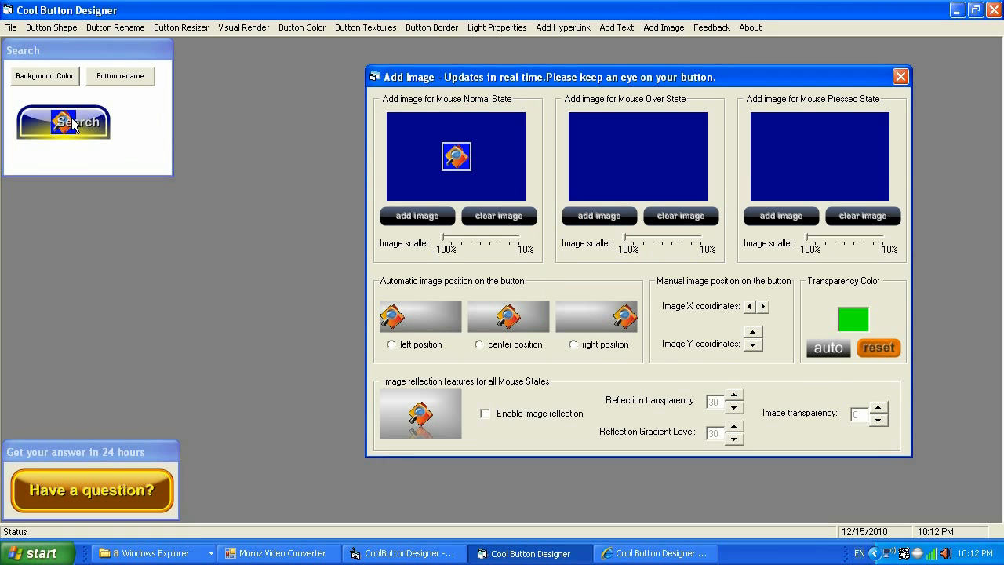
left_click(853, 318)
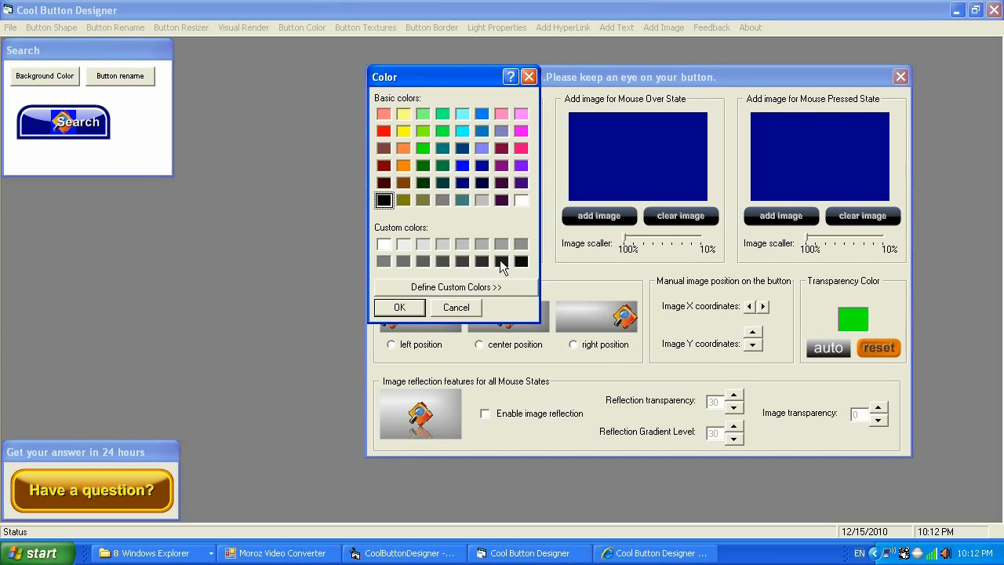
left_click(455, 287)
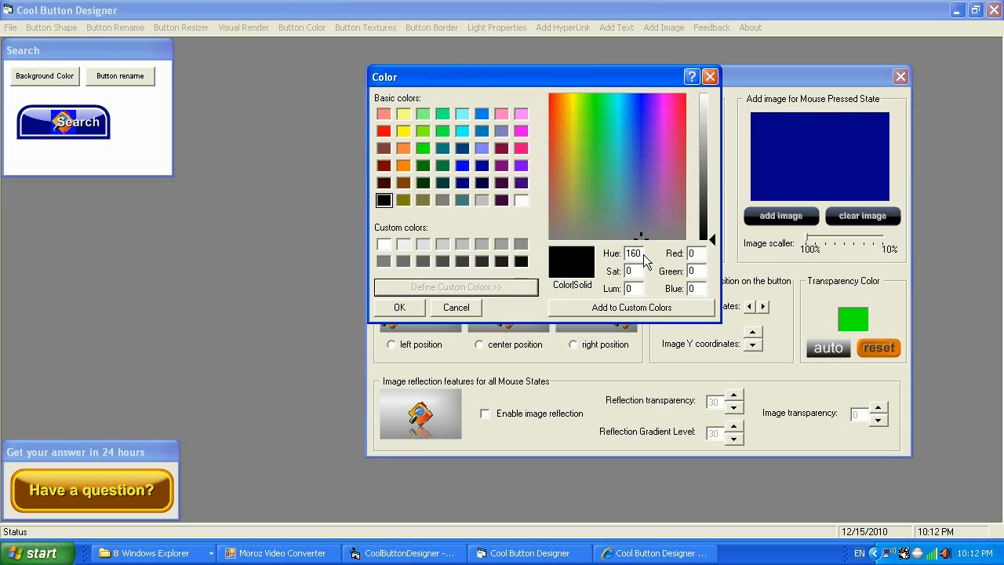
mouse_move(700, 285)
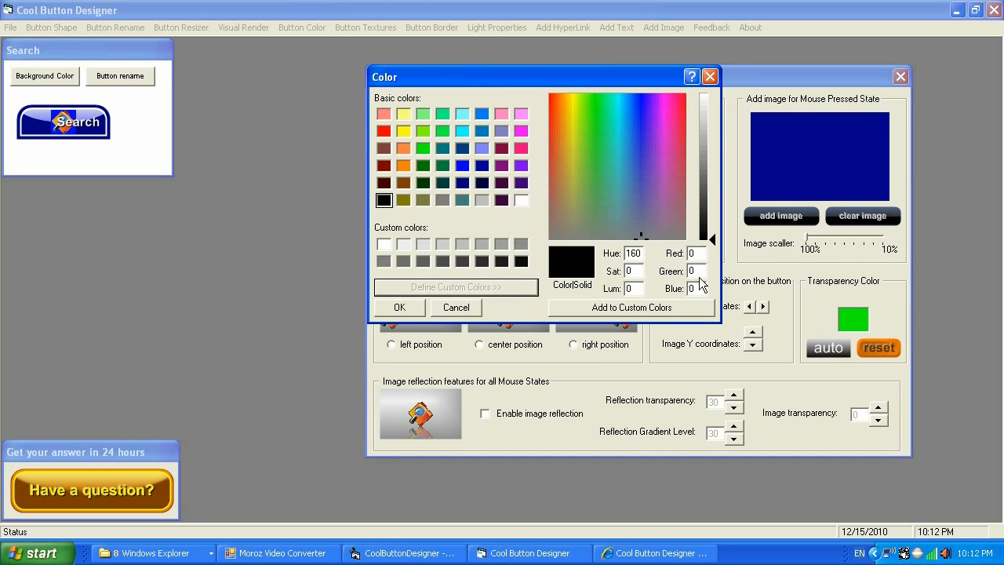
mouse_move(467, 312)
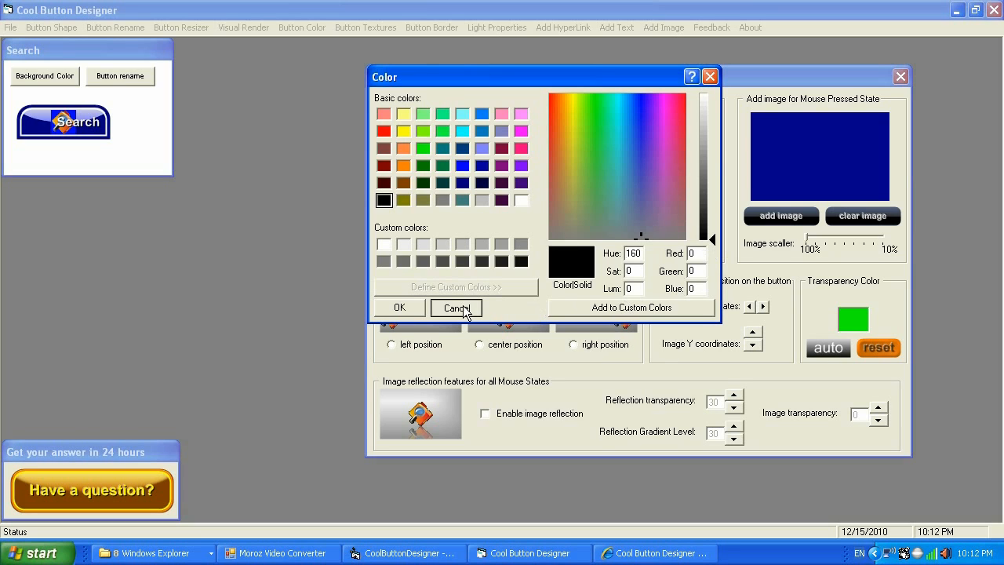
left_click(456, 306)
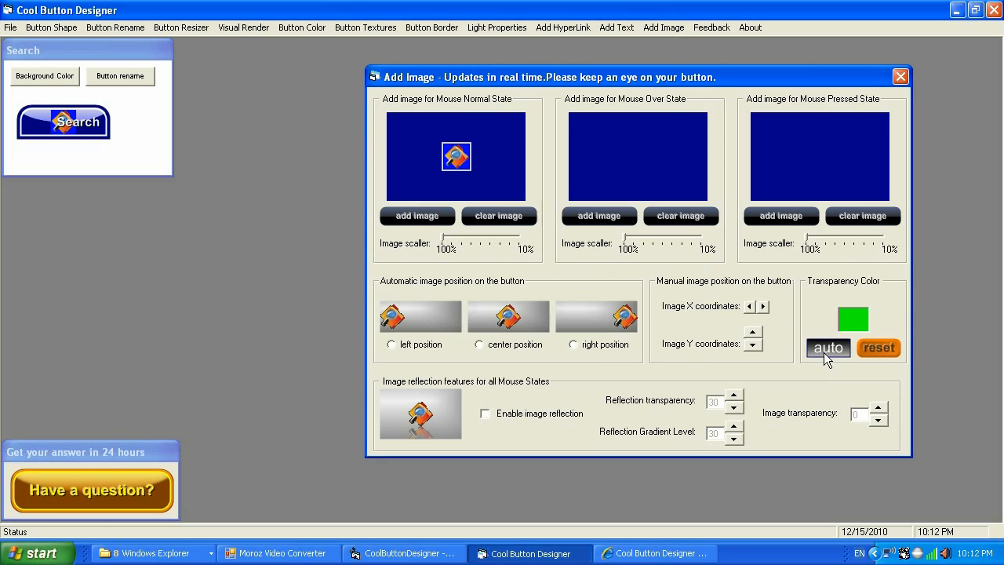
mouse_move(612, 325)
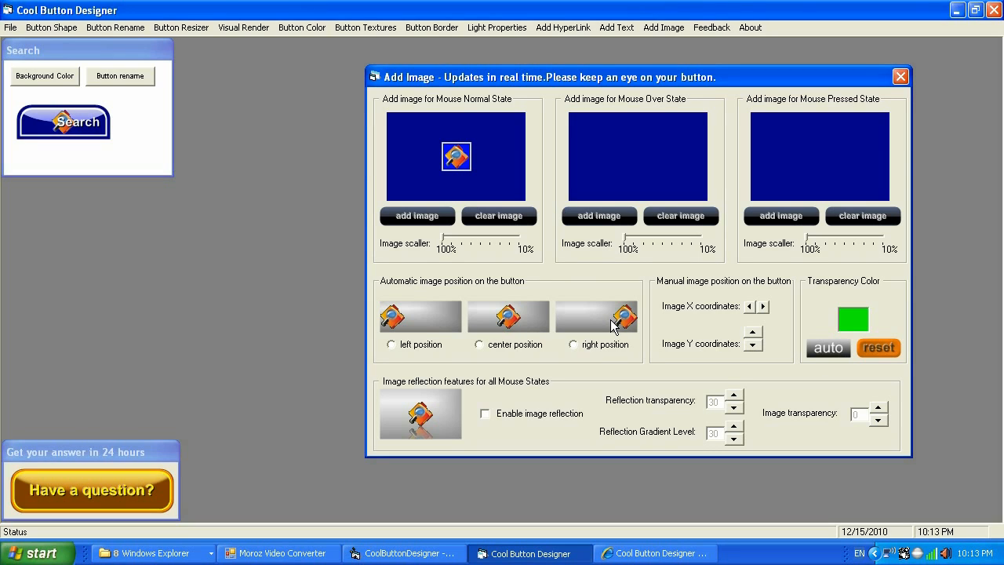
mouse_move(562, 363)
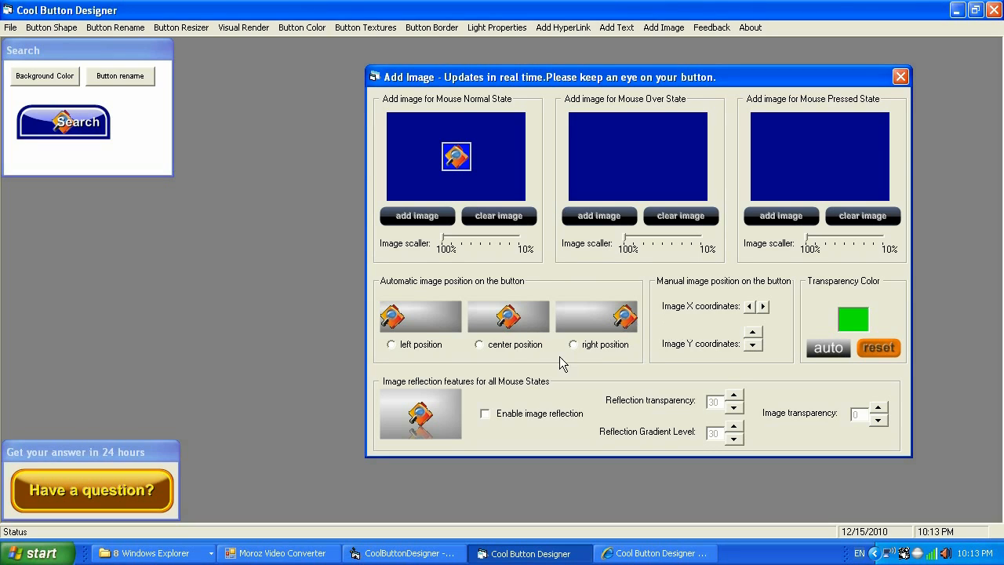
Step: Try left, center and right automatic image positions, settling on left
left_click(391, 345)
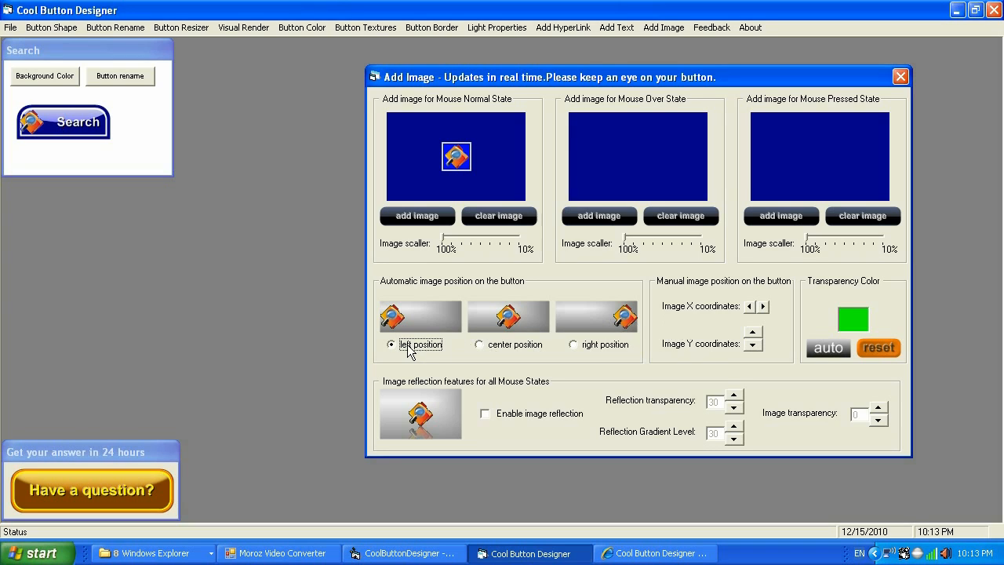
left_click(479, 345)
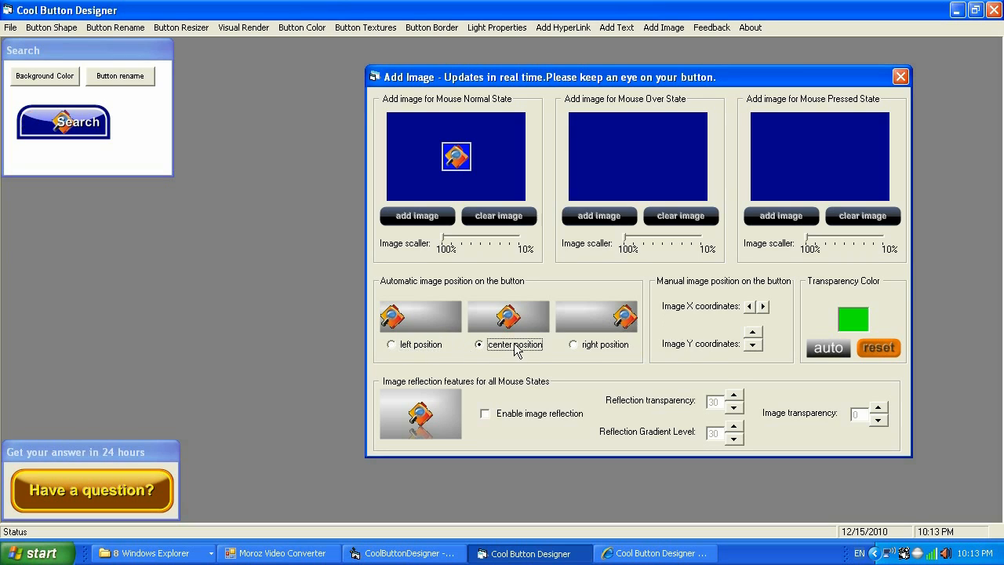
left_click(573, 345)
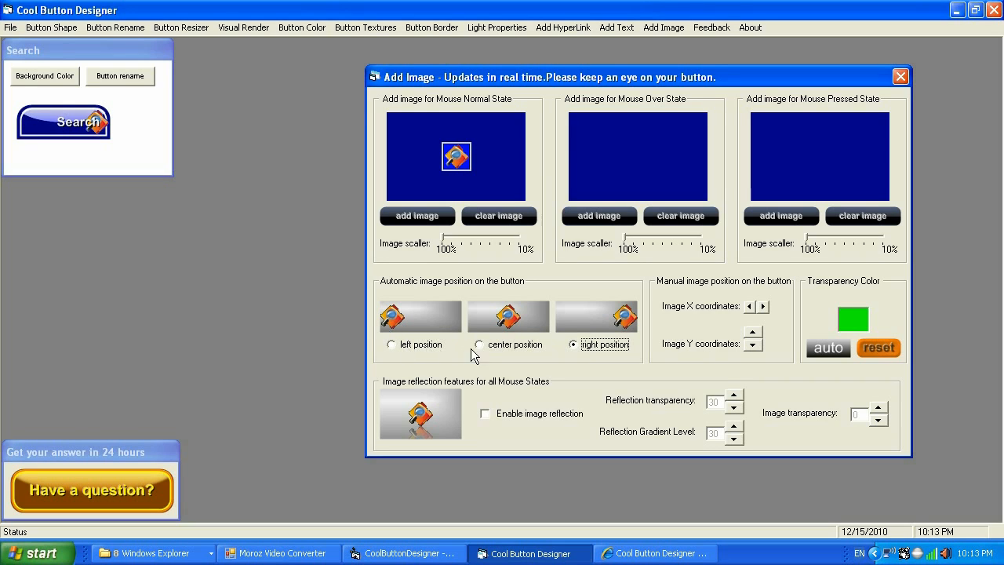
mouse_move(590, 375)
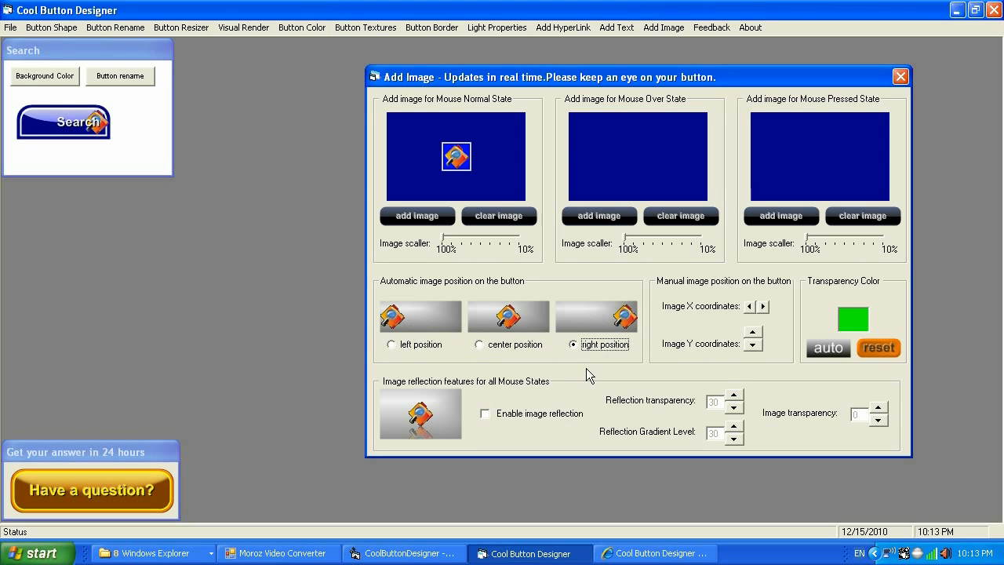
mouse_move(486, 344)
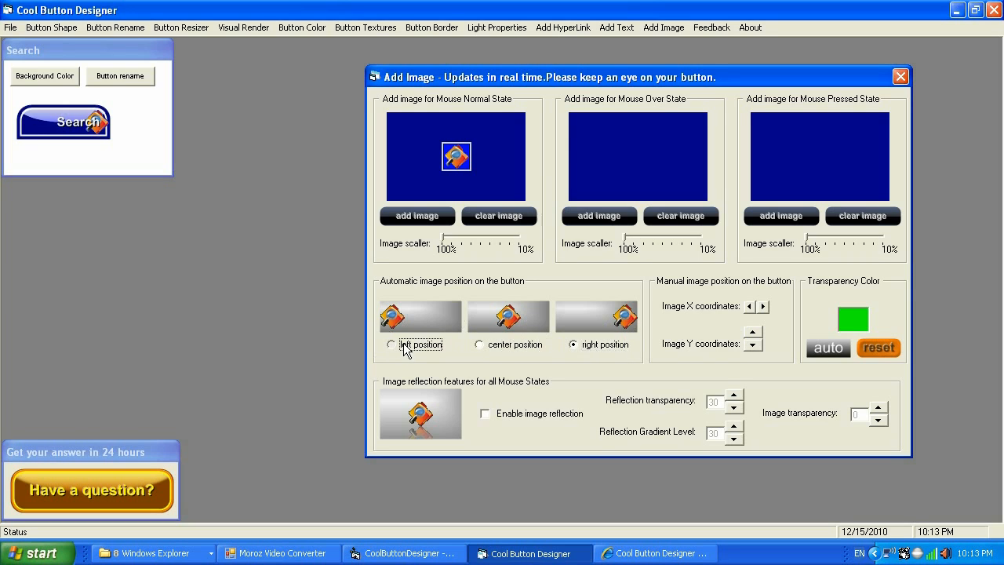
left_click(391, 345)
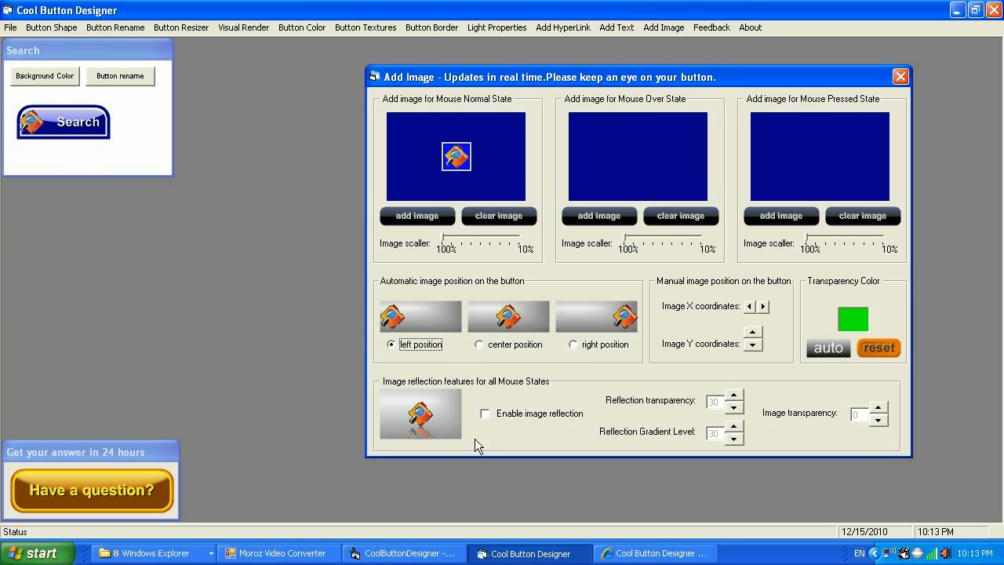
mouse_move(757, 314)
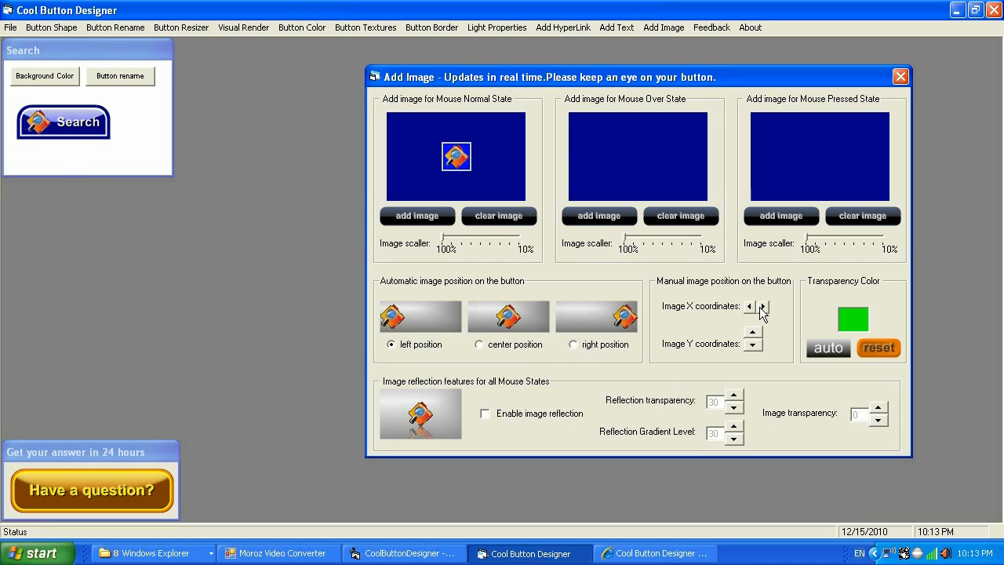
mouse_move(753, 339)
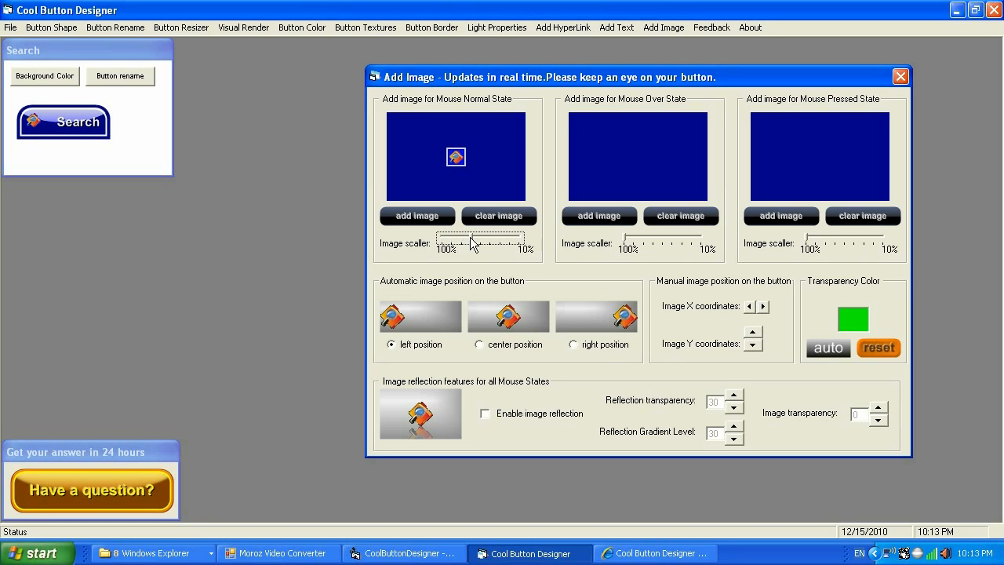
mouse_move(35, 137)
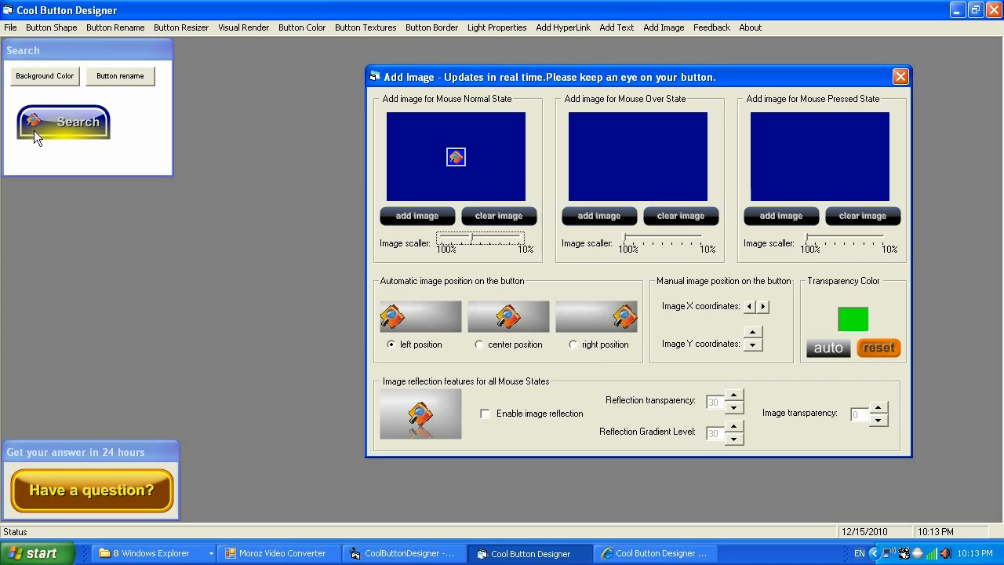
mouse_move(423, 247)
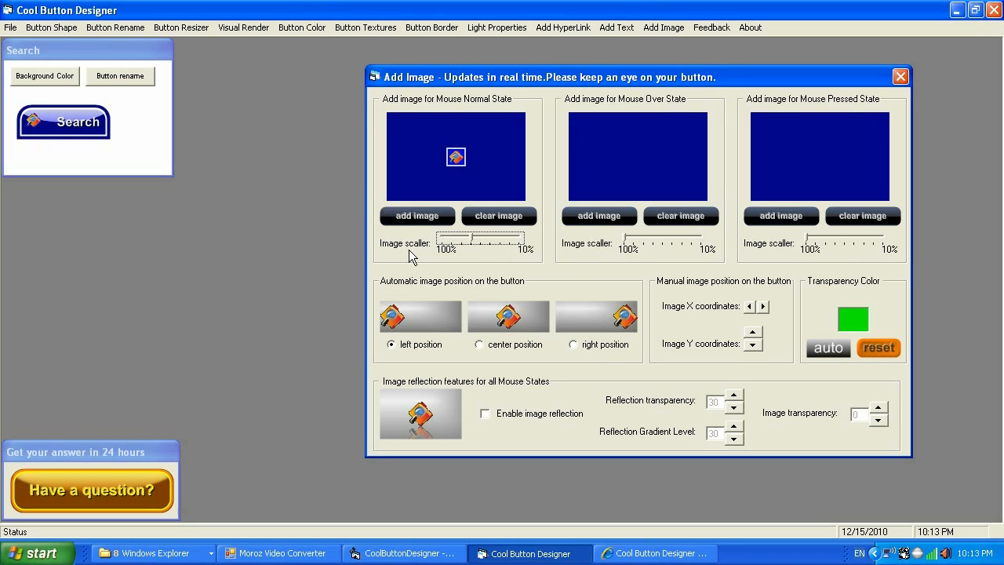
mouse_move(400, 172)
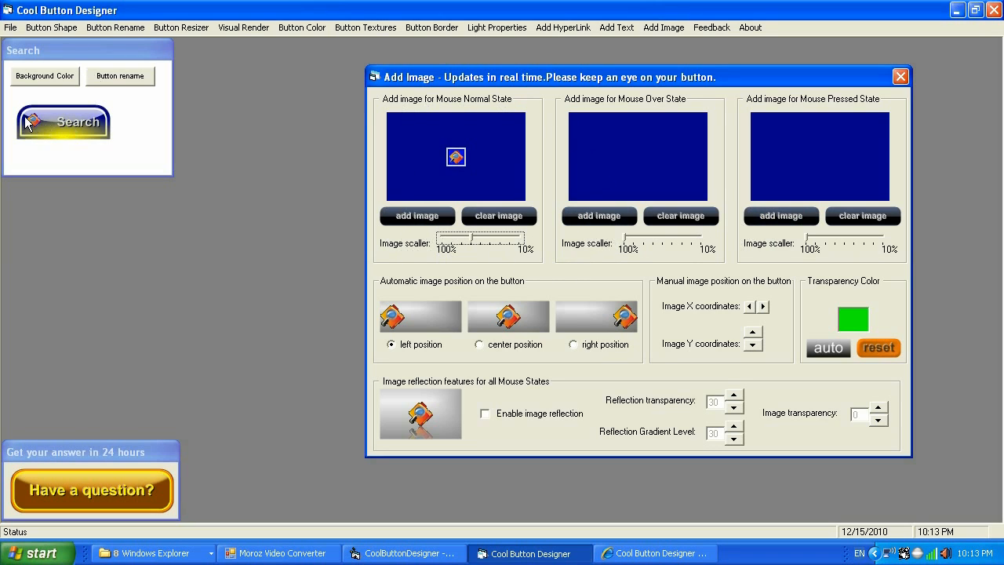
mouse_move(463, 182)
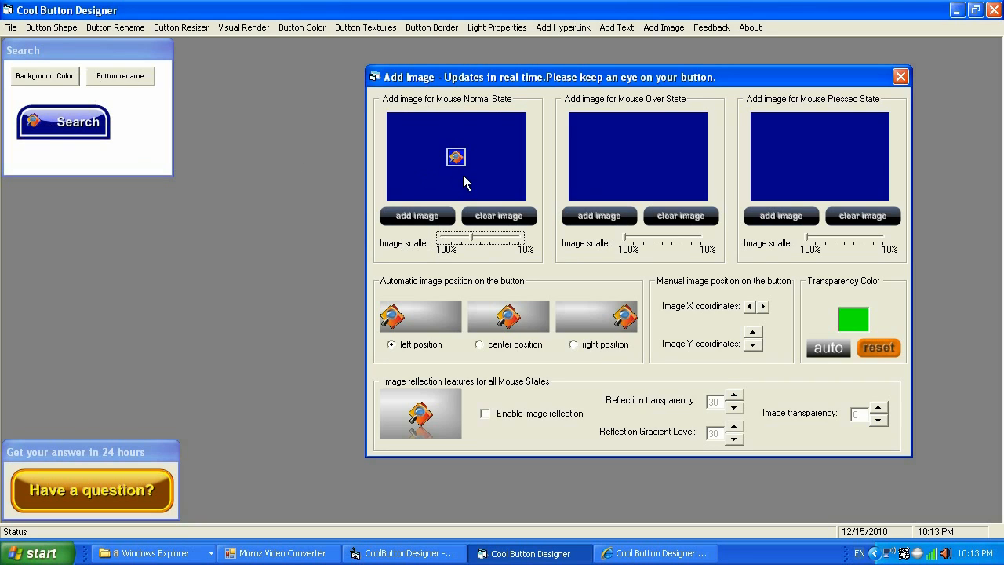
mouse_move(457, 177)
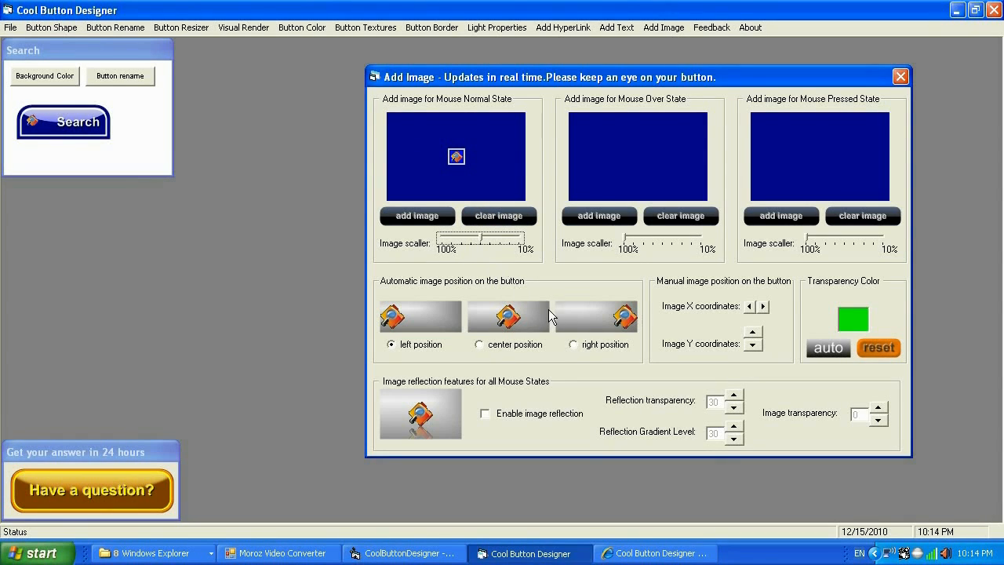
mouse_move(539, 315)
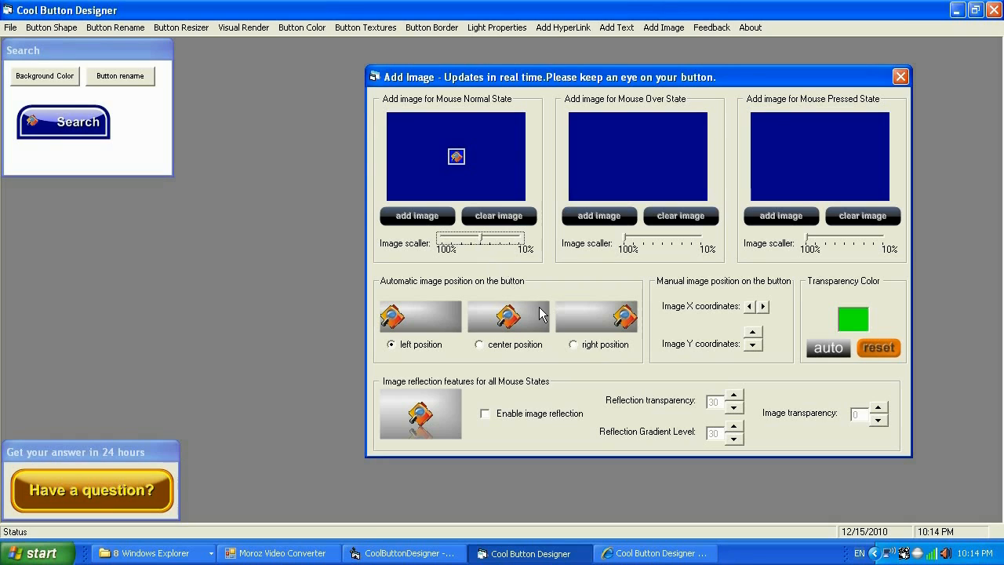
mouse_move(725, 345)
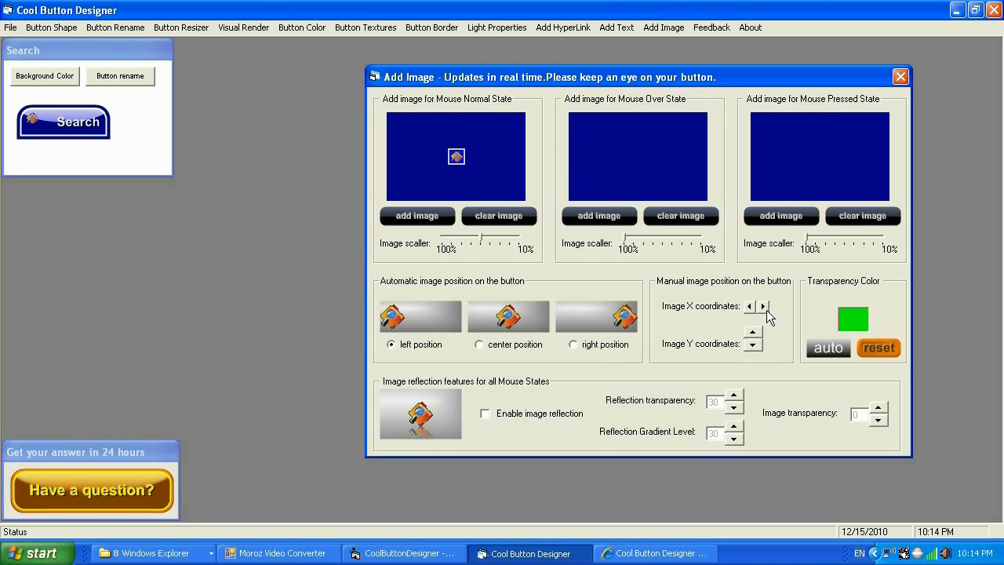
mouse_move(722, 361)
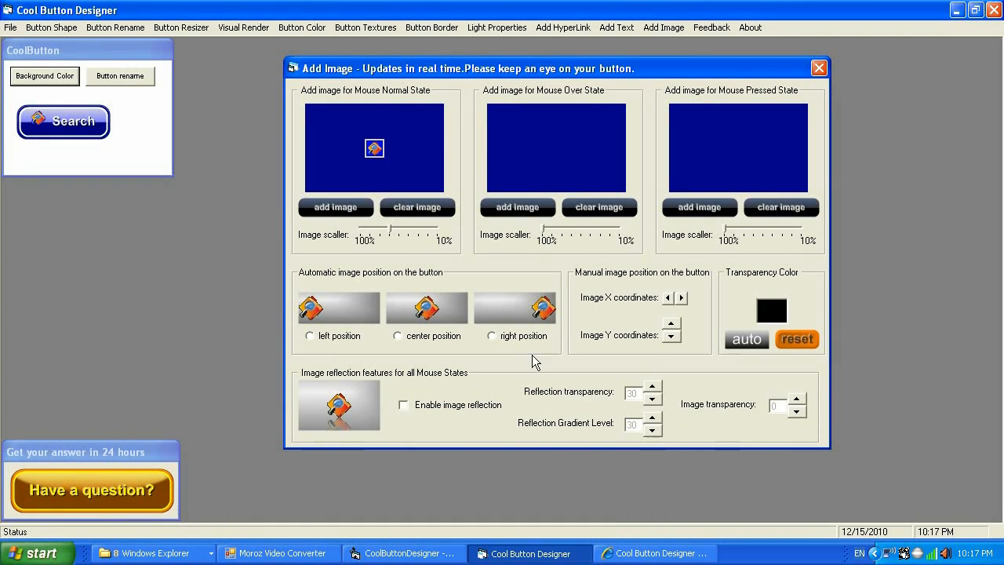
mouse_move(472, 365)
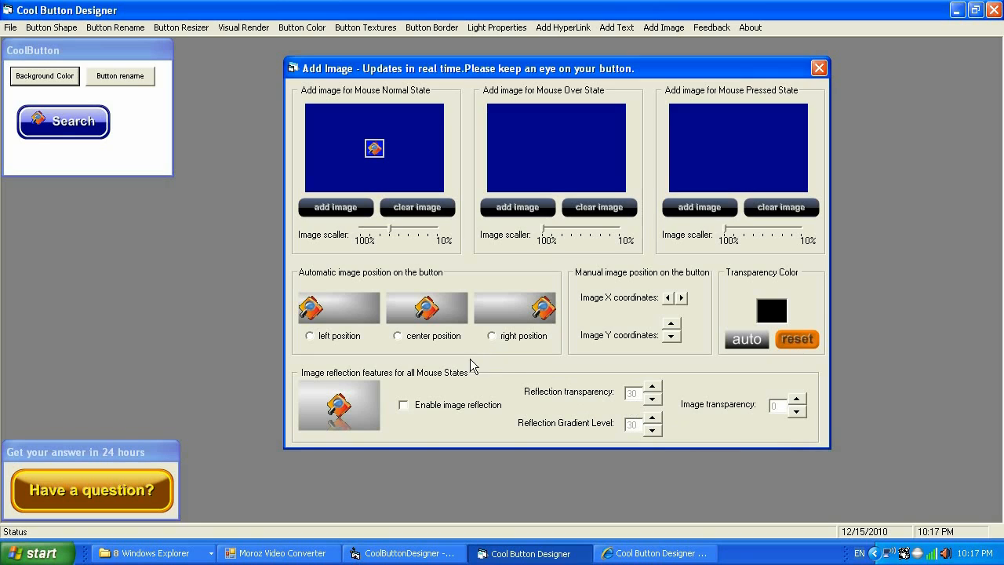
mouse_move(415, 417)
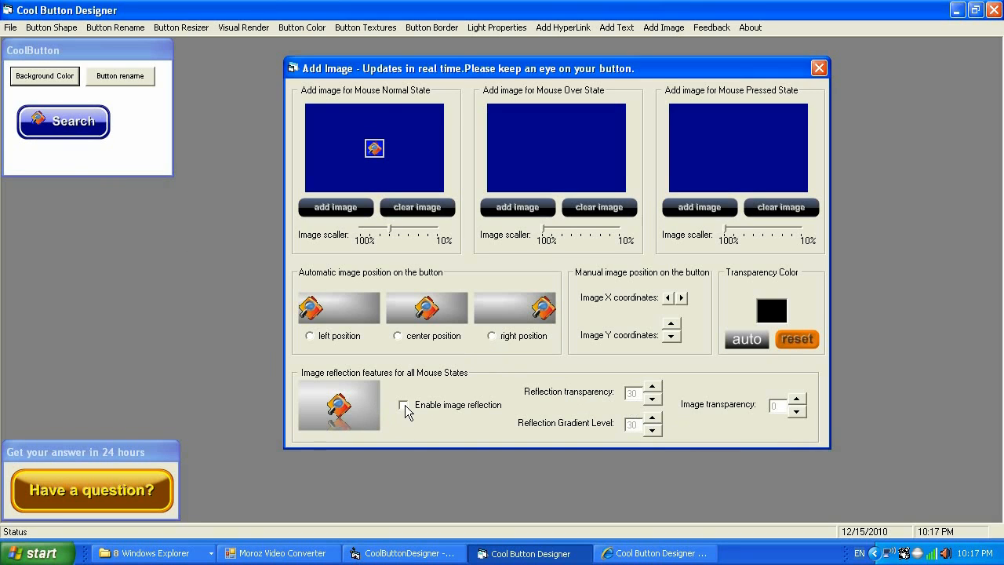
Step: Enable image reflection for all states and raise reflection transparency to 82
left_click(403, 407)
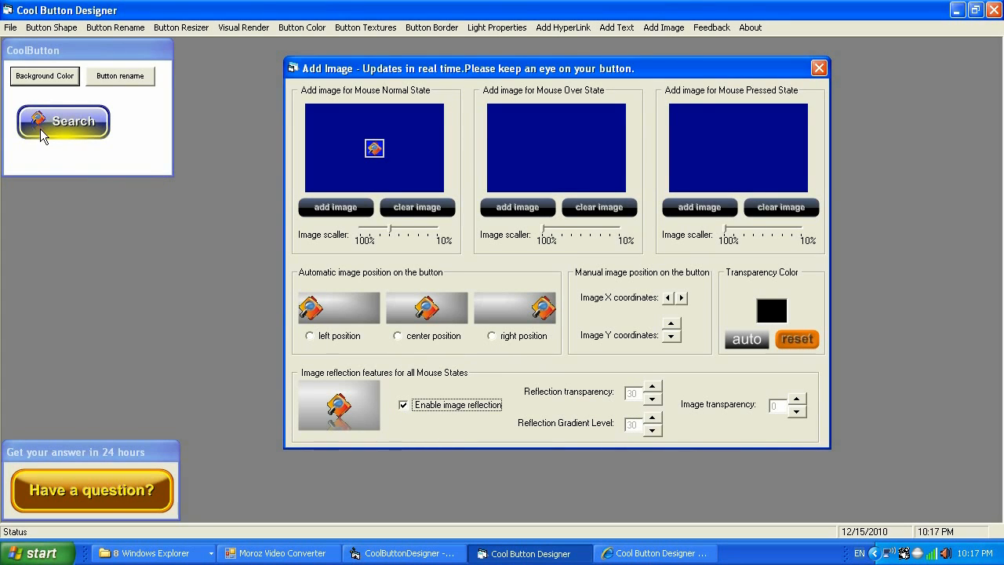
mouse_move(67, 162)
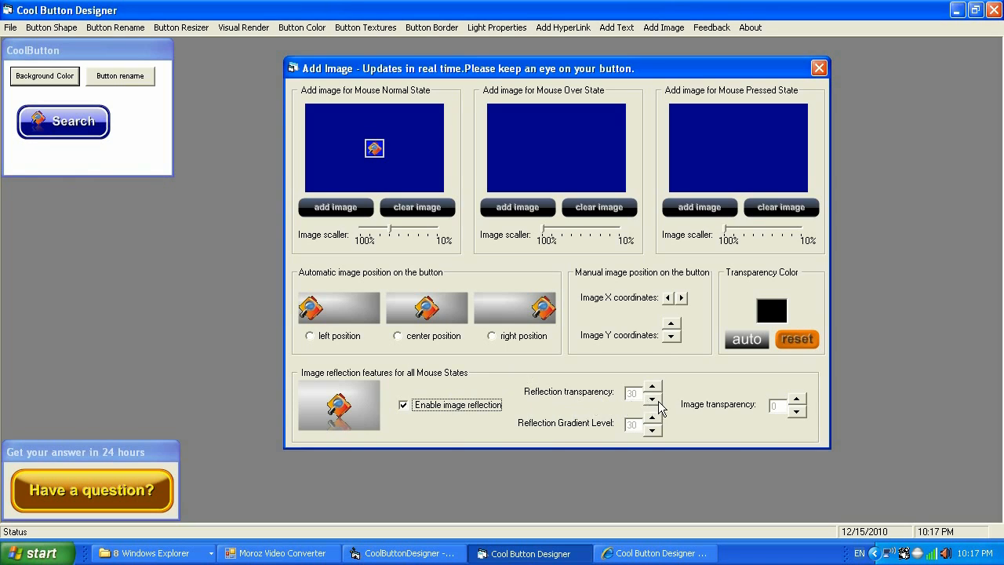
left_click(653, 387)
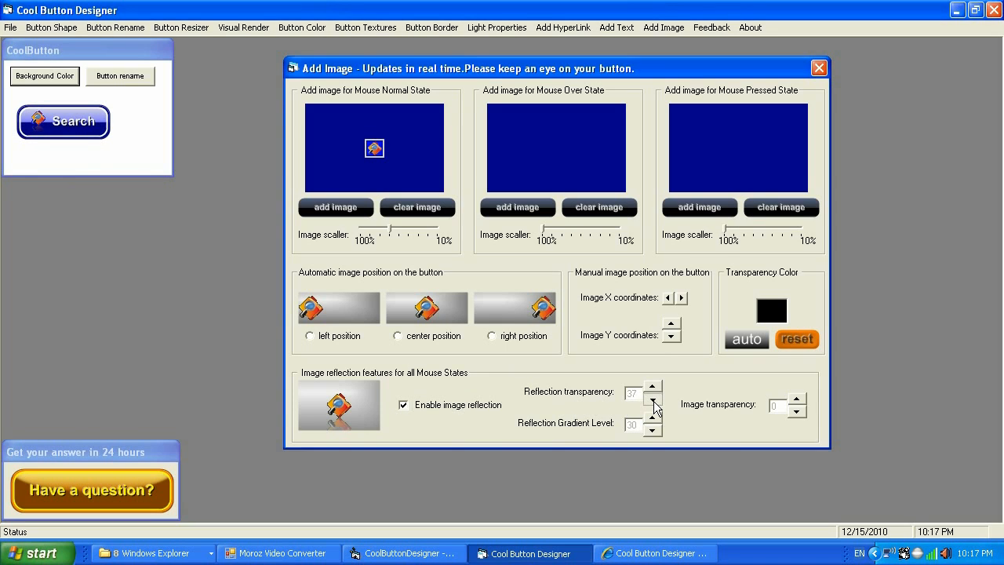
left_click(648, 385)
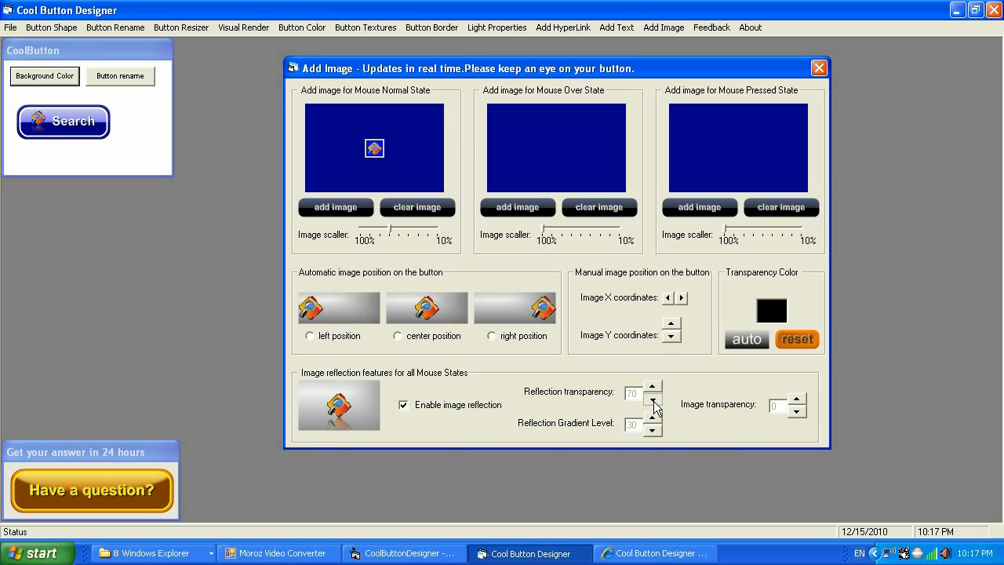
left_click(657, 386)
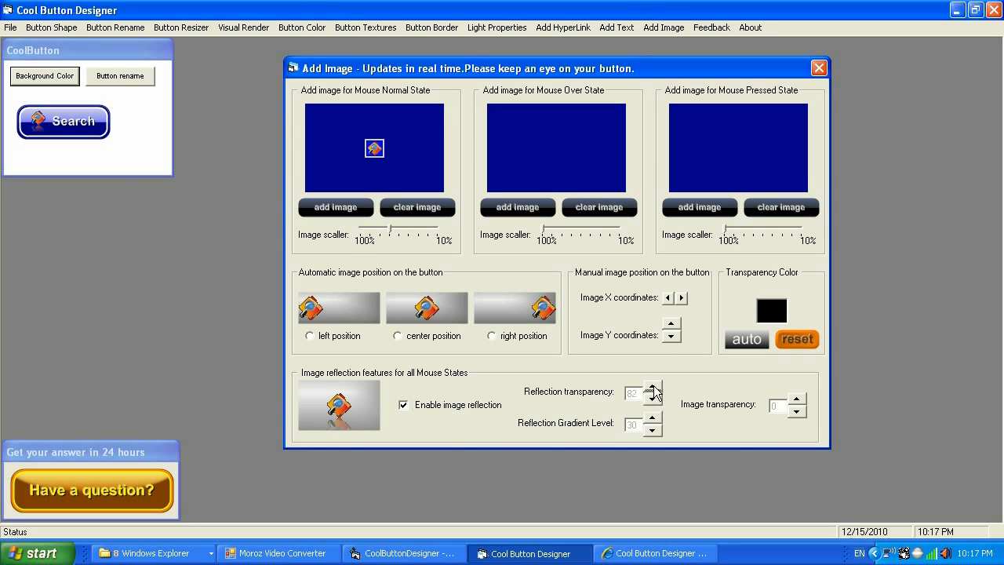
mouse_move(604, 461)
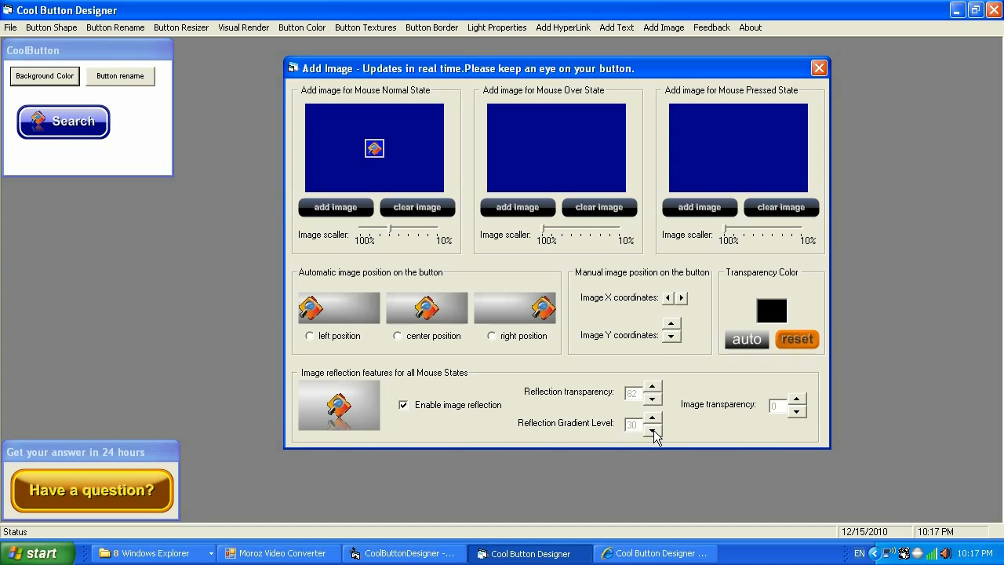
Step: Raise the icon's Reflection Gradient Level to 75
left_click(652, 417)
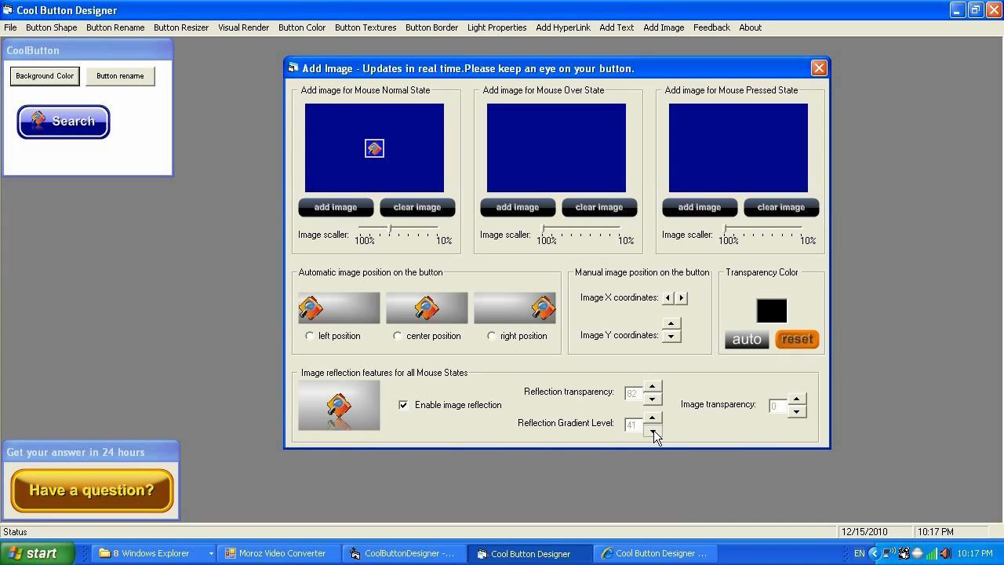
left_click(653, 419)
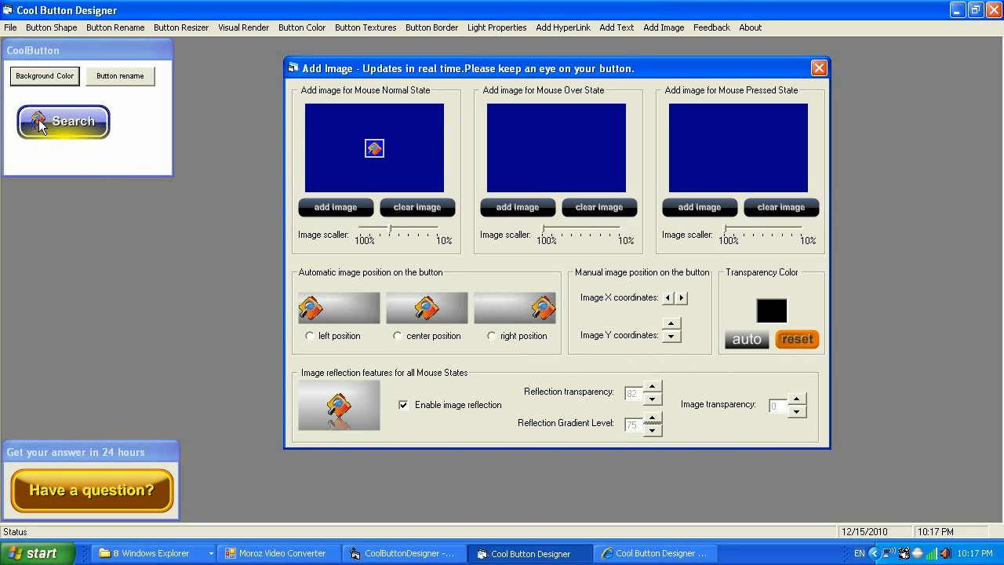
left_click(797, 401)
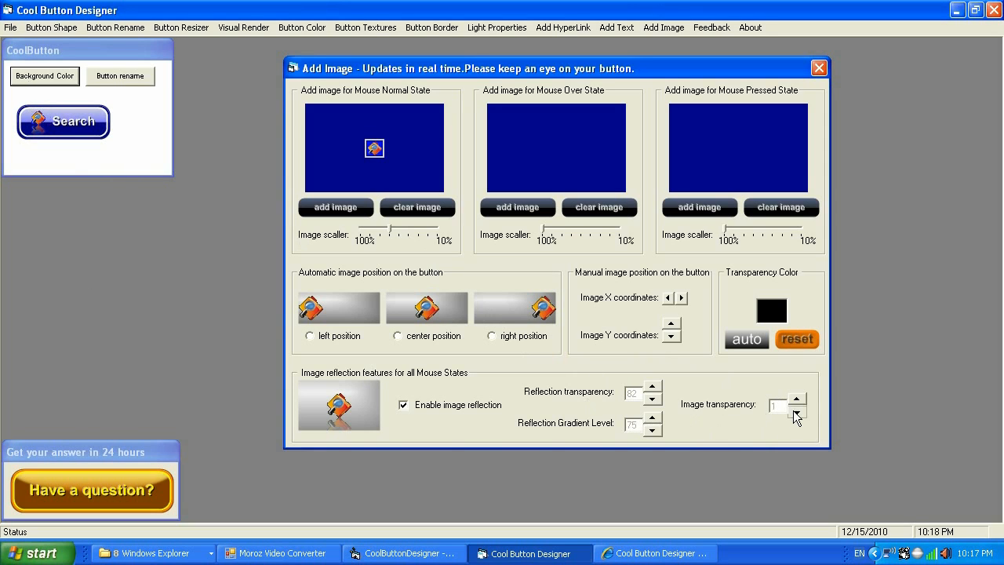
left_click(797, 401)
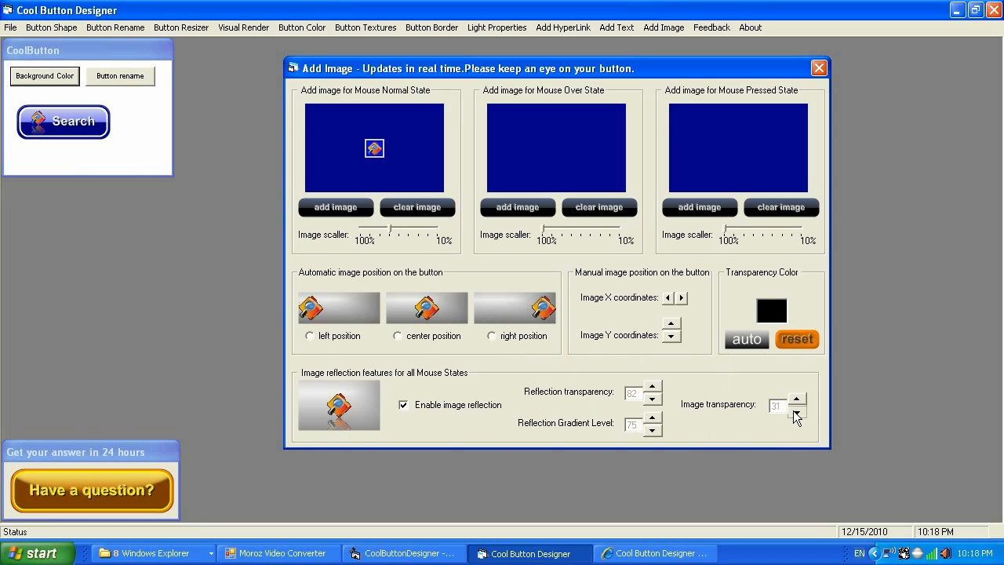
left_click(796, 401)
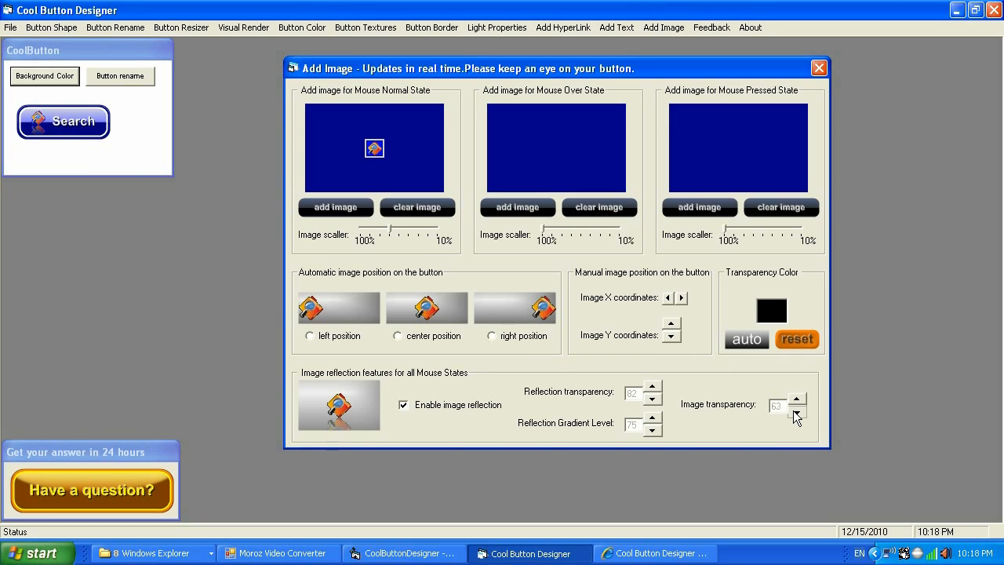
left_click(798, 401)
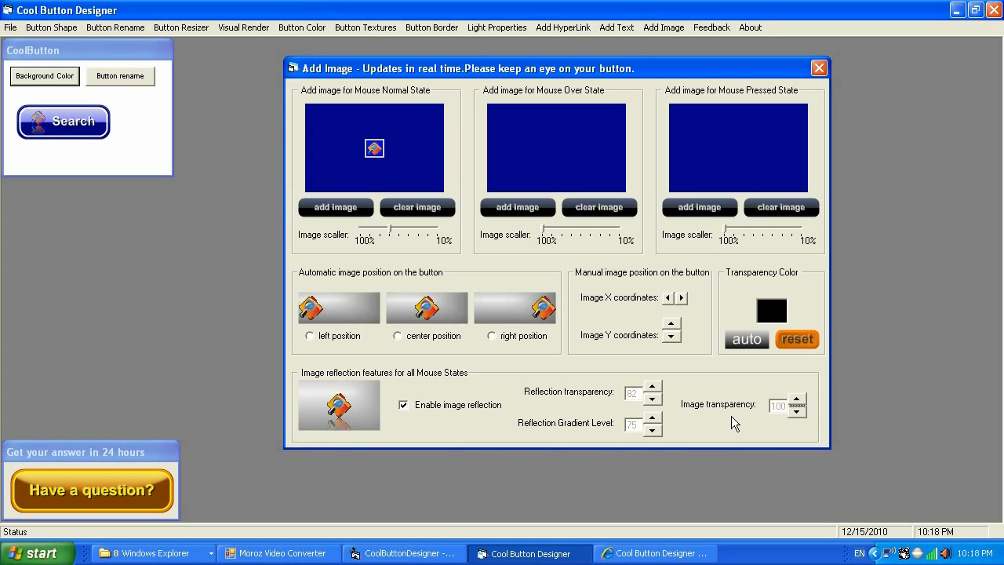
left_click(799, 401)
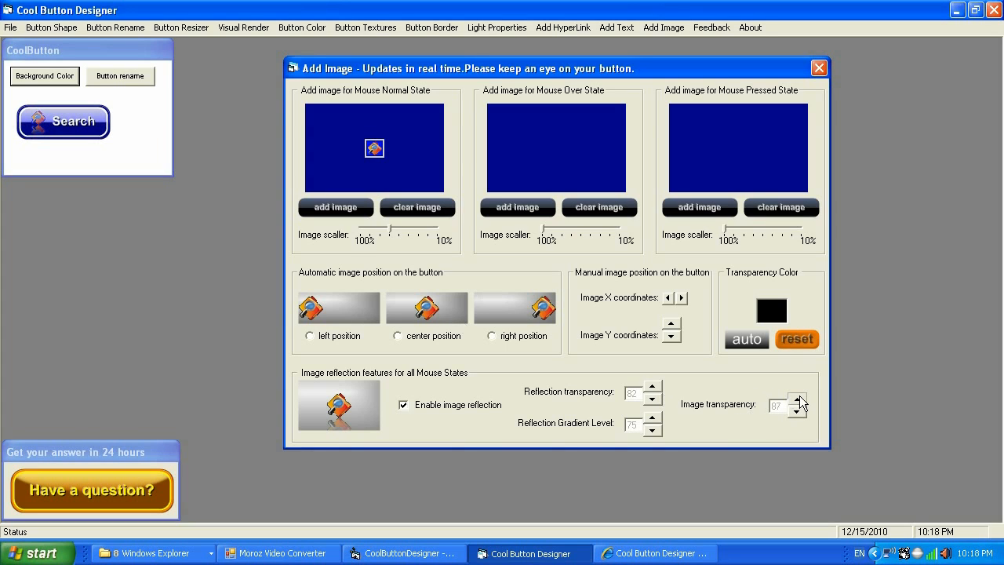
left_click(799, 411)
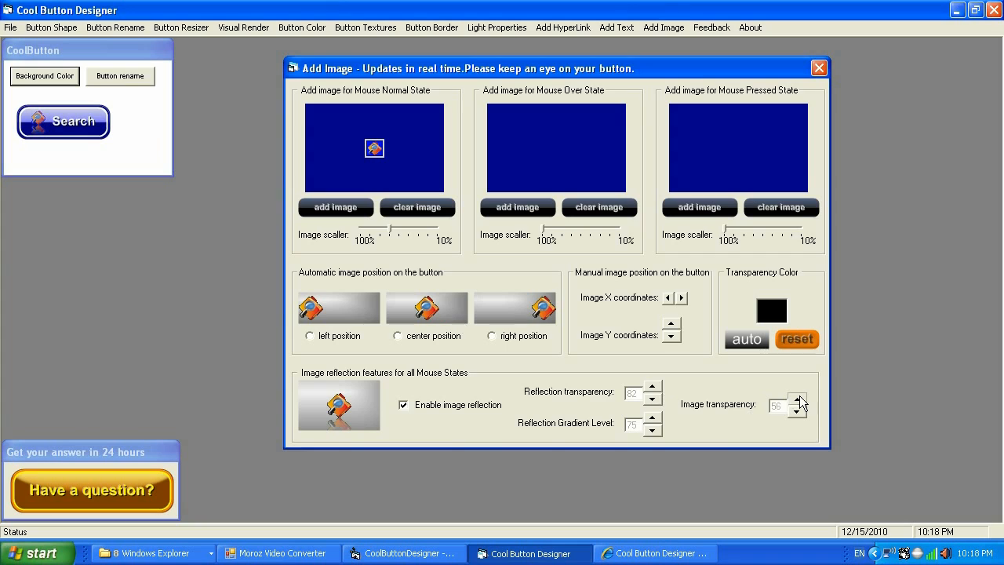
left_click(800, 410)
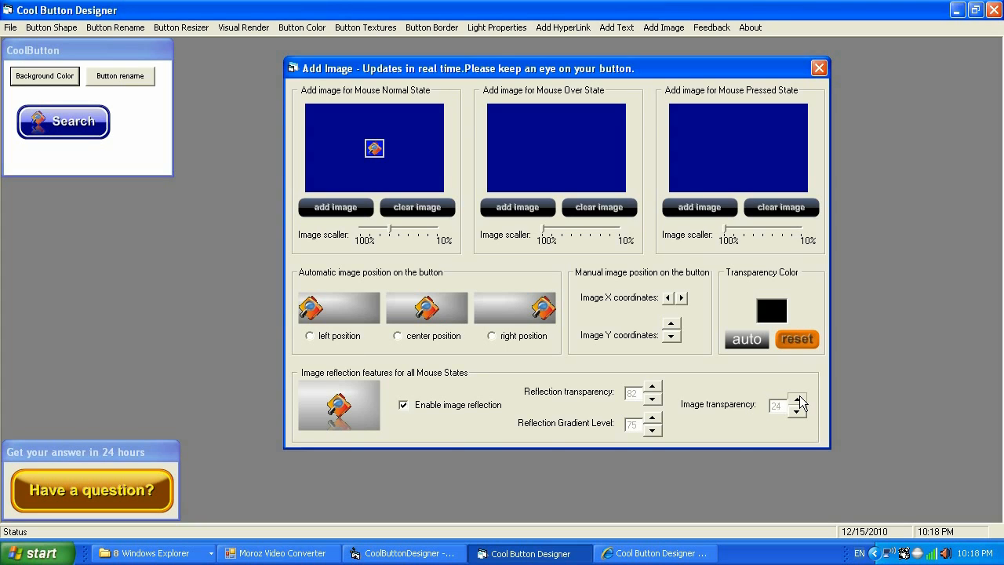
left_click(799, 400)
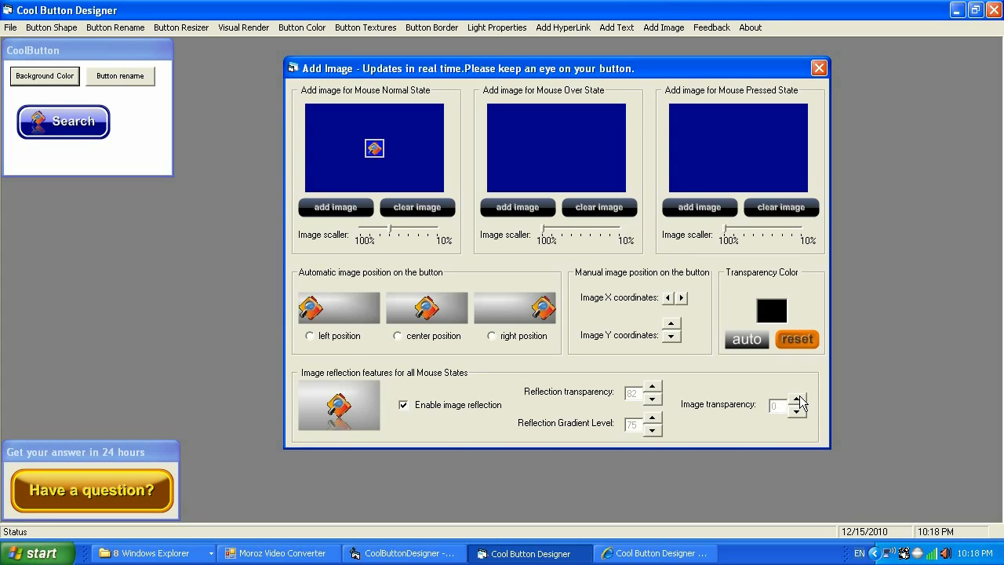
mouse_move(451, 177)
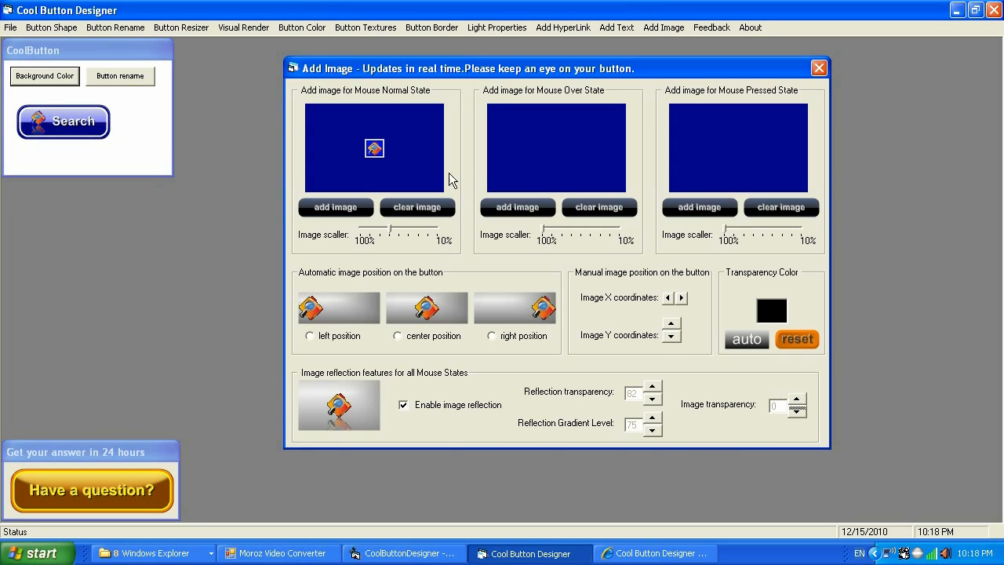
mouse_move(557, 108)
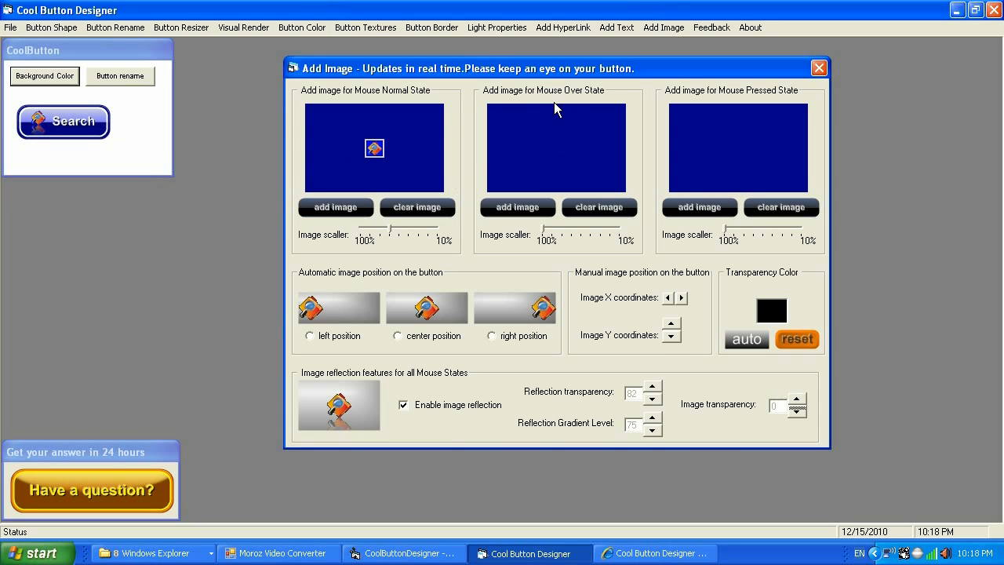
mouse_move(763, 132)
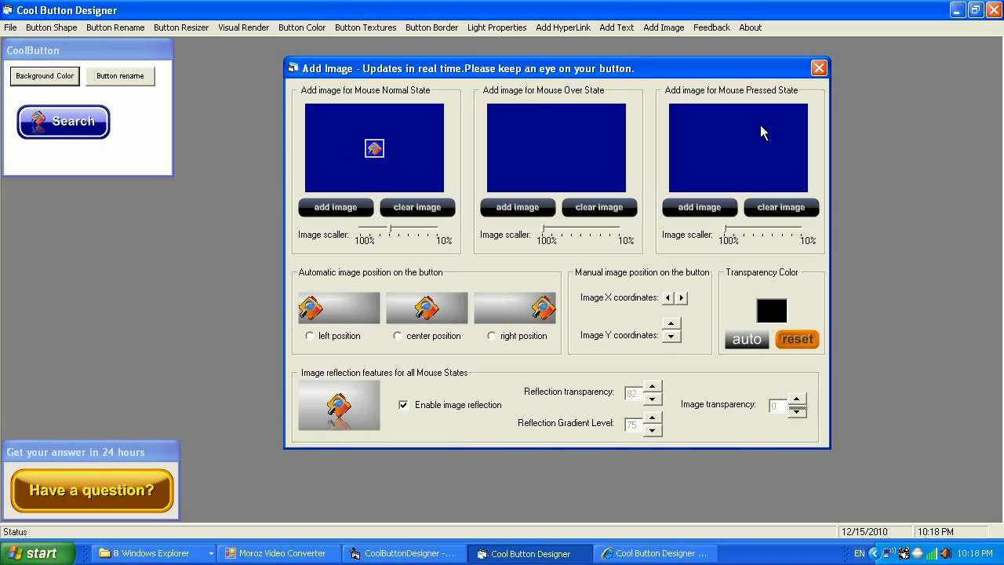
mouse_move(771, 101)
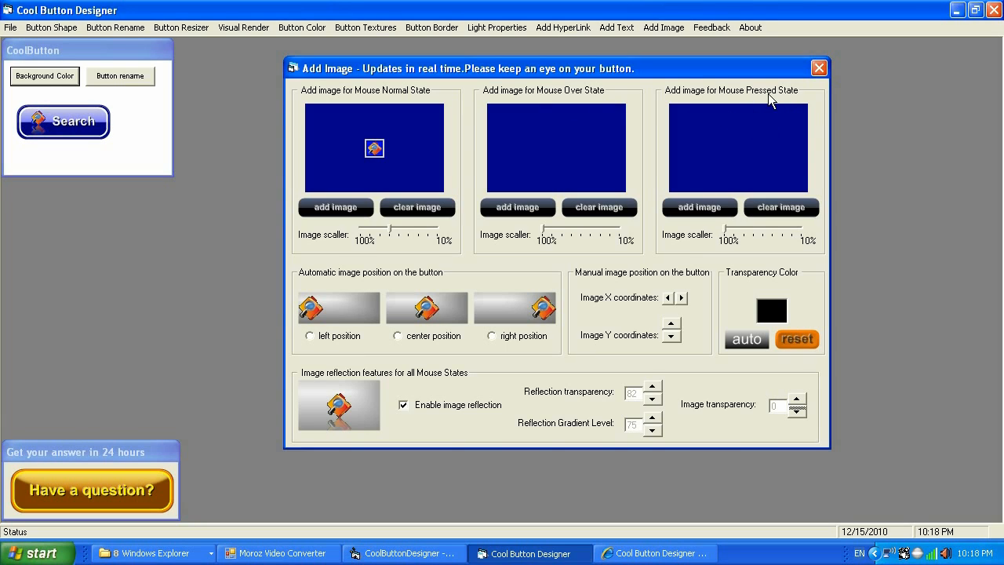
mouse_move(567, 161)
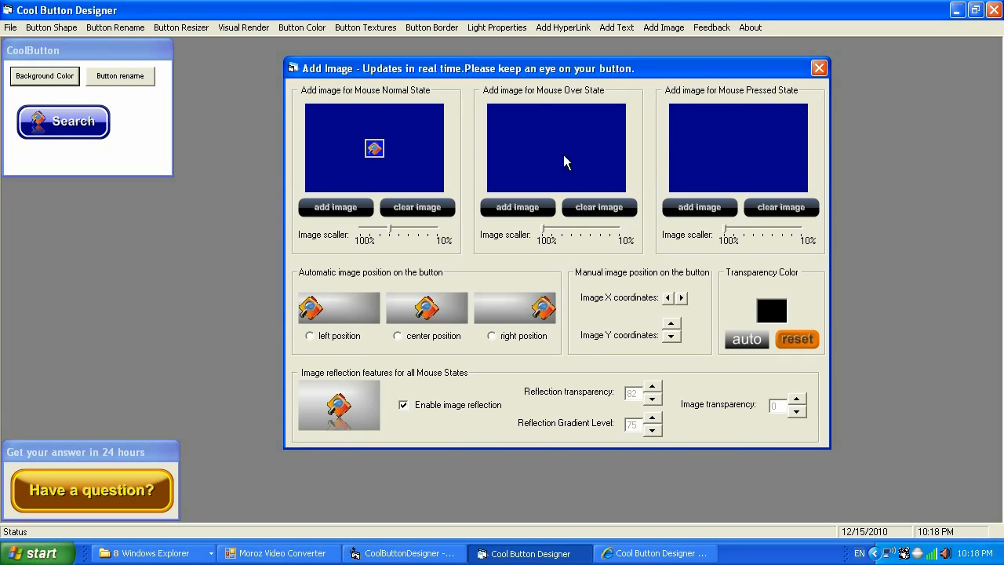
mouse_move(291, 178)
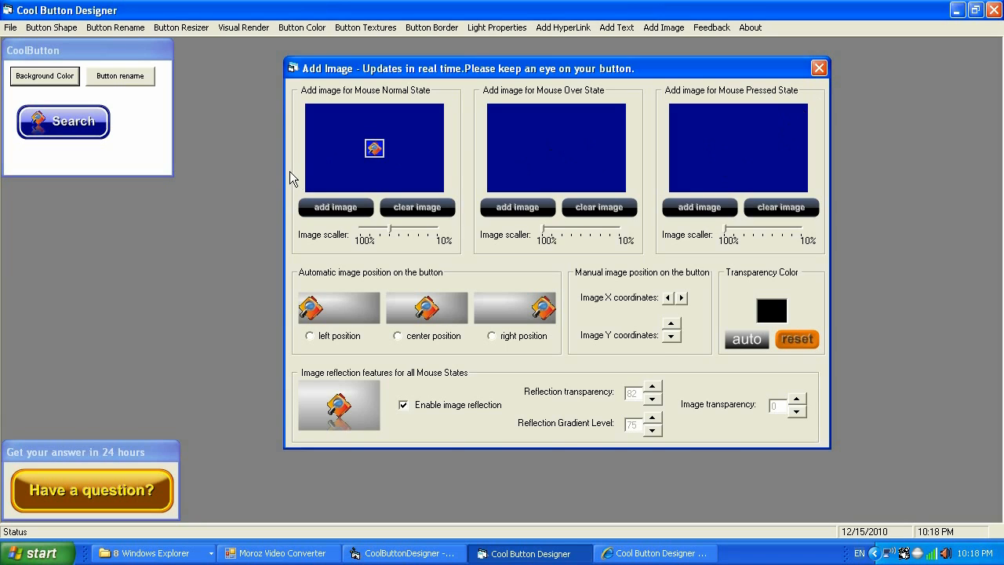
mouse_move(64, 123)
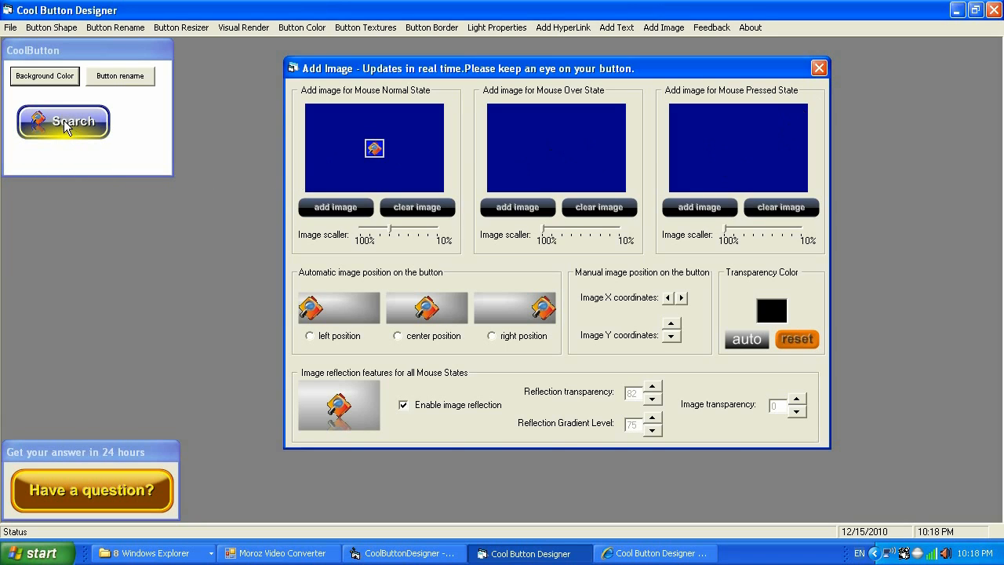
mouse_move(615, 134)
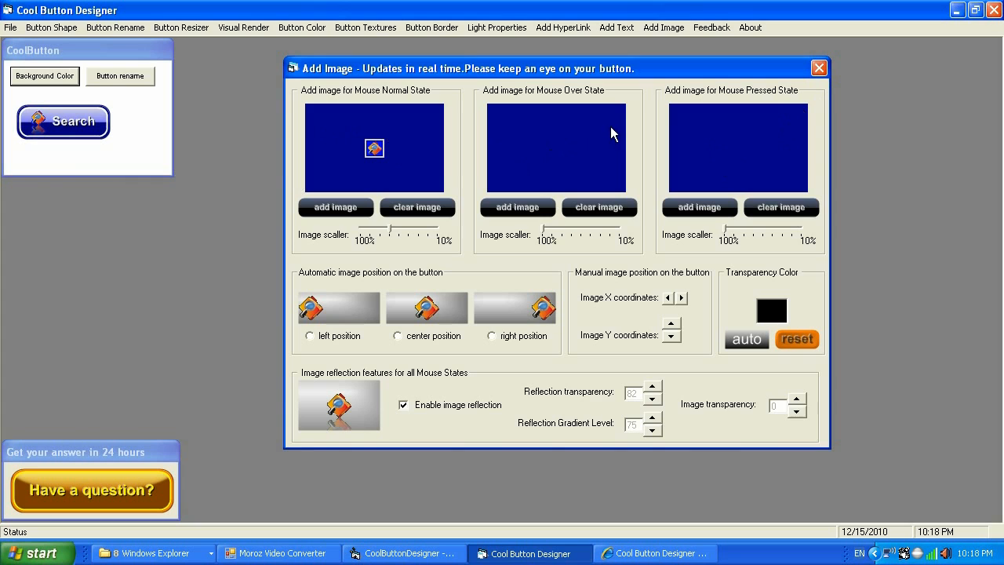
mouse_move(600, 137)
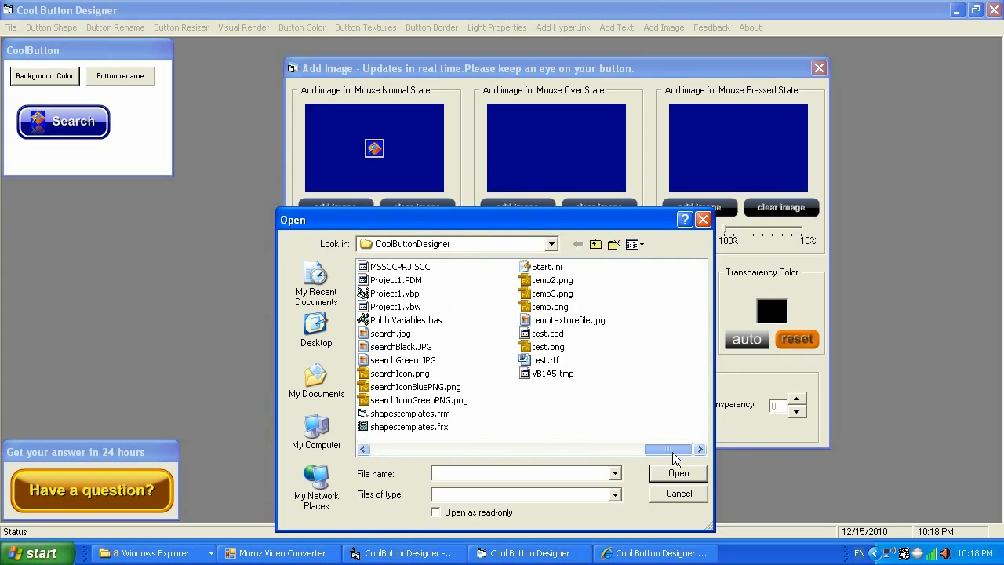
Step: Browse the CoolButtonDesigner folder in the Open dialog without choosing an image
left_click(526, 473)
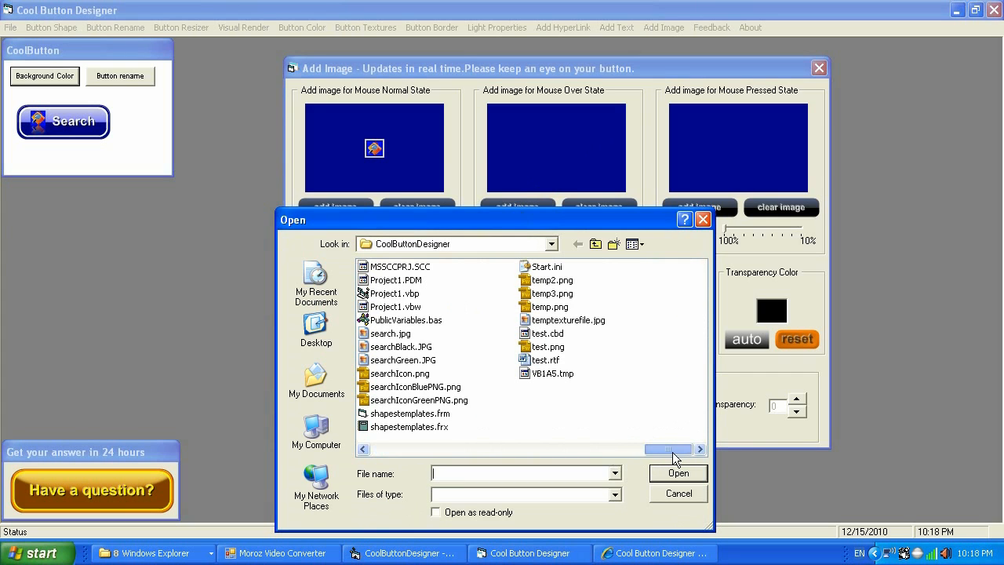
mouse_move(443, 421)
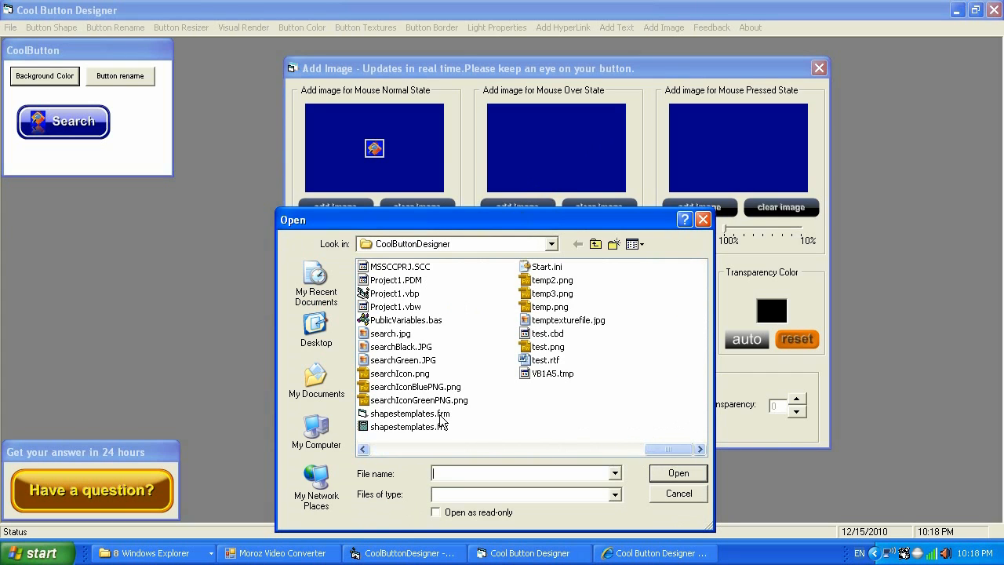
mouse_move(416, 392)
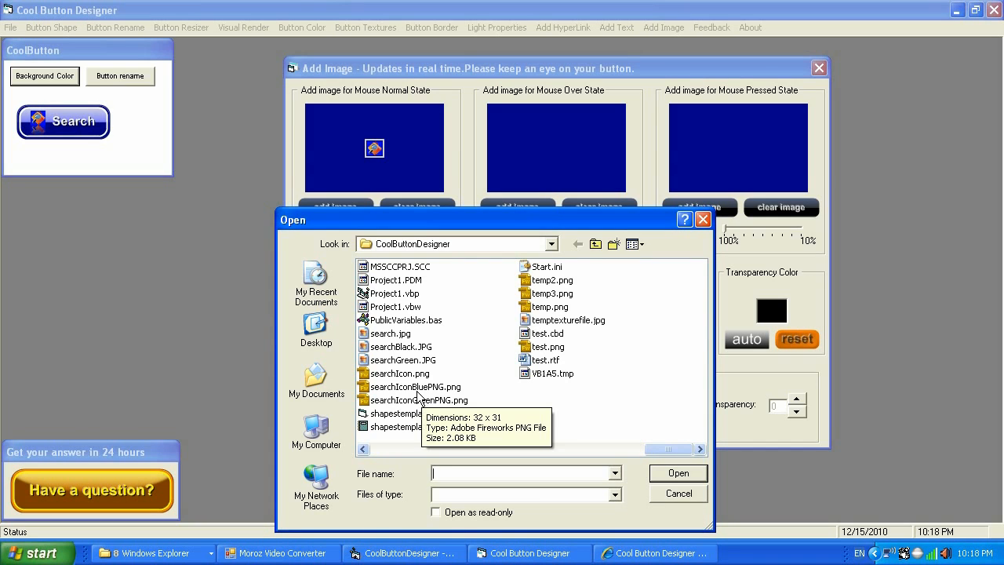
mouse_move(413, 379)
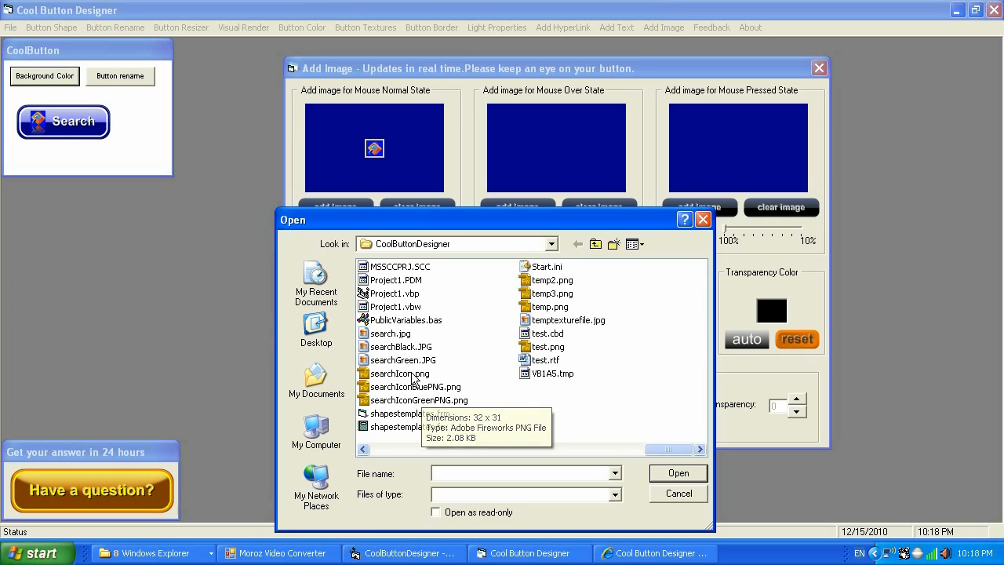
mouse_move(419, 400)
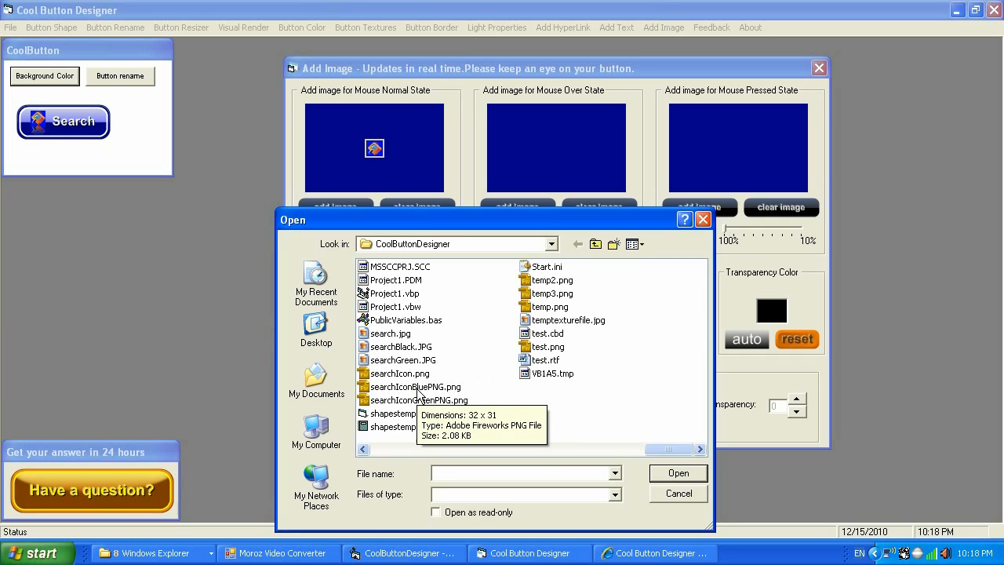
mouse_move(418, 380)
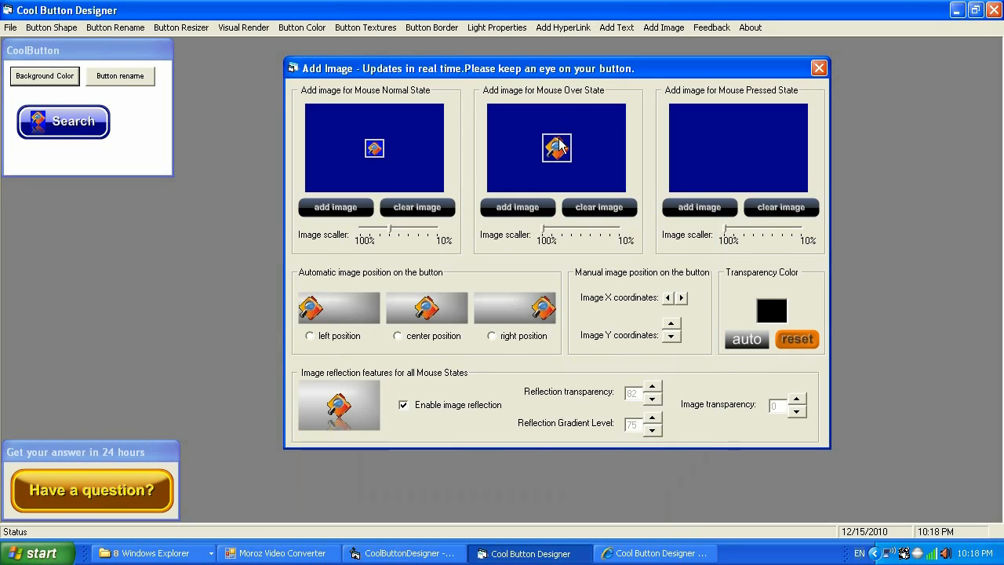
mouse_move(399, 180)
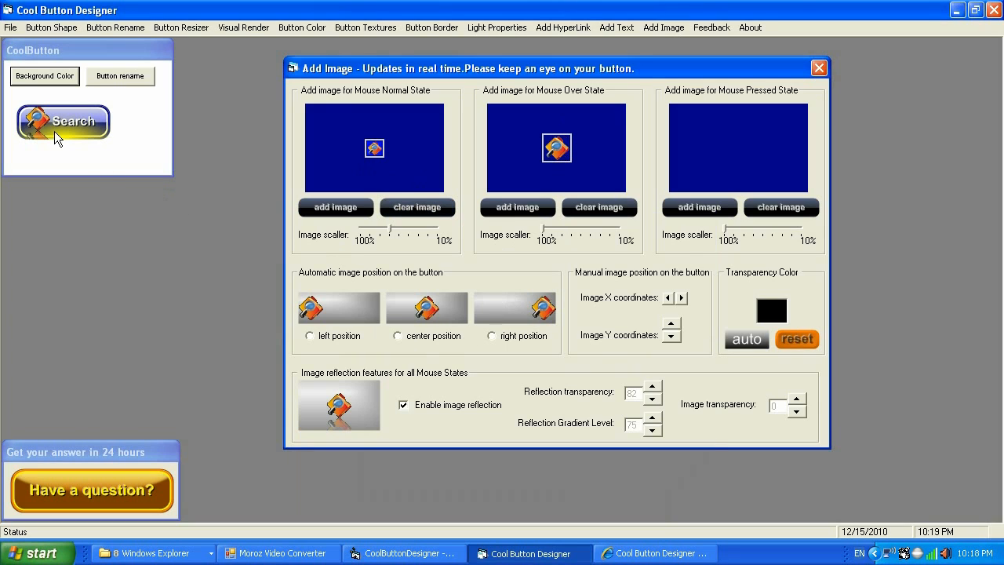
mouse_move(547, 241)
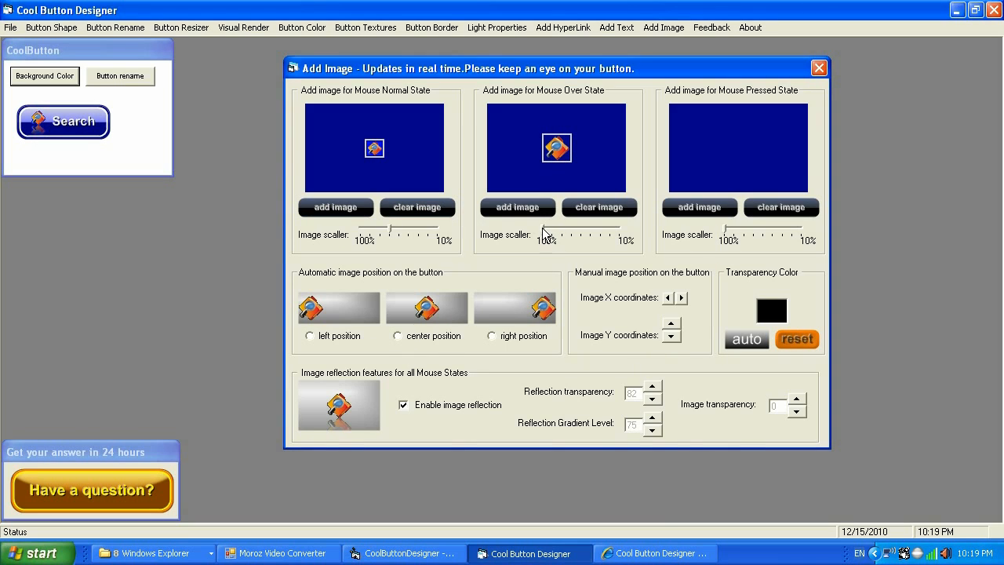
mouse_move(421, 126)
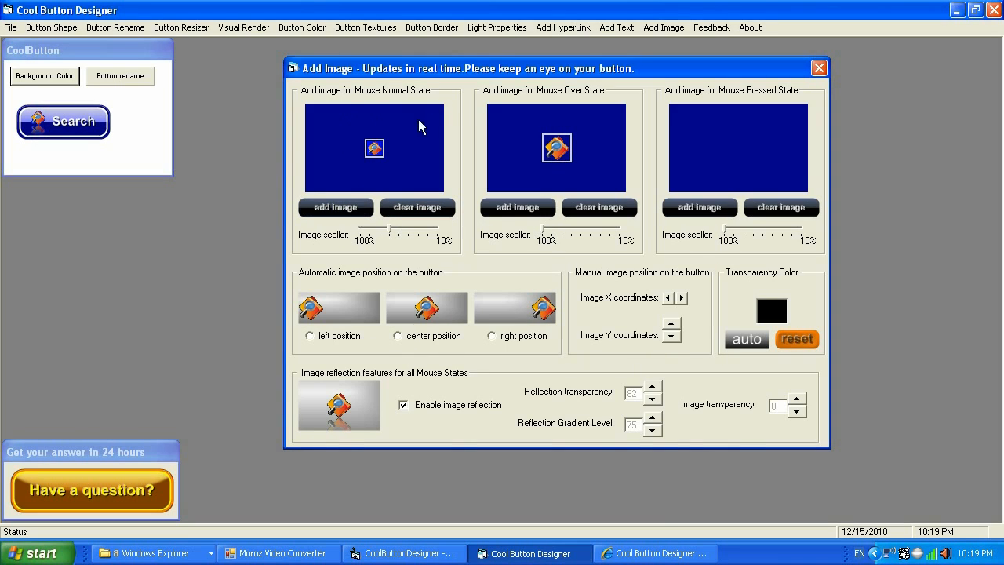
mouse_move(391, 241)
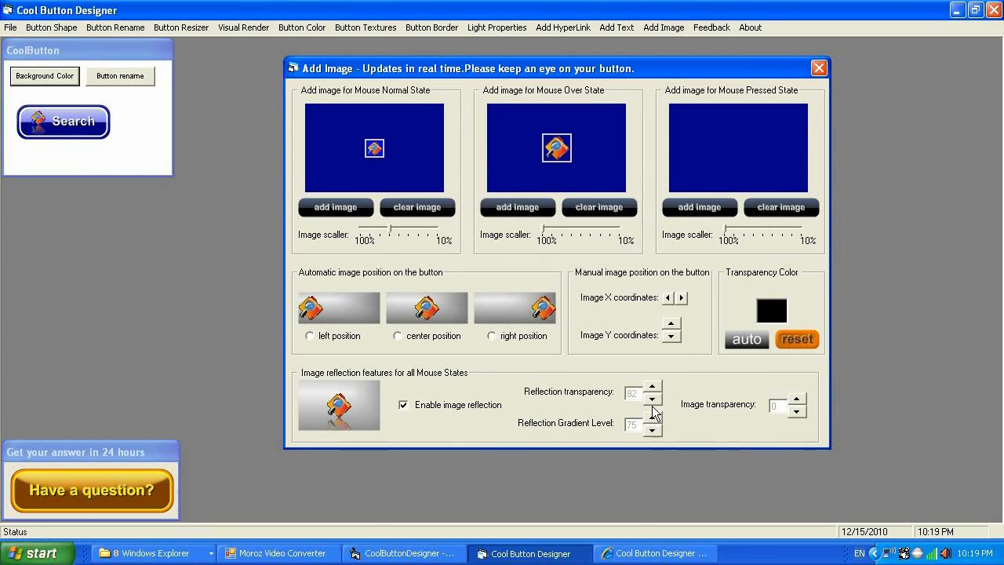
Step: Lower the Reflection Gradient Level step by step down to 50
left_click(653, 429)
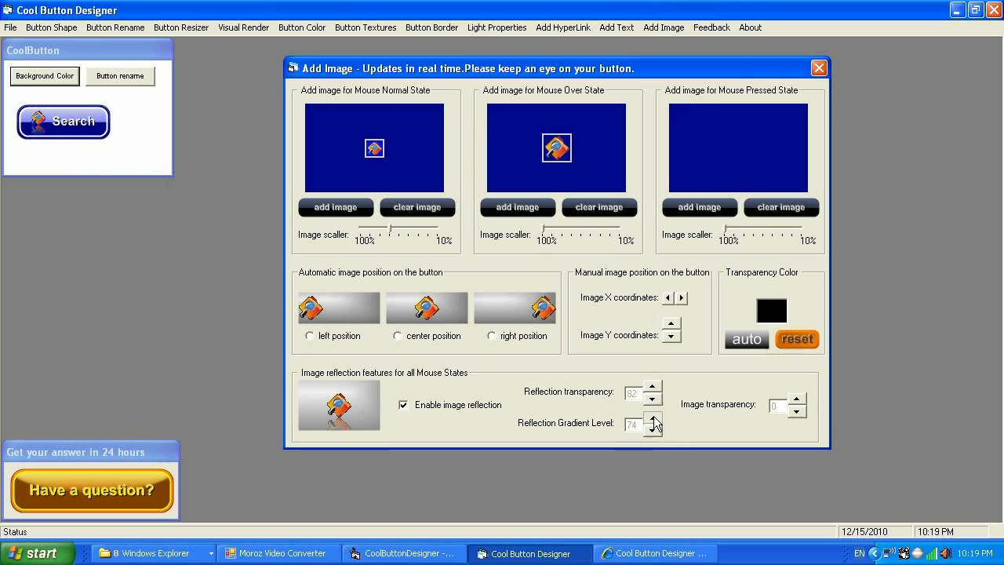
left_click(652, 428)
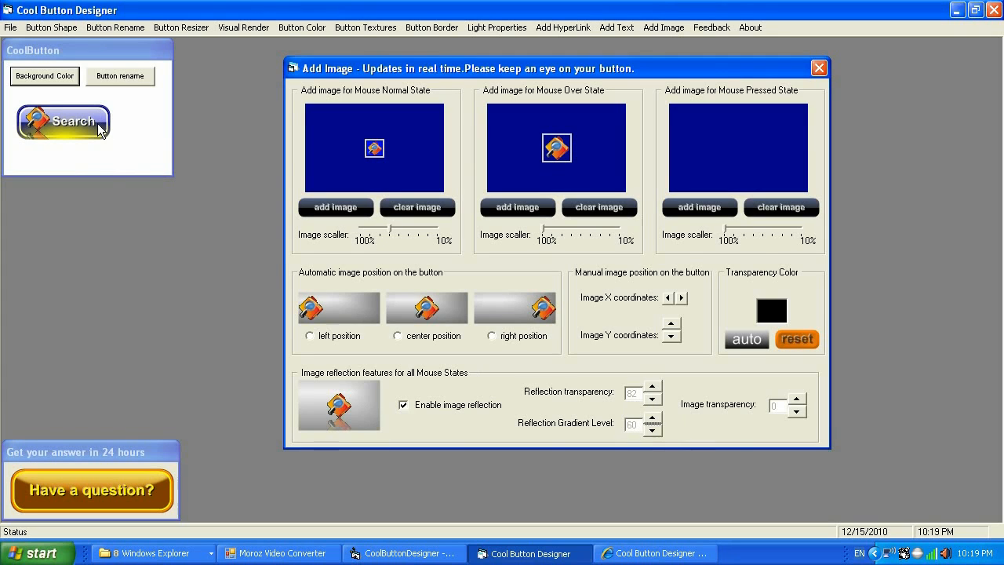
left_click(652, 430)
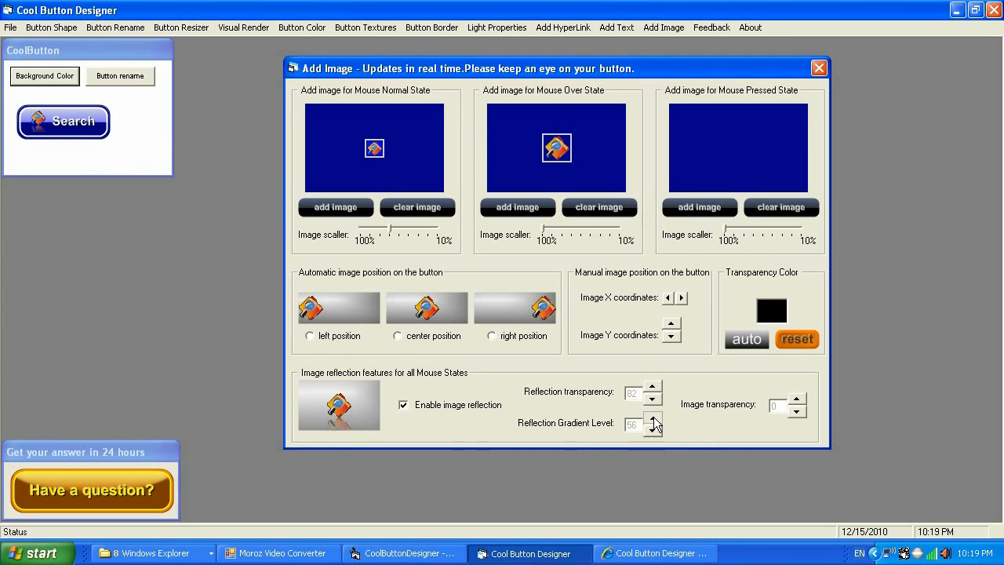
left_click(653, 429)
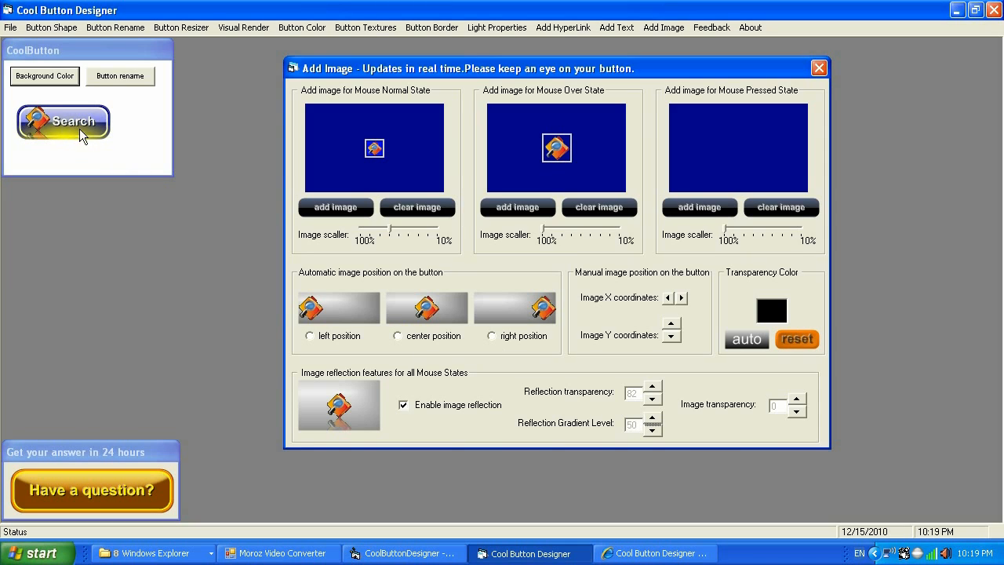
mouse_move(165, 188)
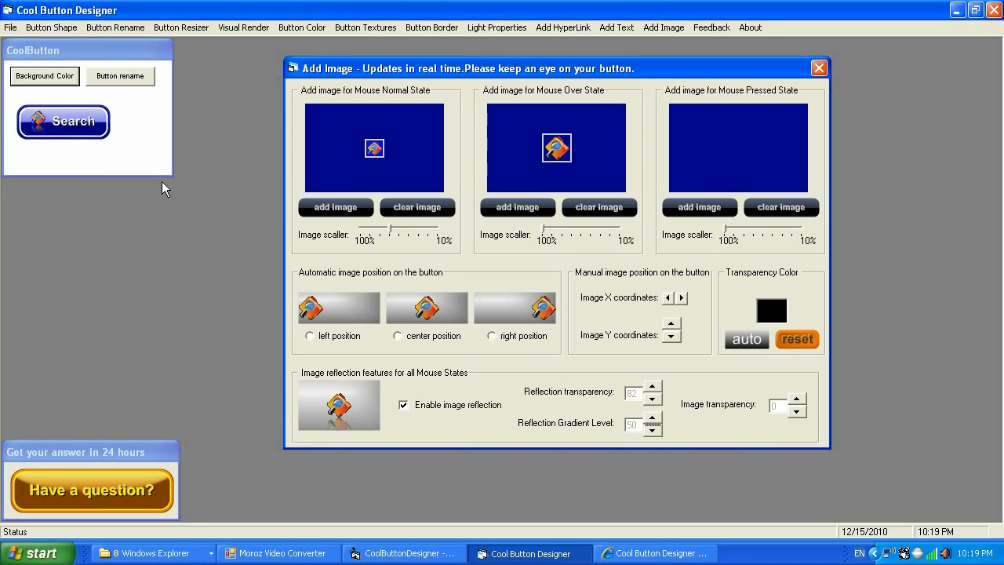
mouse_move(128, 162)
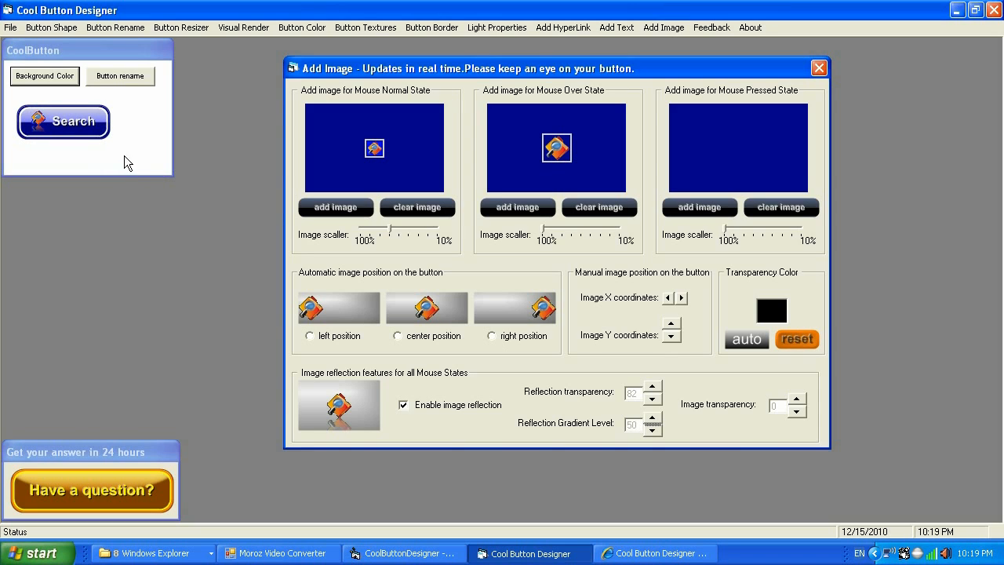
mouse_move(111, 163)
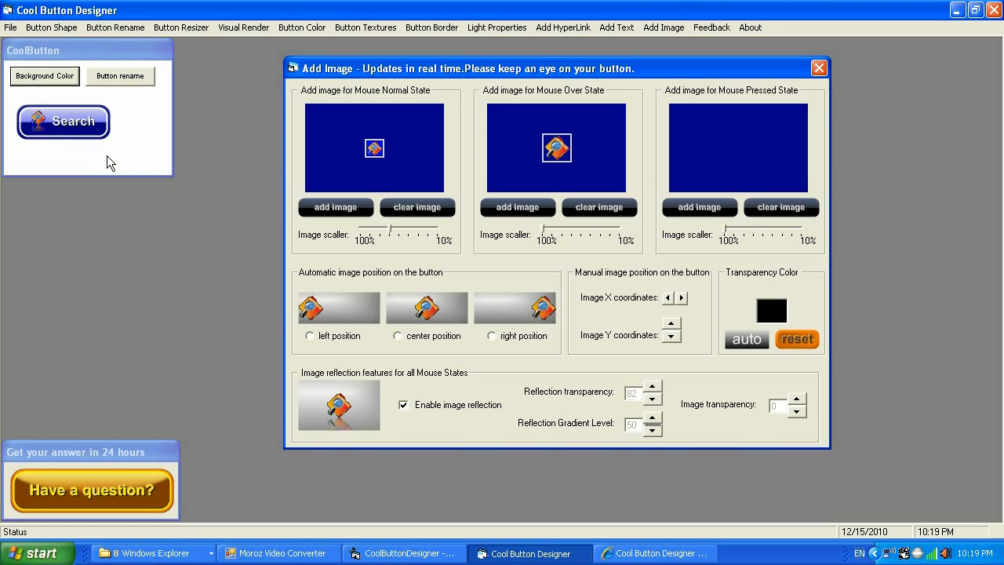
mouse_move(94, 165)
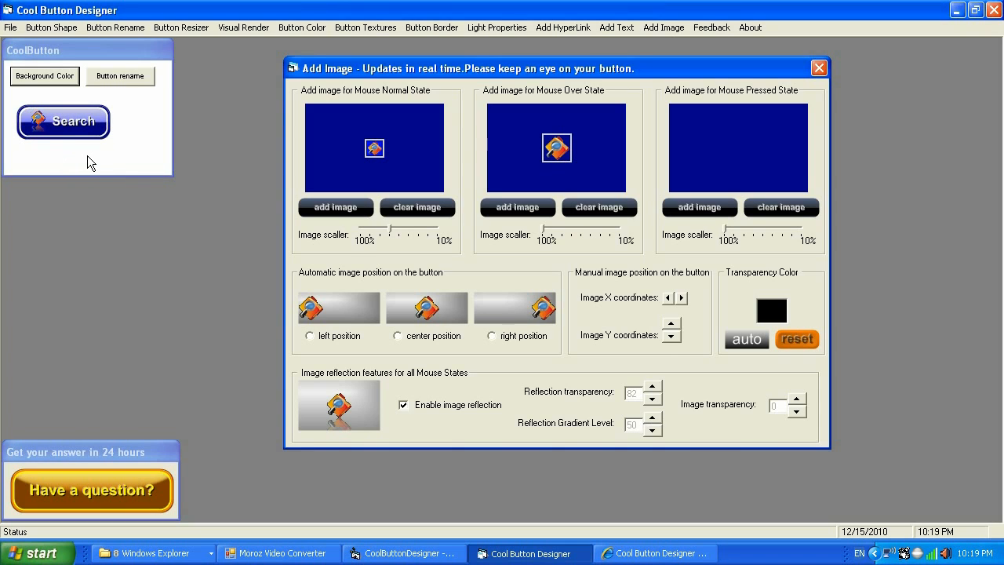
mouse_move(92, 202)
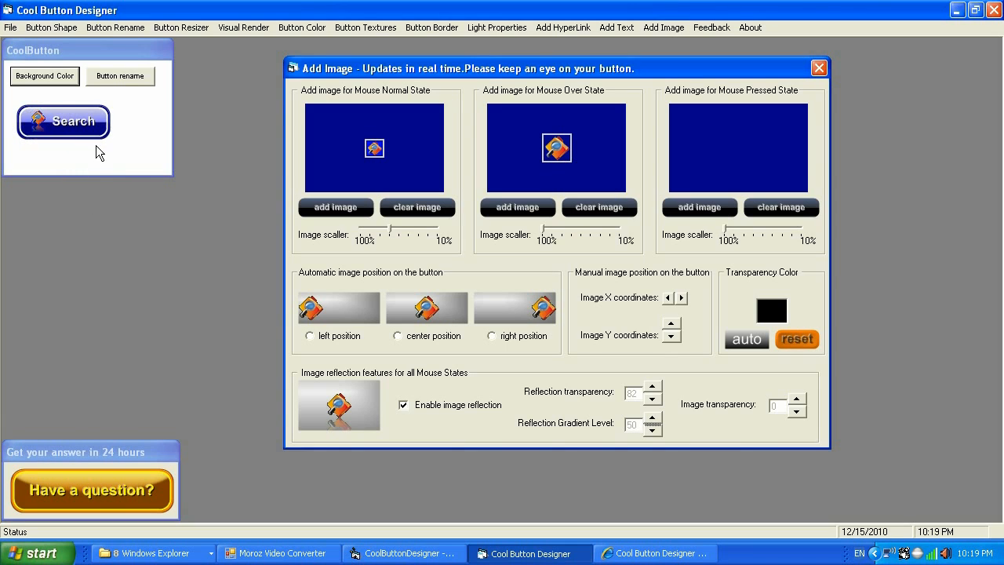
mouse_move(599, 207)
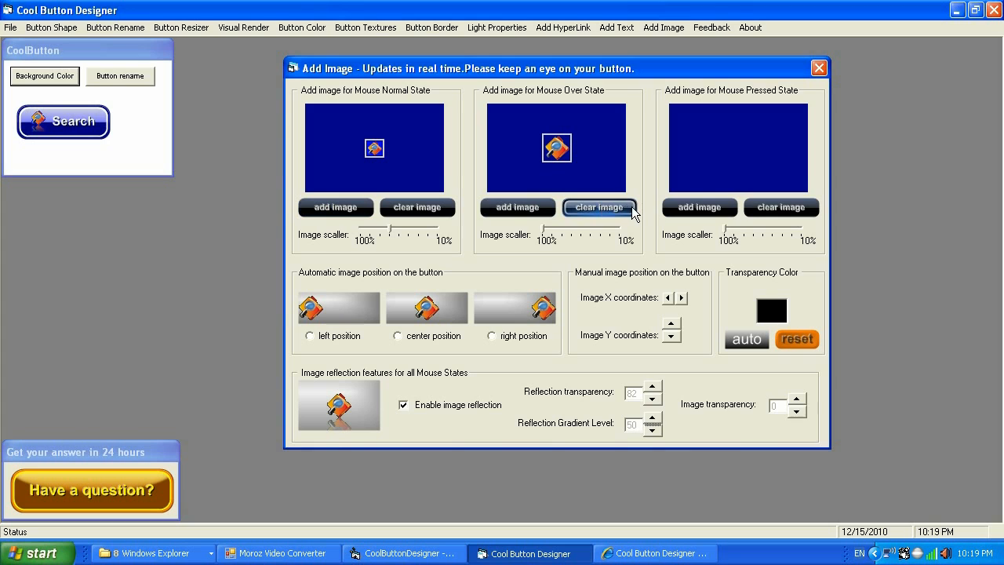
mouse_move(628, 218)
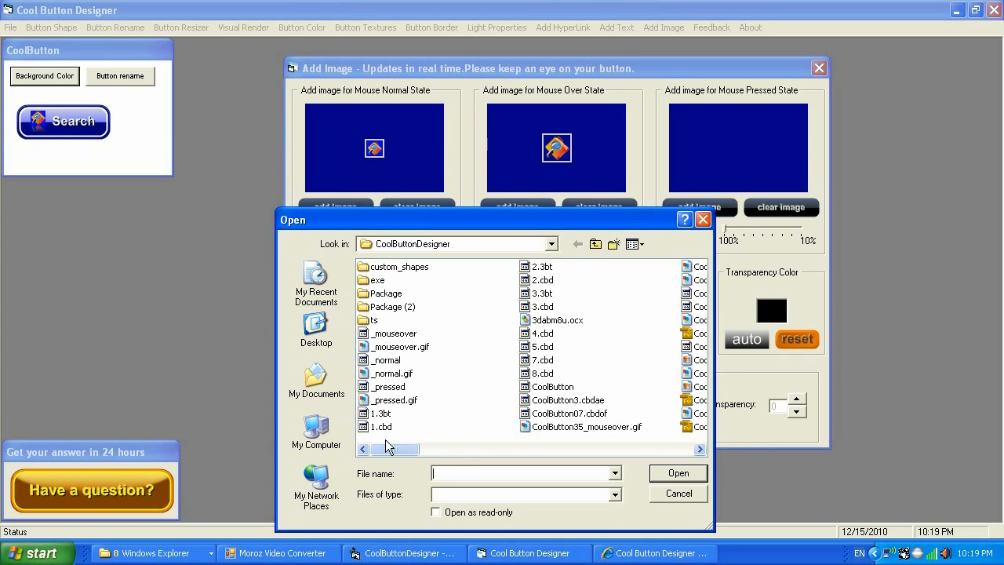
Step: Scroll the Open dialog's CoolButtonDesigner folder listing of search icon files
scroll("right", 3)
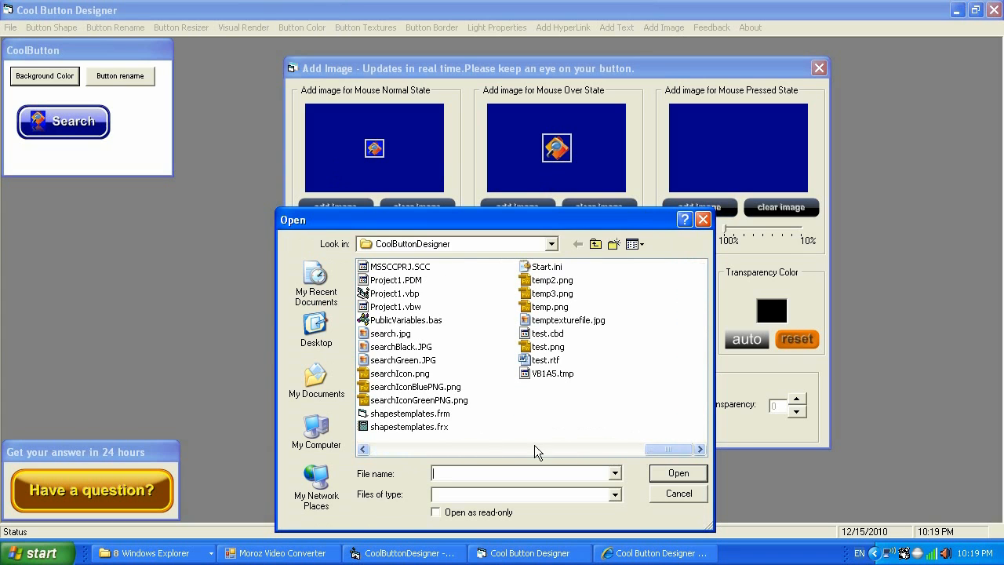
mouse_move(405, 359)
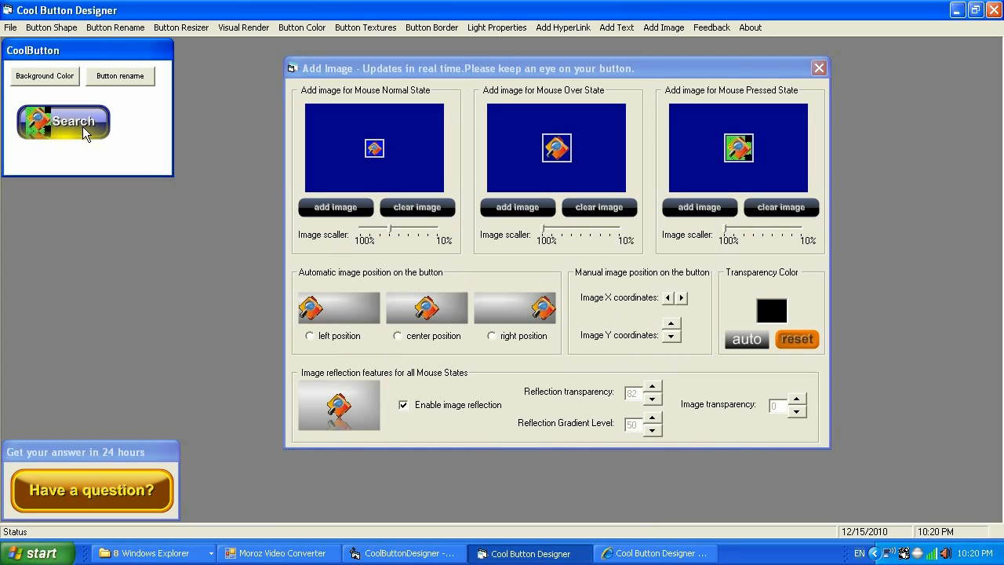
mouse_move(737, 172)
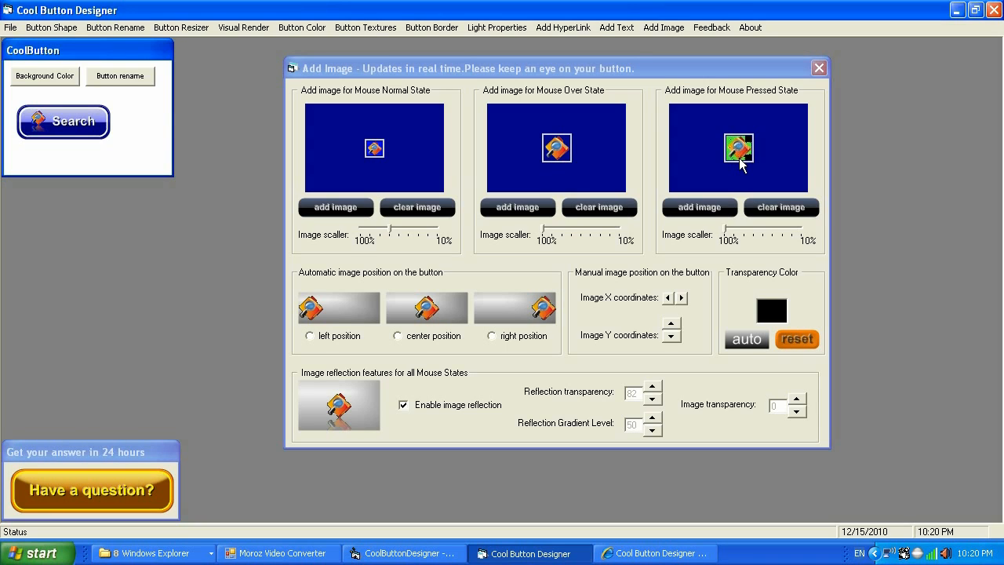
mouse_move(440, 150)
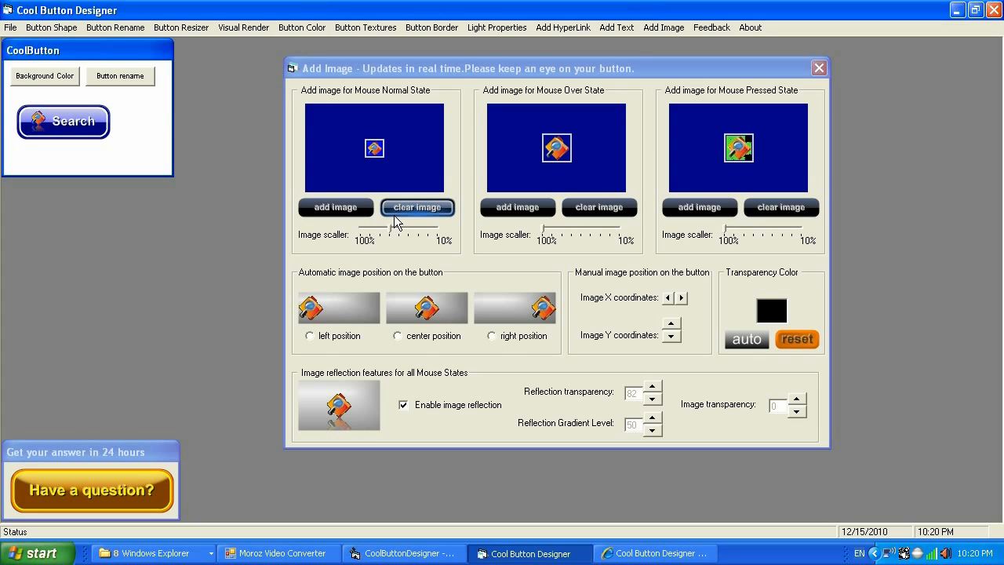
mouse_move(532, 194)
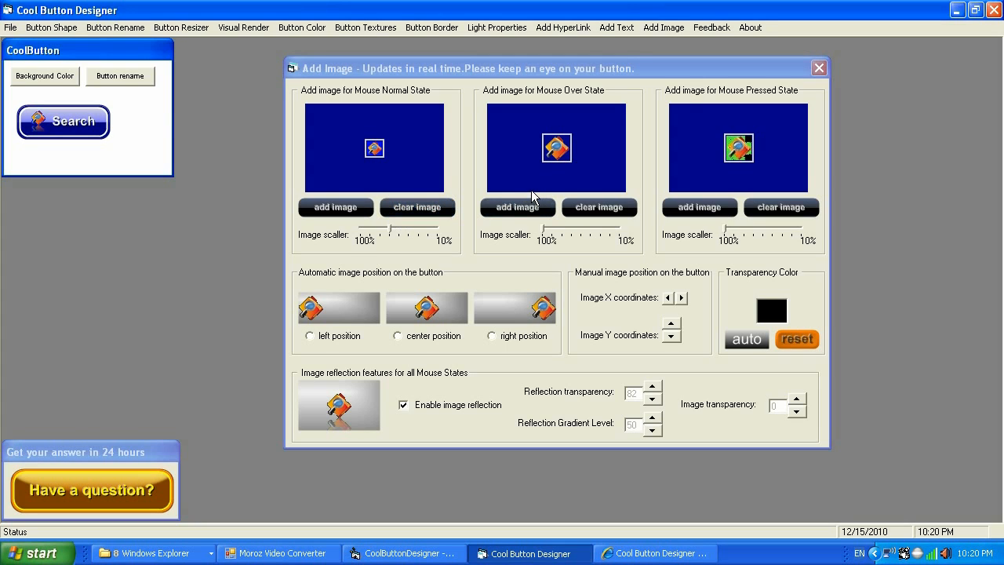
mouse_move(751, 28)
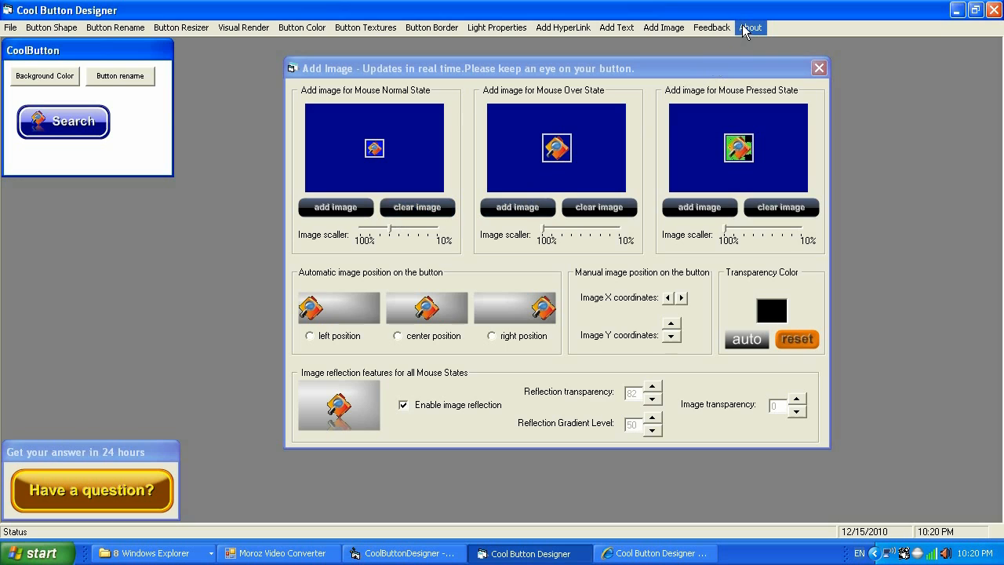
Step: Show the About window with version 7.0.0 and MRZ Media registration
left_click(751, 26)
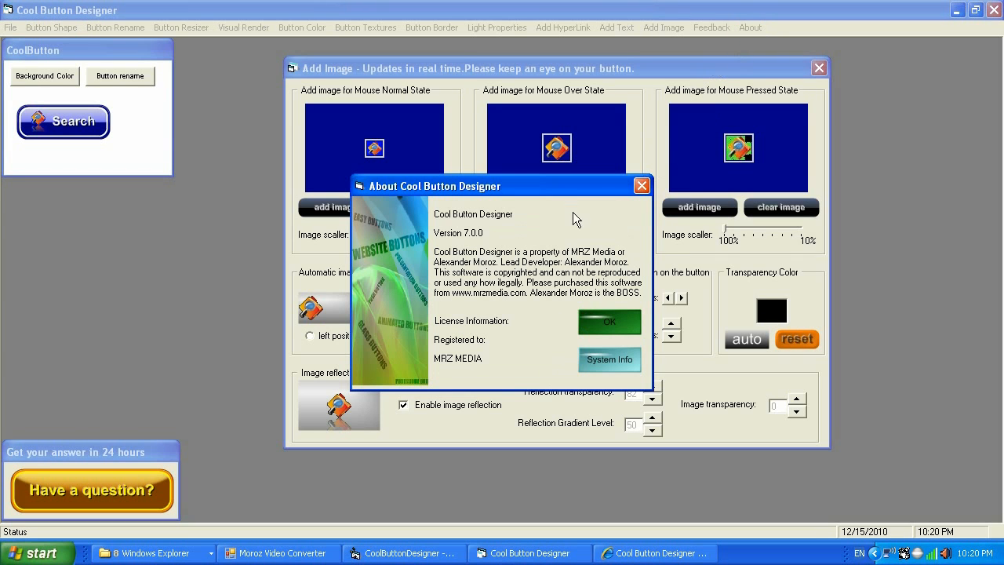
mouse_move(580, 191)
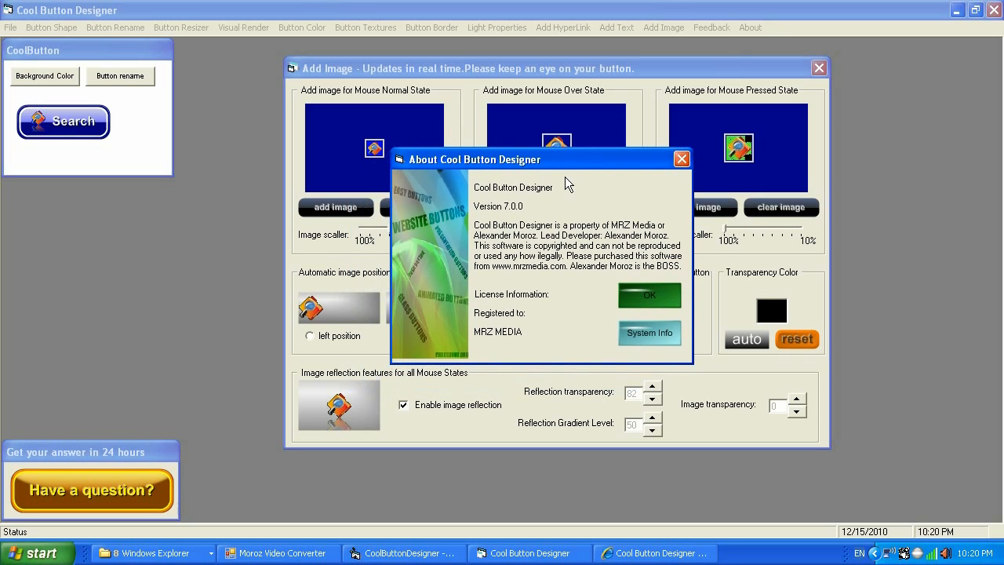
mouse_move(550, 228)
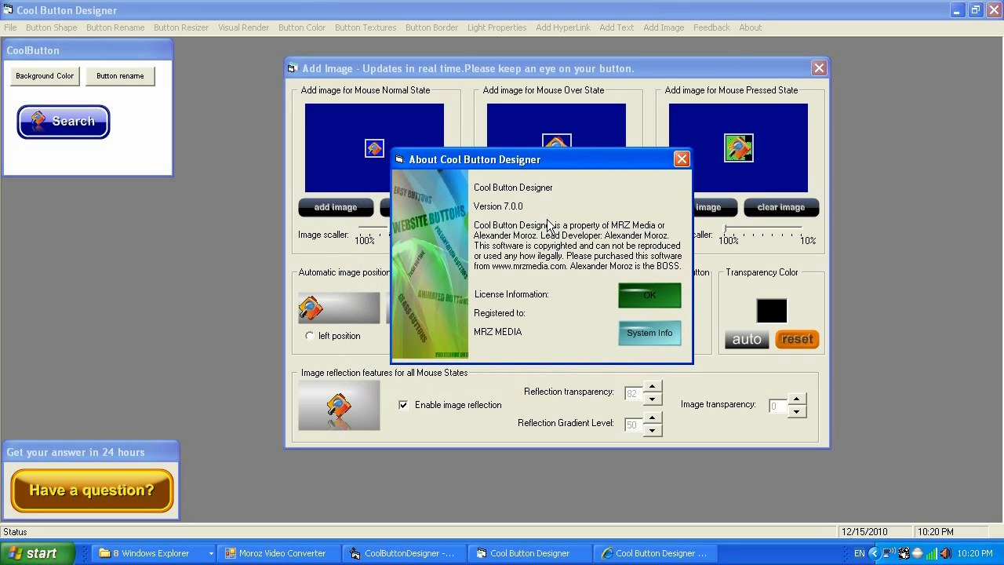
mouse_move(544, 222)
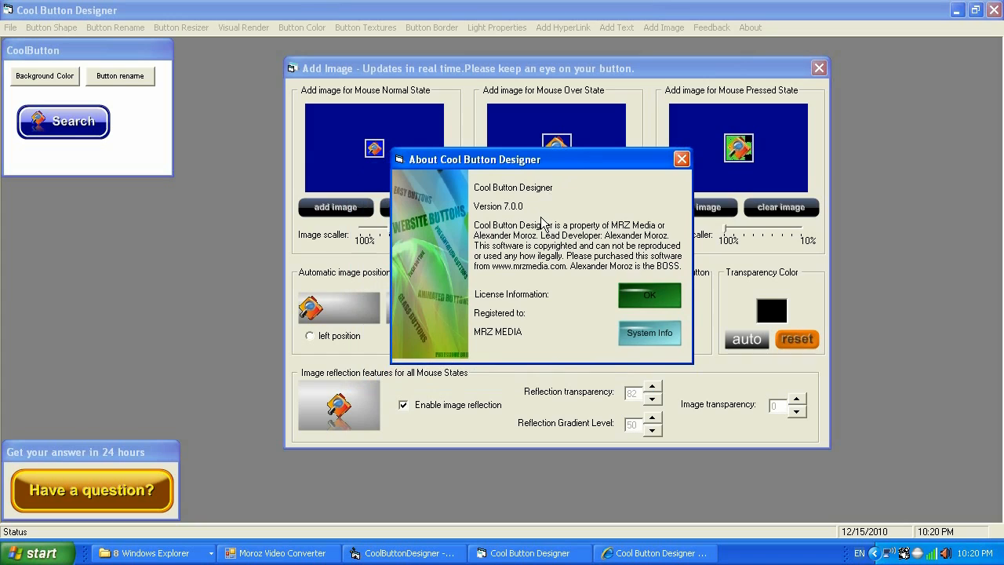
mouse_move(504, 220)
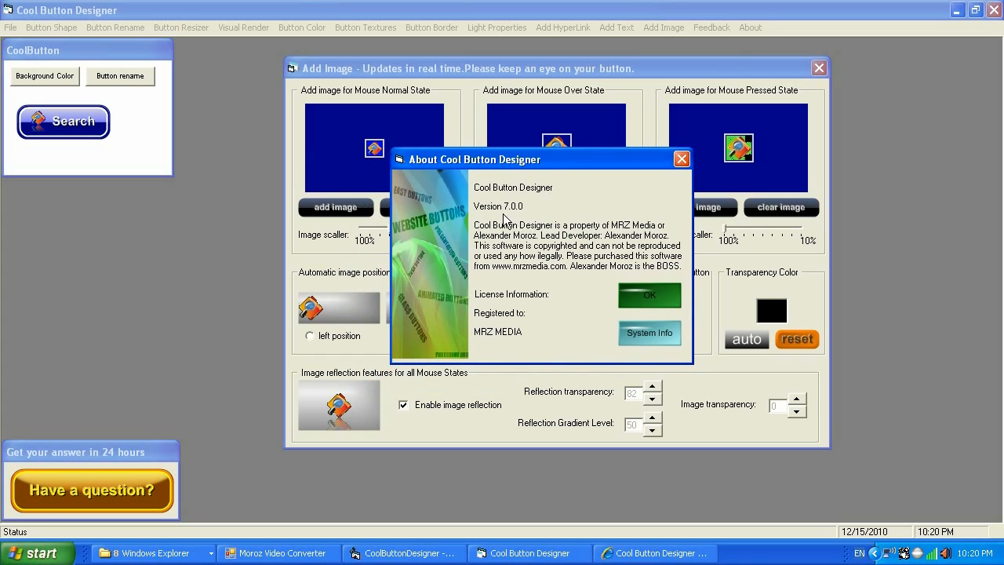
mouse_move(517, 218)
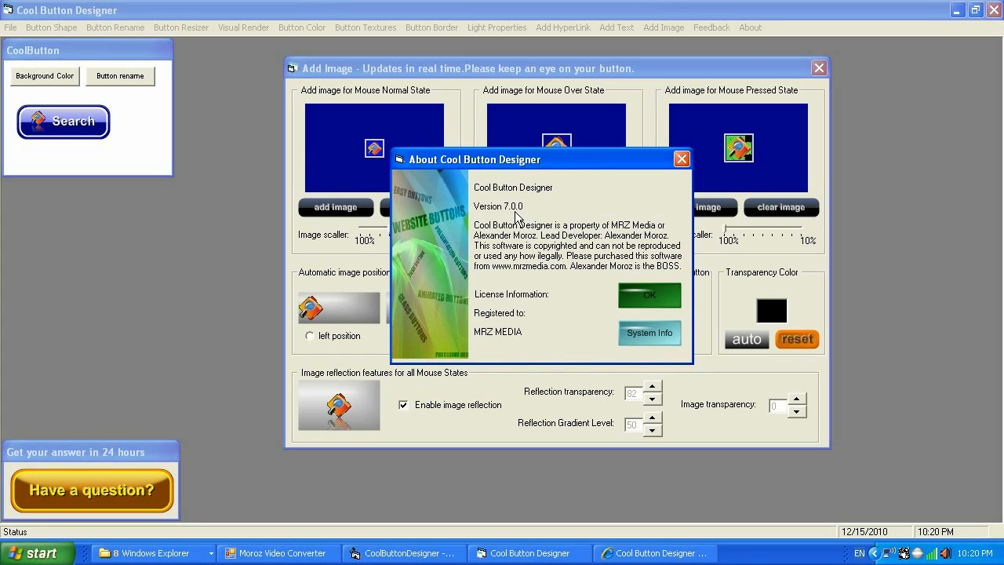
mouse_move(585, 220)
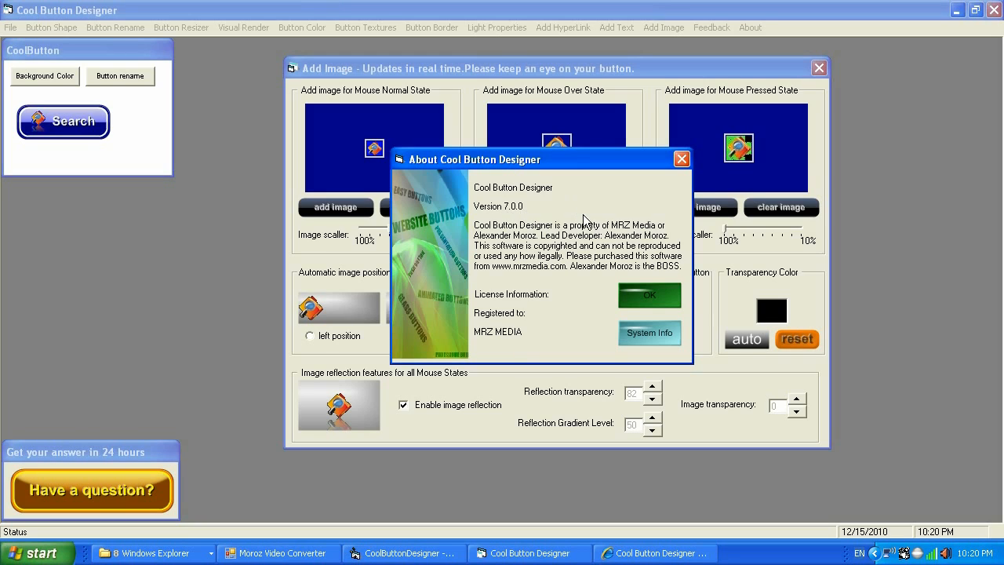
mouse_move(563, 235)
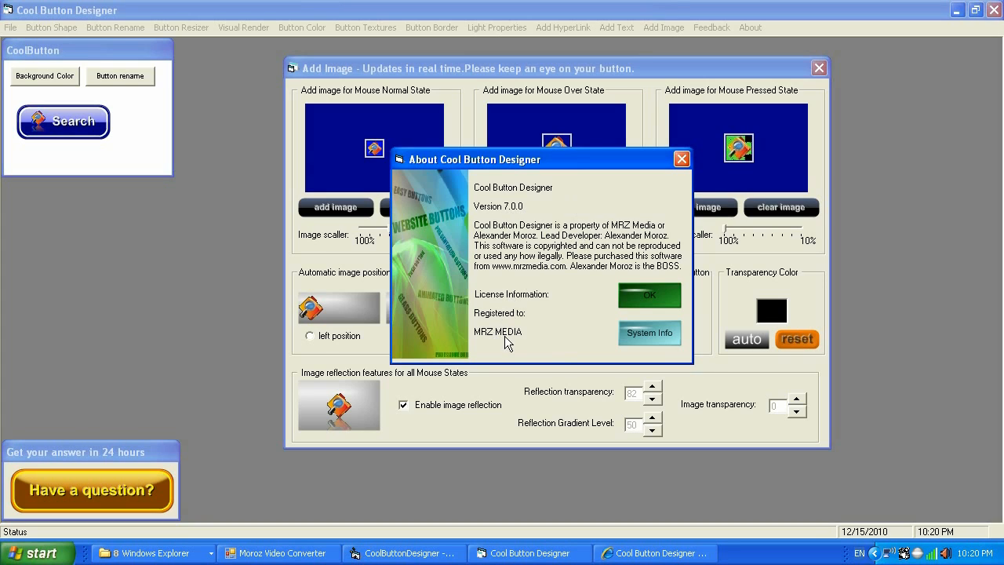
mouse_move(576, 343)
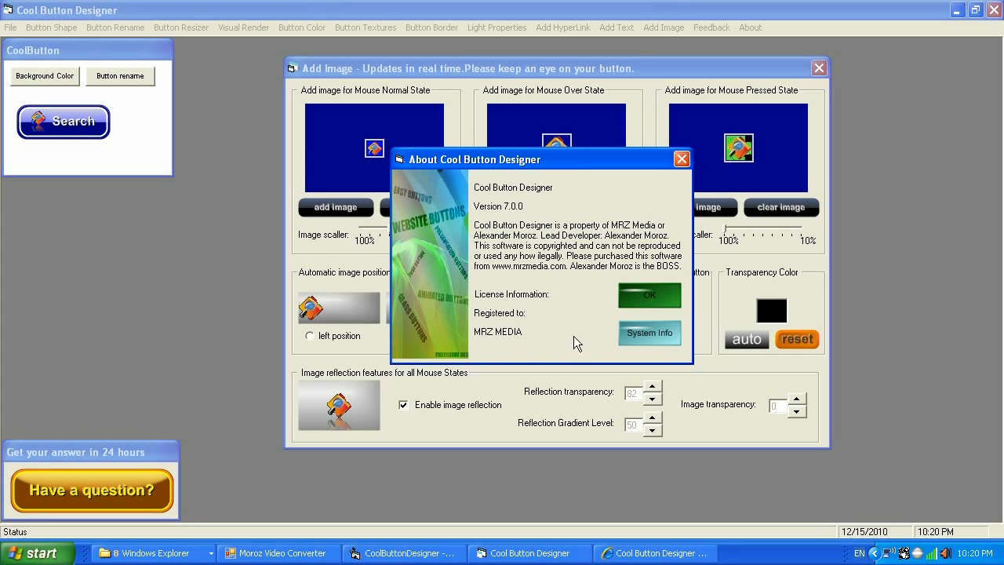
mouse_move(524, 344)
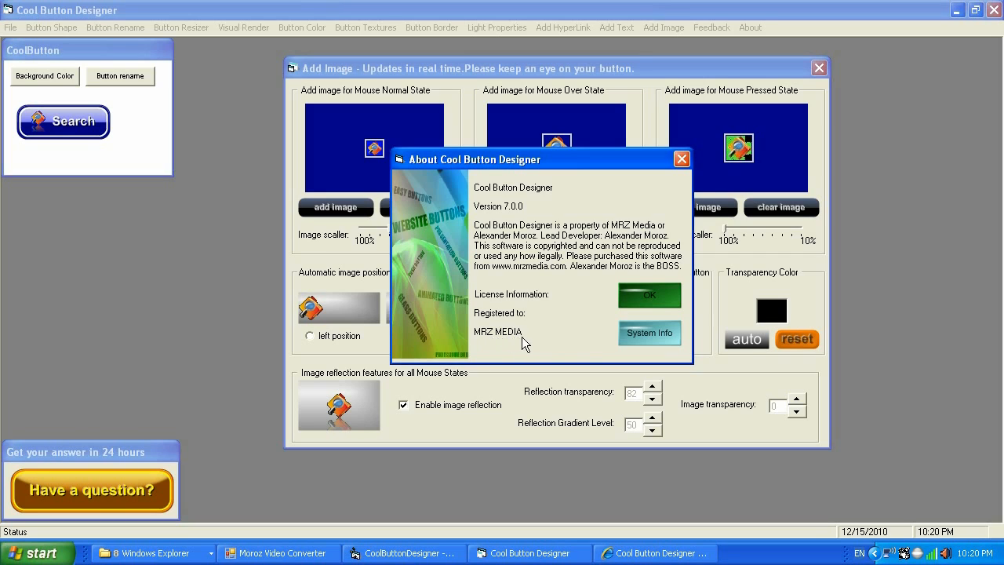
mouse_move(539, 345)
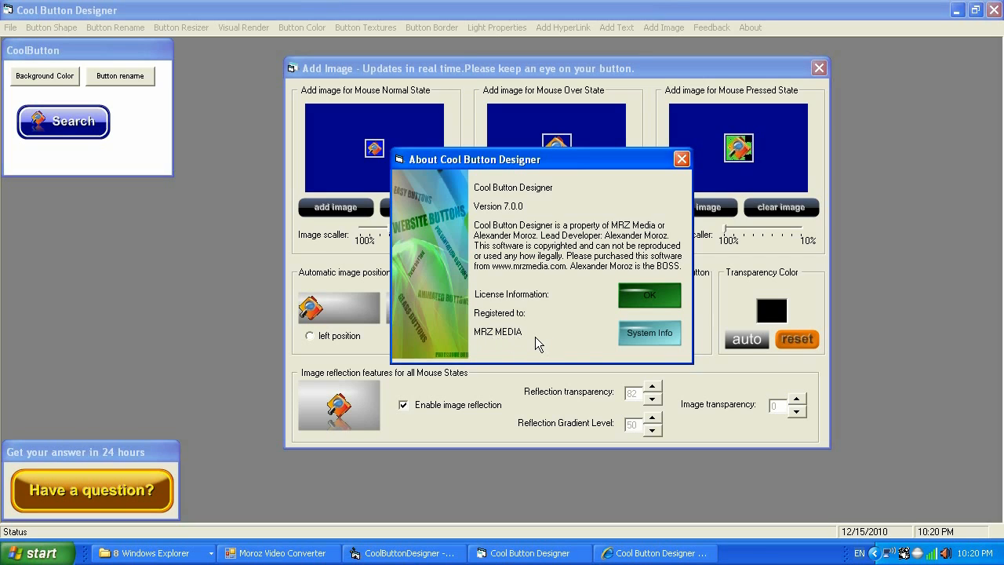